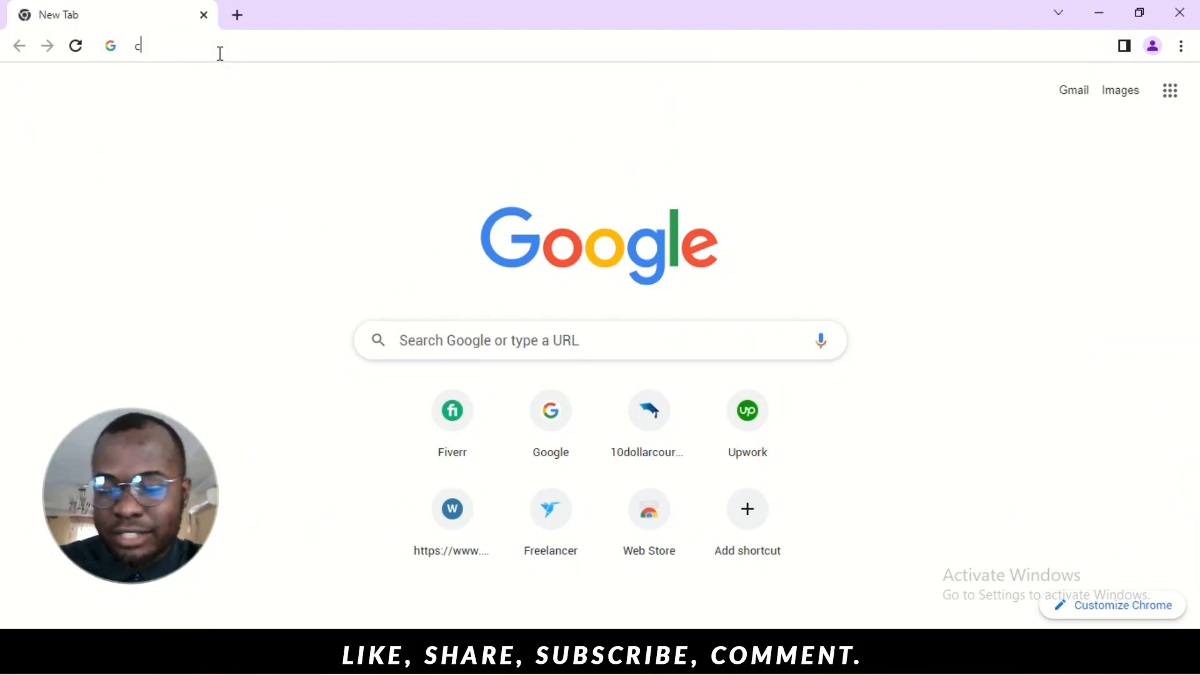
Search Google for "chatgpt" from the address bar
text(hatgpt)
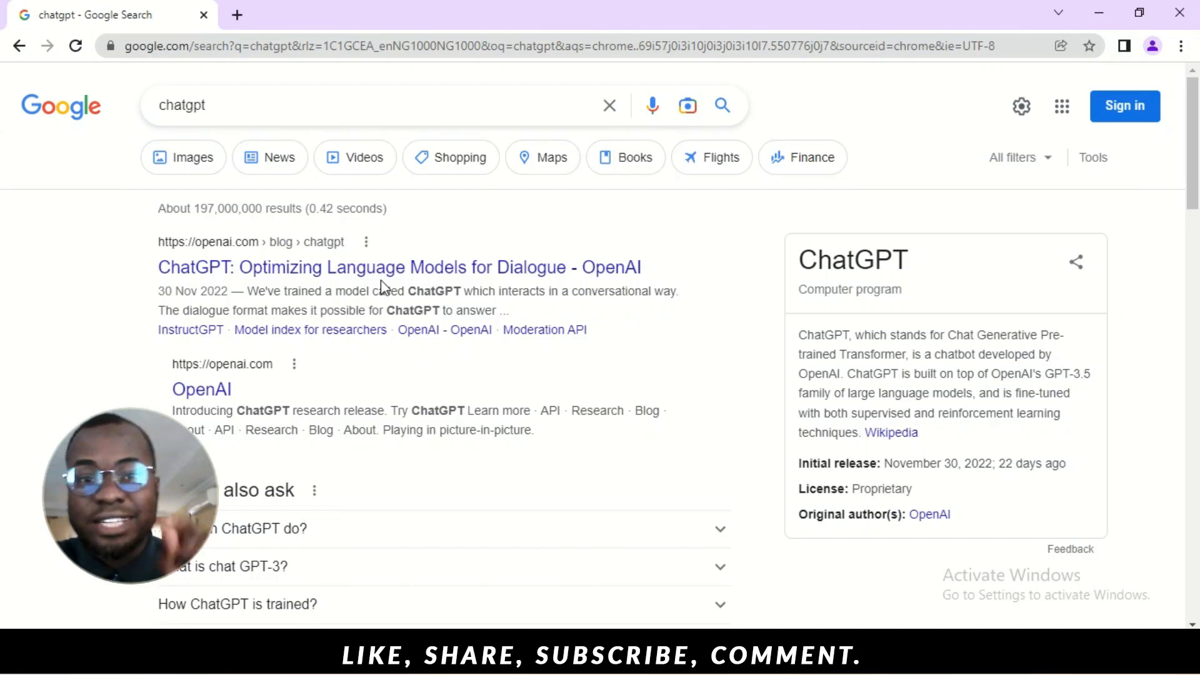
Follow the first result to OpenAI's post "ChatGPT: Optimizing Language Models for Dialogue" and skim it
click(398, 268)
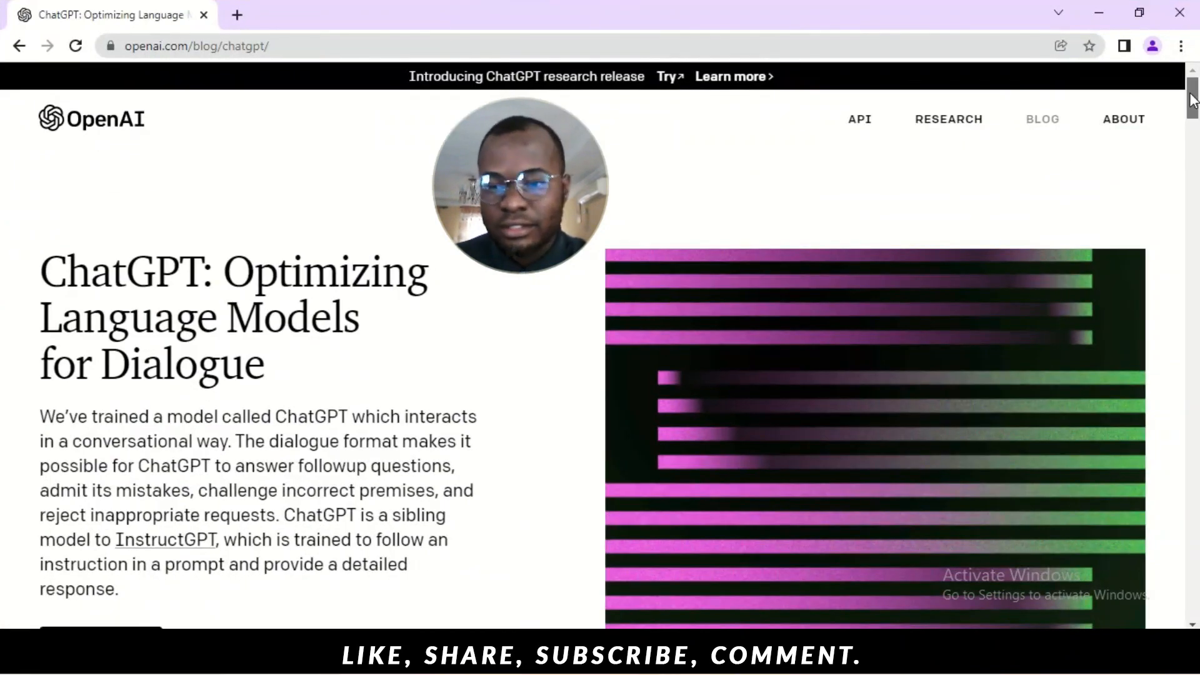
scroll(down, 3)
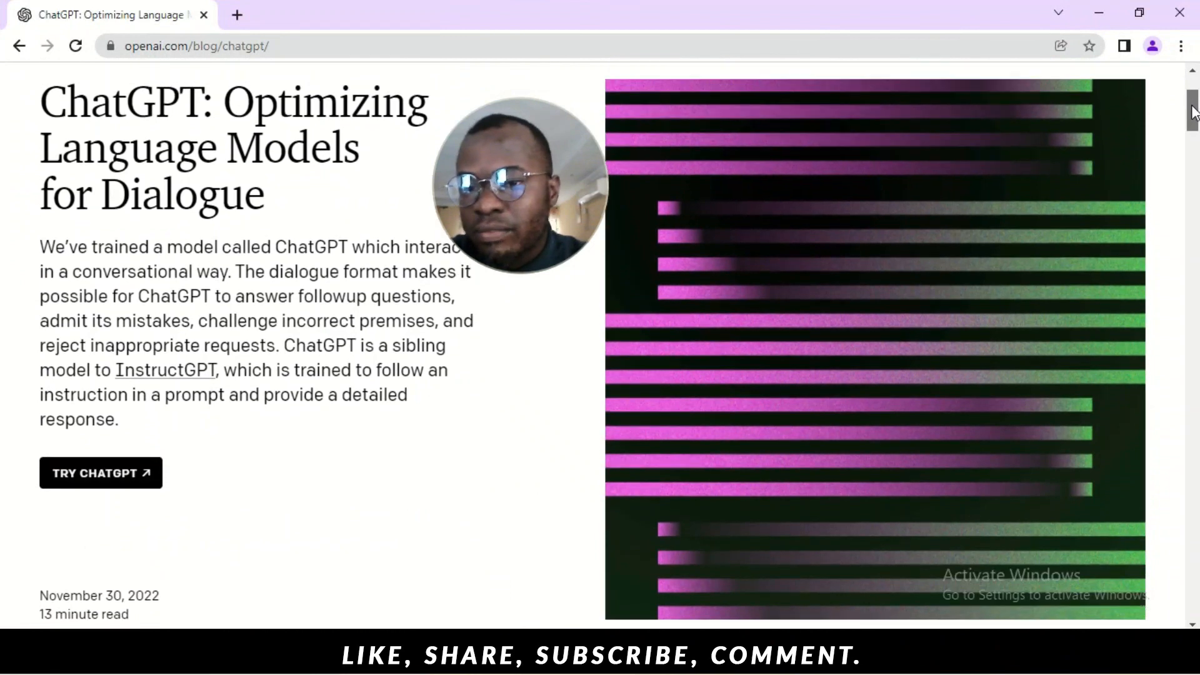
scroll(up, 3)
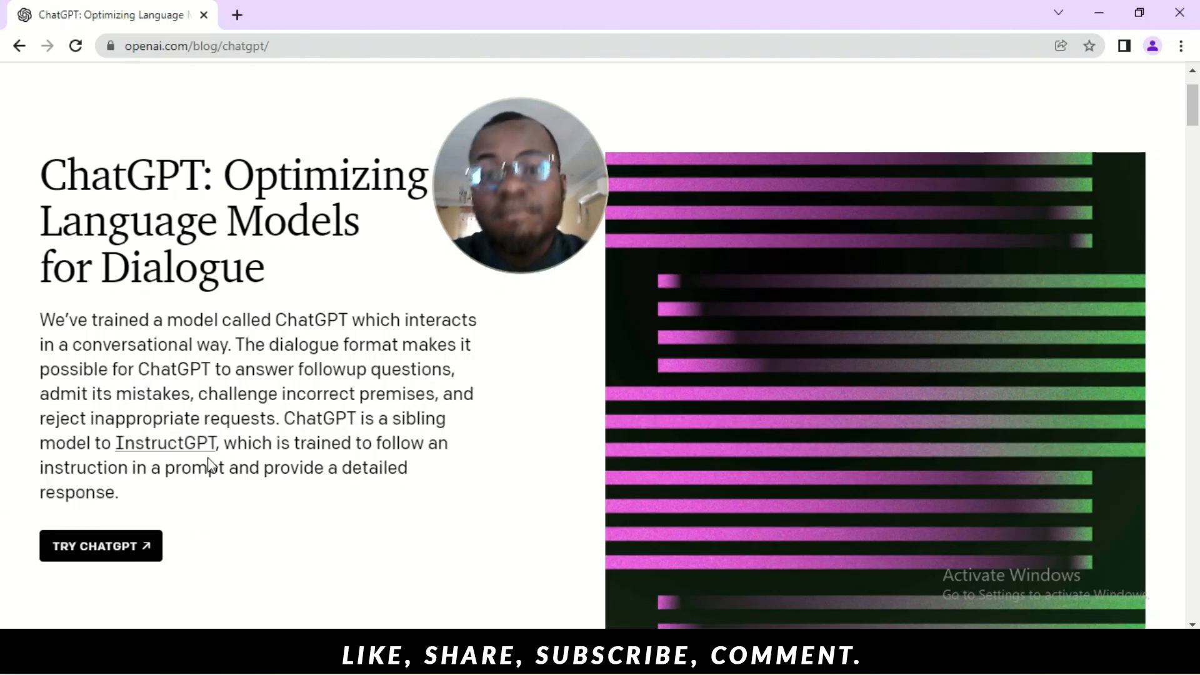
mouse_move(728, 293)
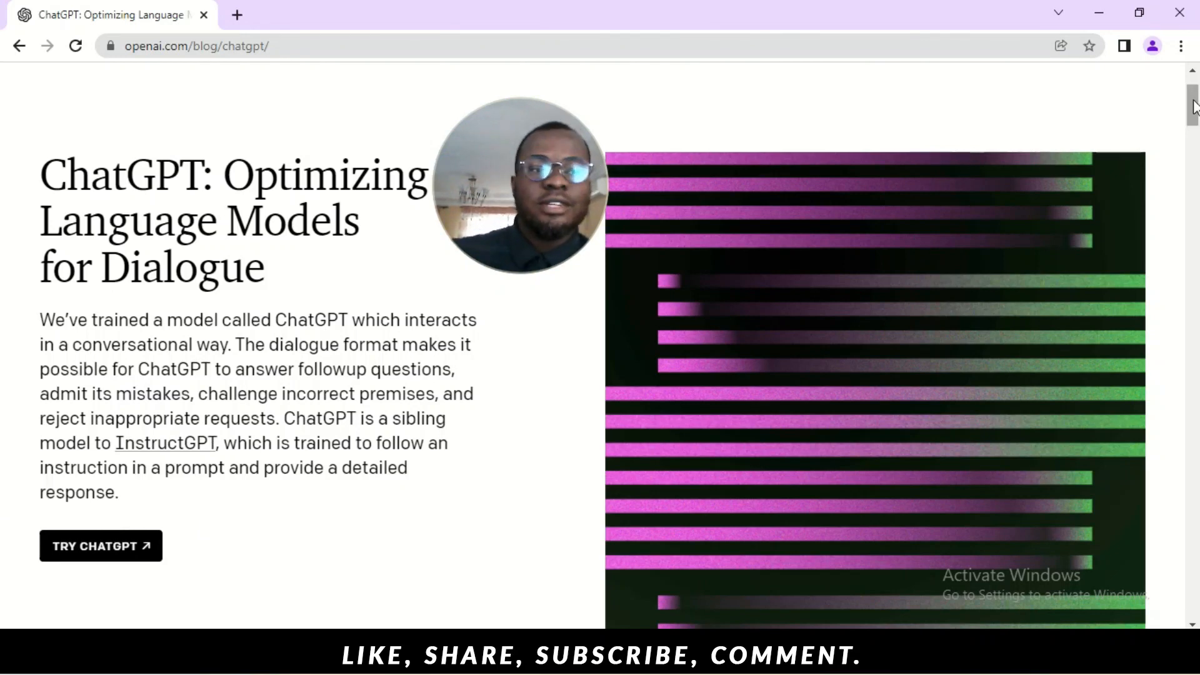
scroll(down, 3)
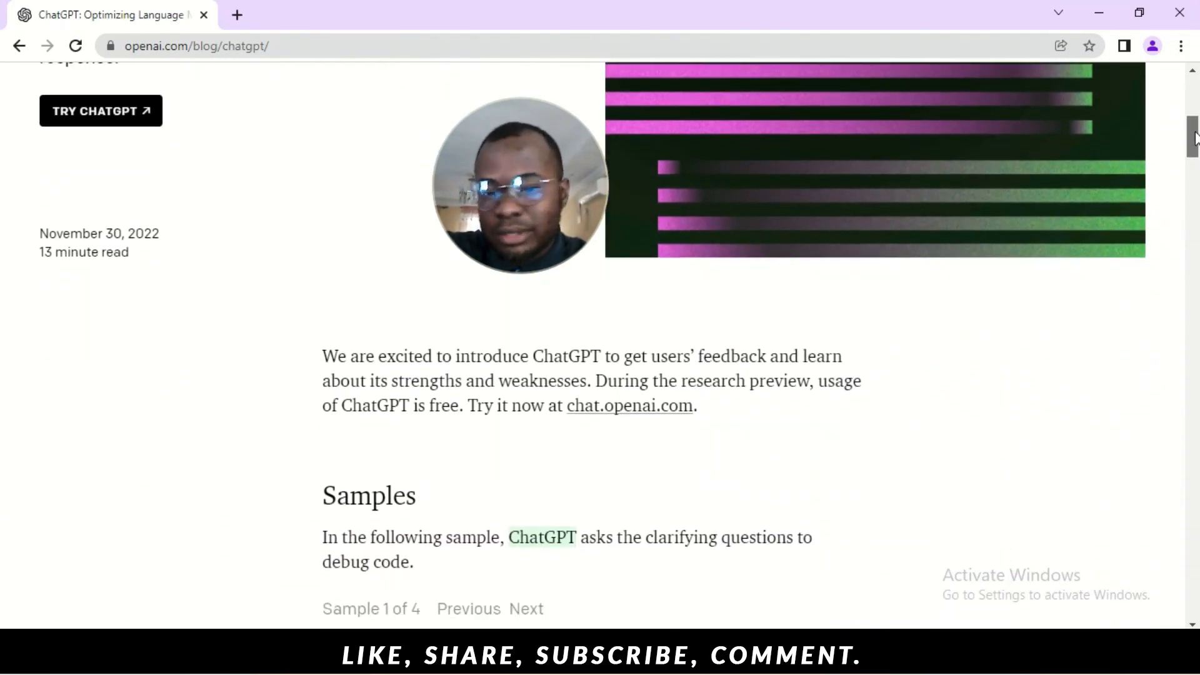
scroll(down, 3)
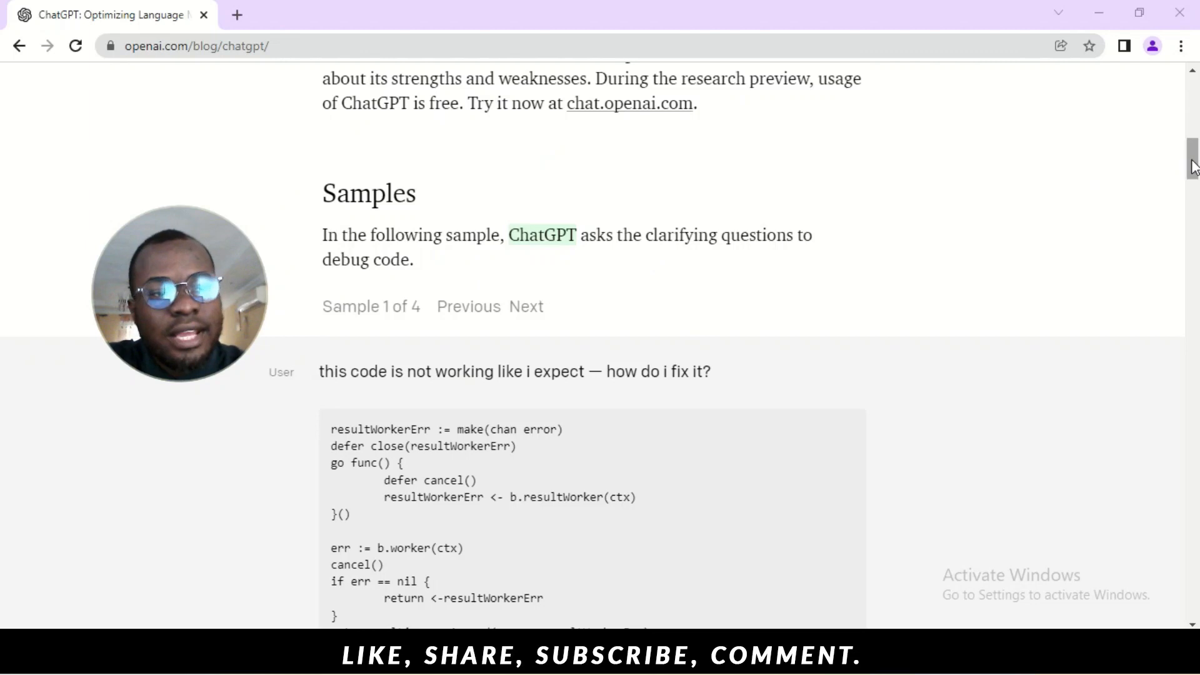
scroll(down, 3)
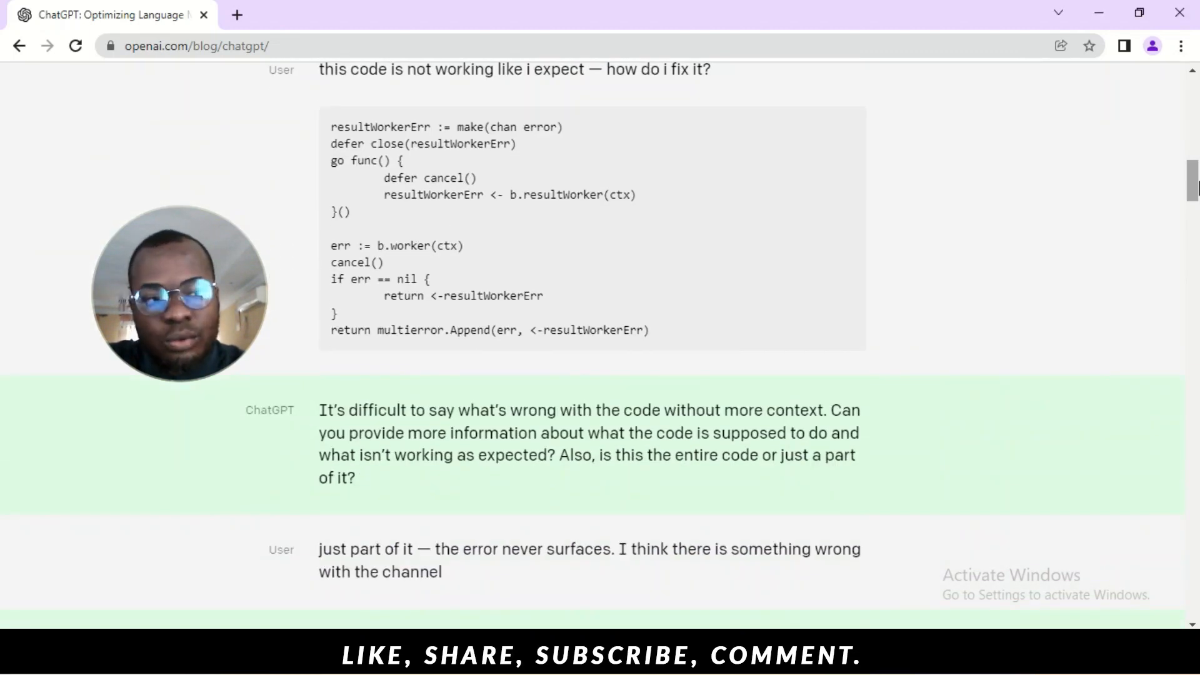
scroll(up, 3)
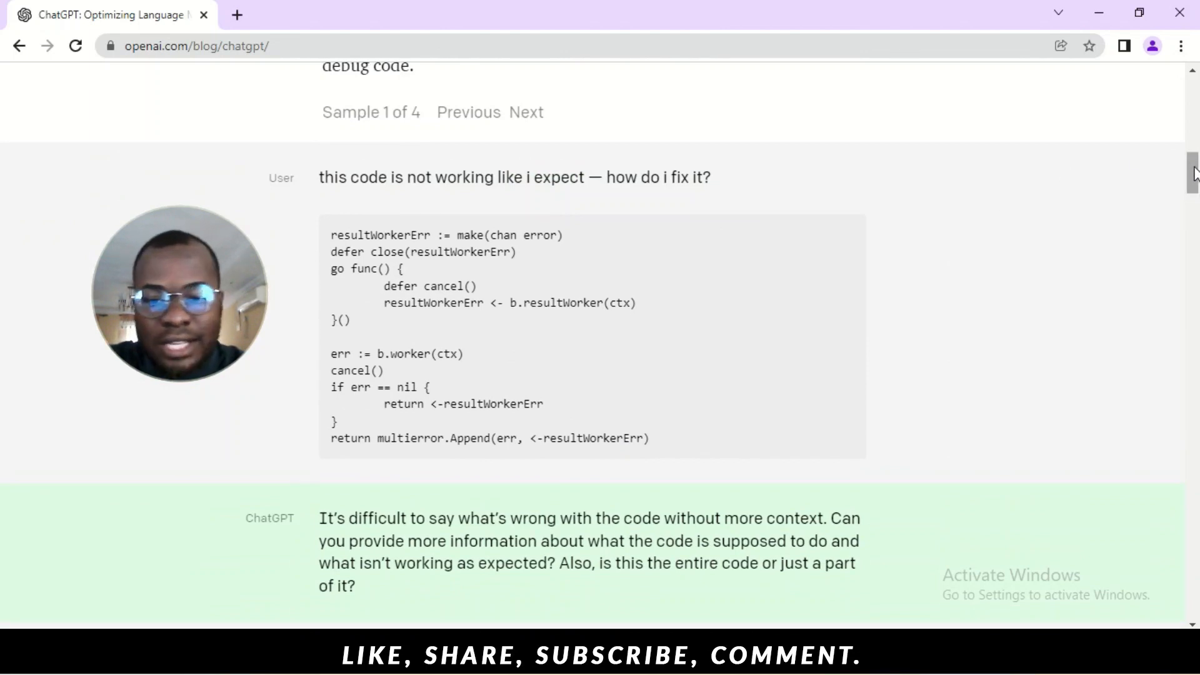
scroll(down, 3)
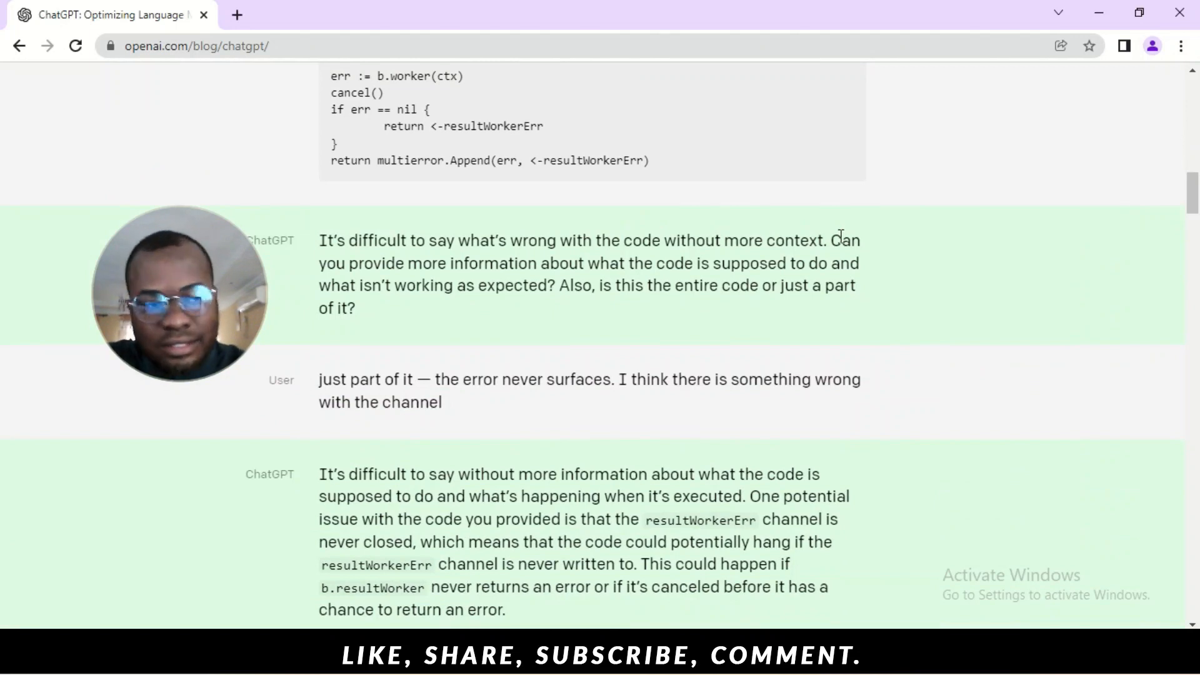
mouse_move(1109, 252)
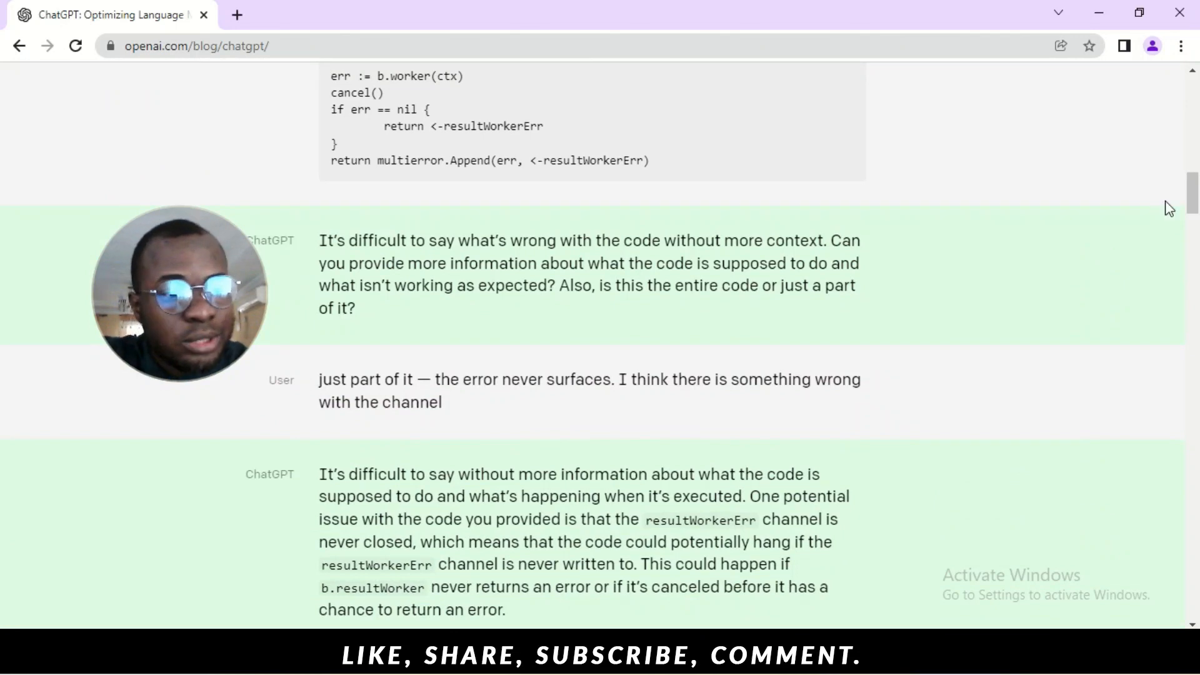
scroll(down, 3)
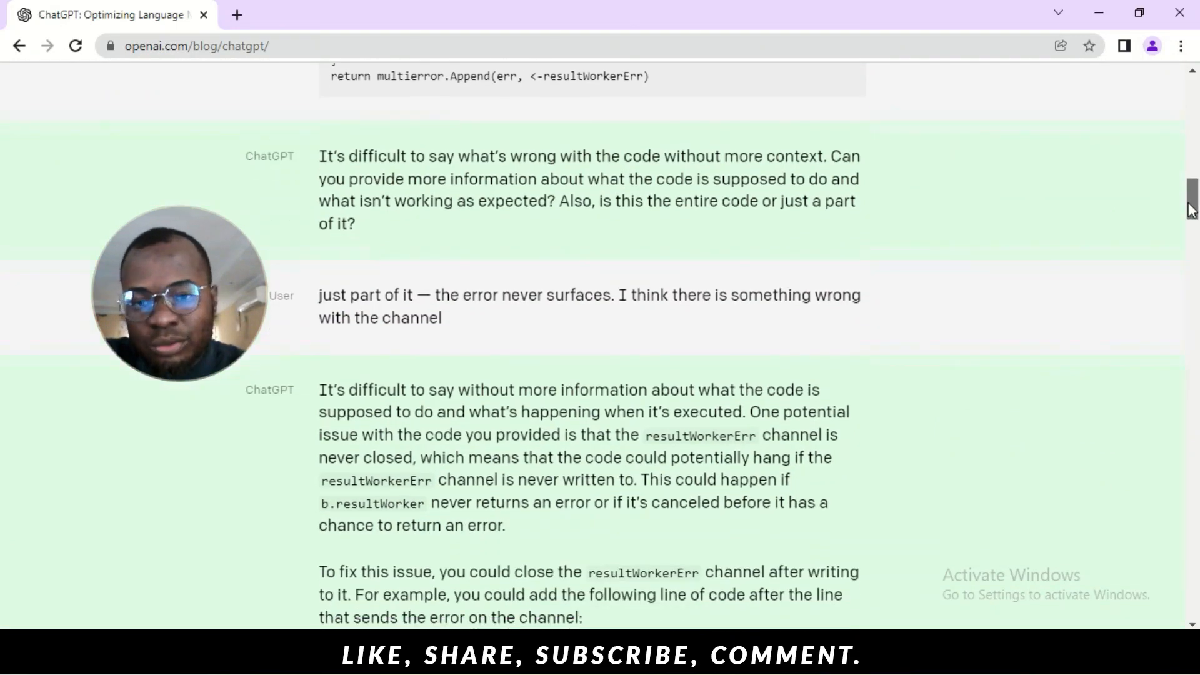
scroll(down, 3)
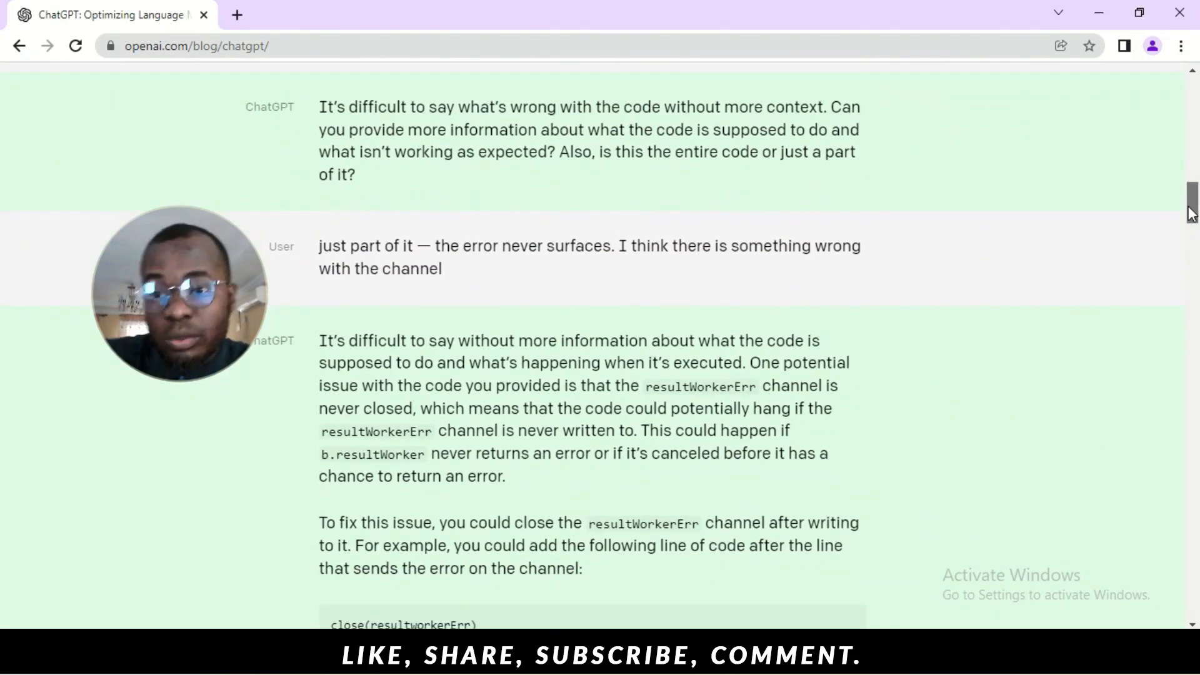
scroll(down, 3)
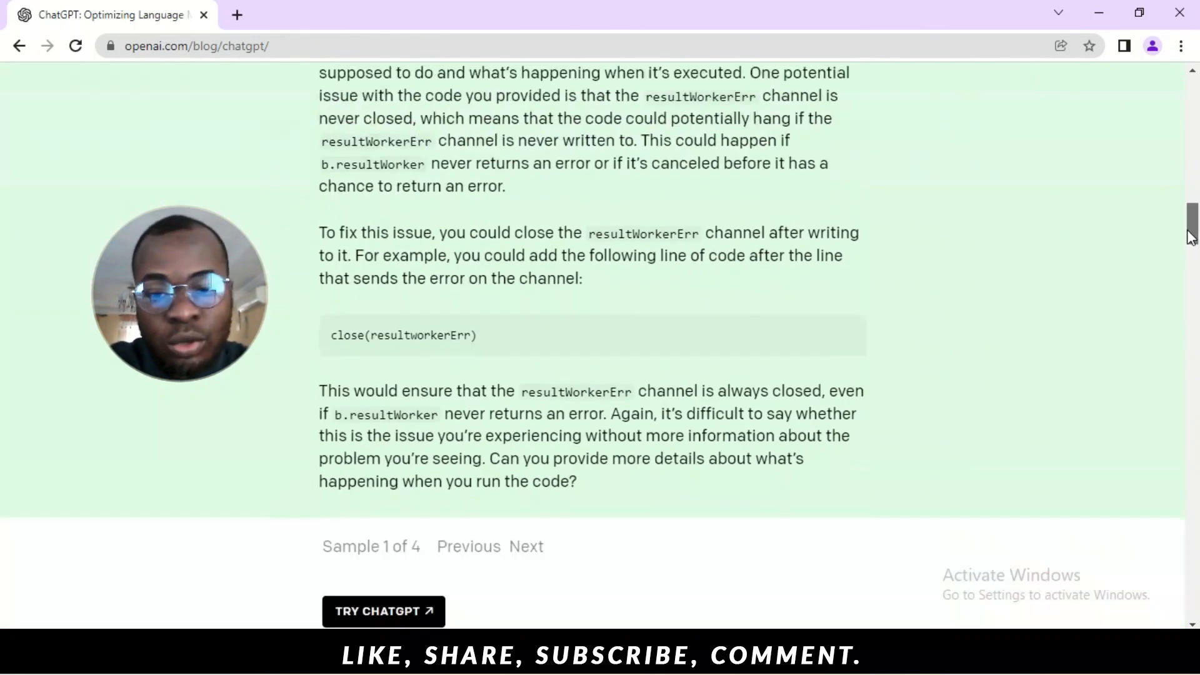
scroll(down, 3)
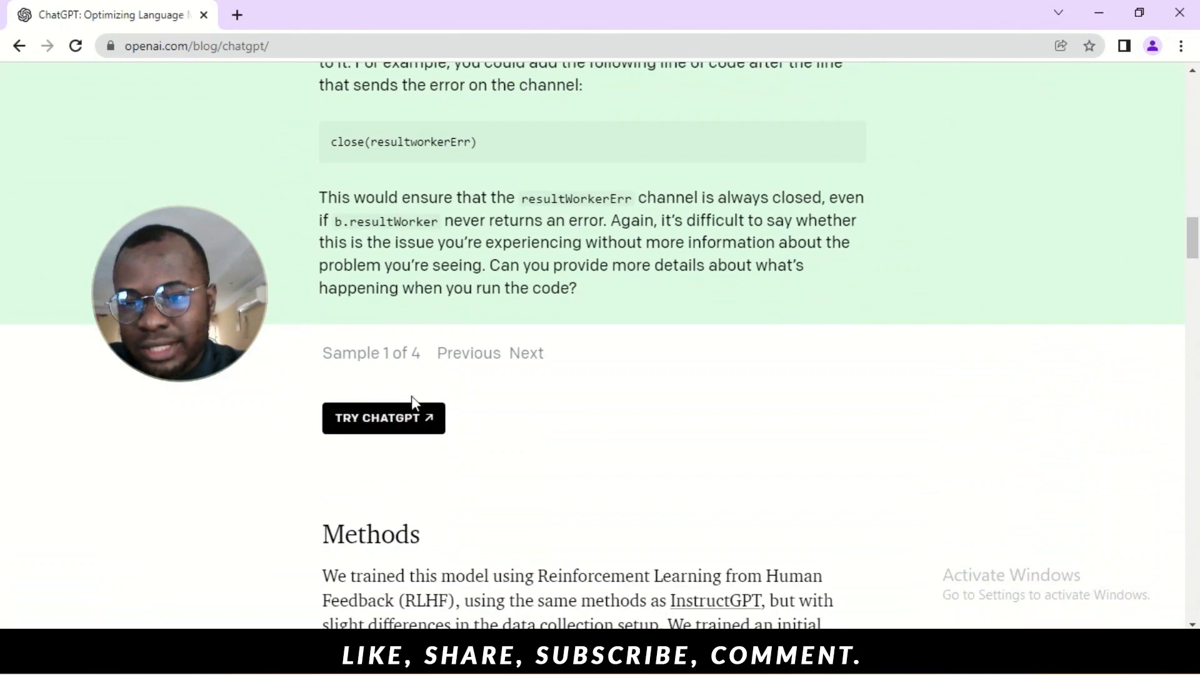
Launch ChatGPT via Try ChatGPT and pass the Cloudflare human check
click(384, 417)
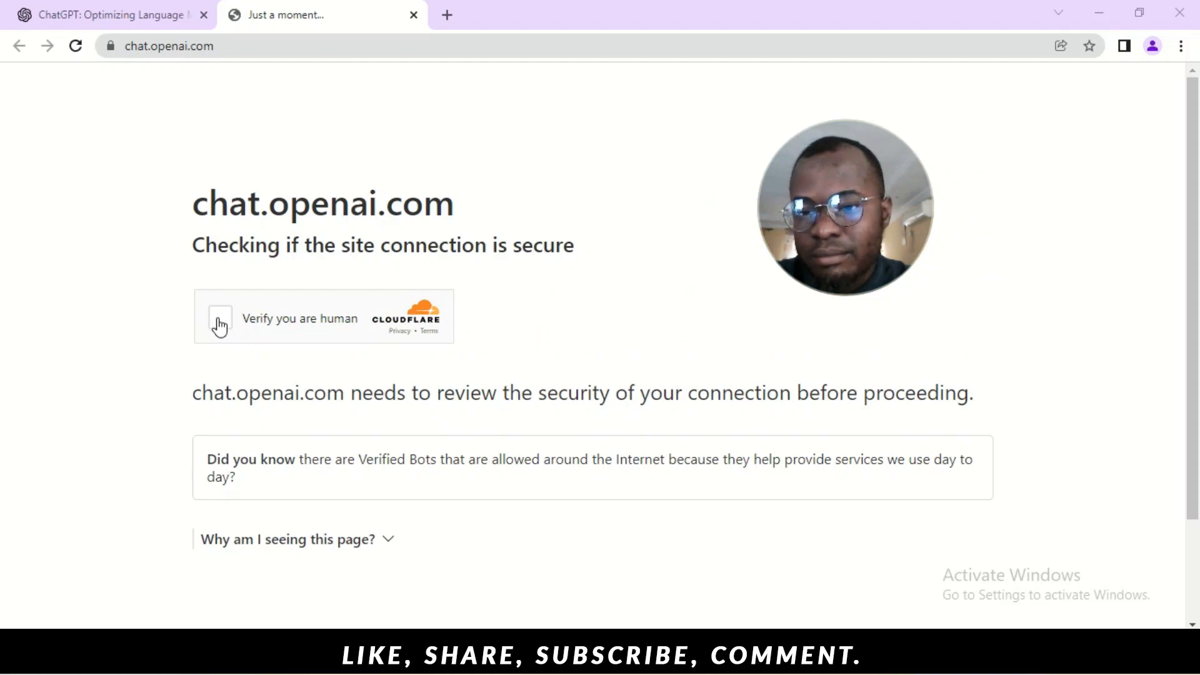
click(220, 317)
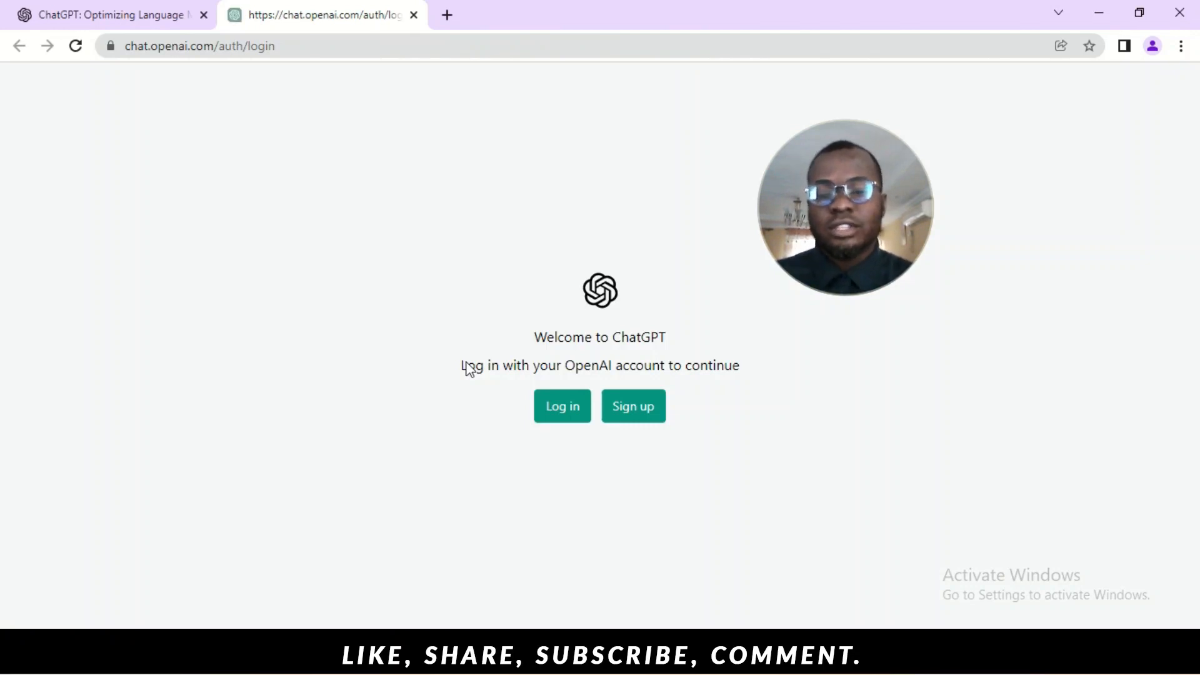
mouse_move(664, 414)
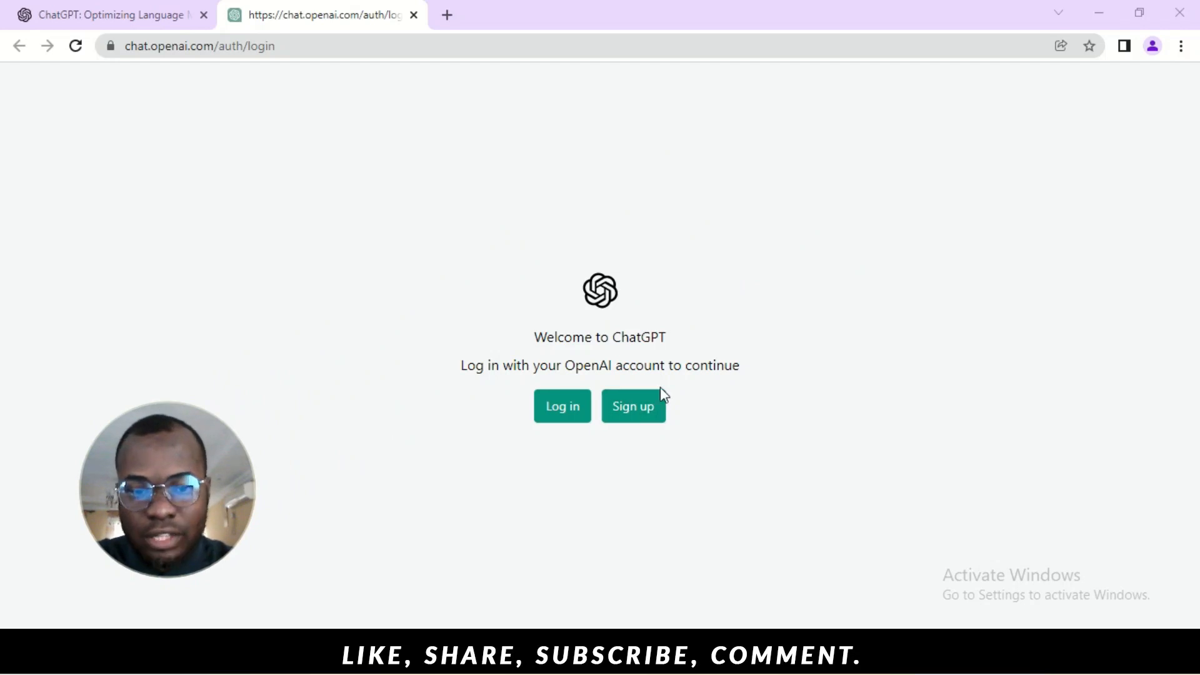
Start Sign up and enter the gmail.com address for the new account
right_click(633, 407)
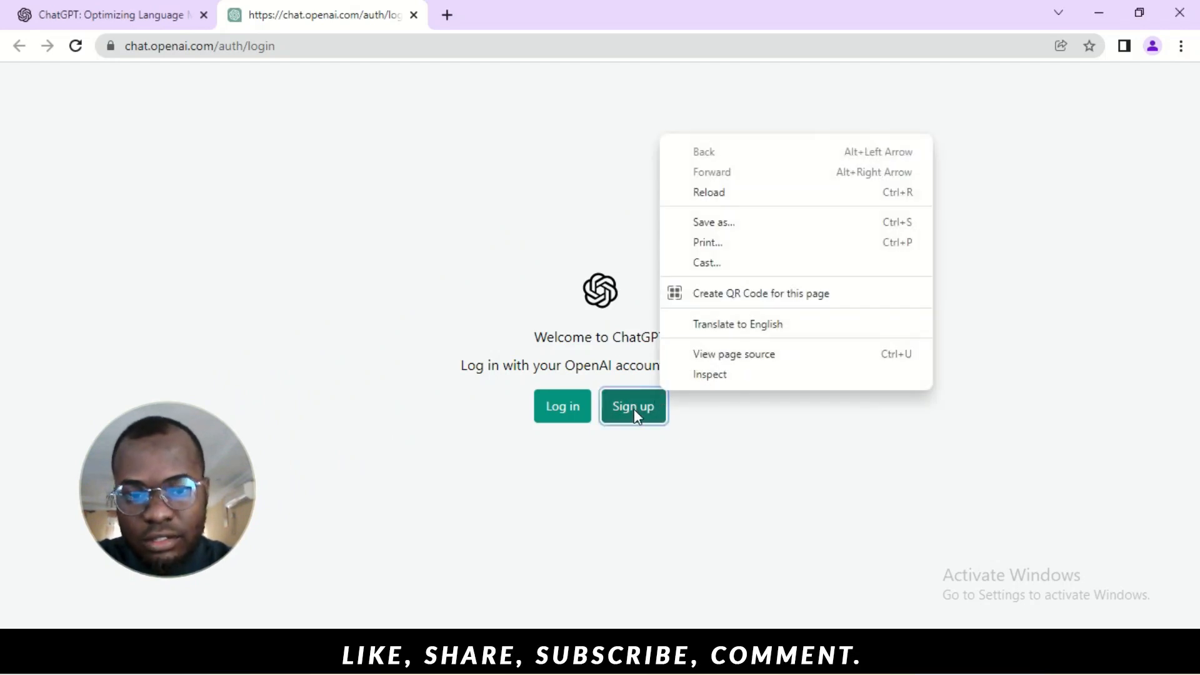
click(707, 193)
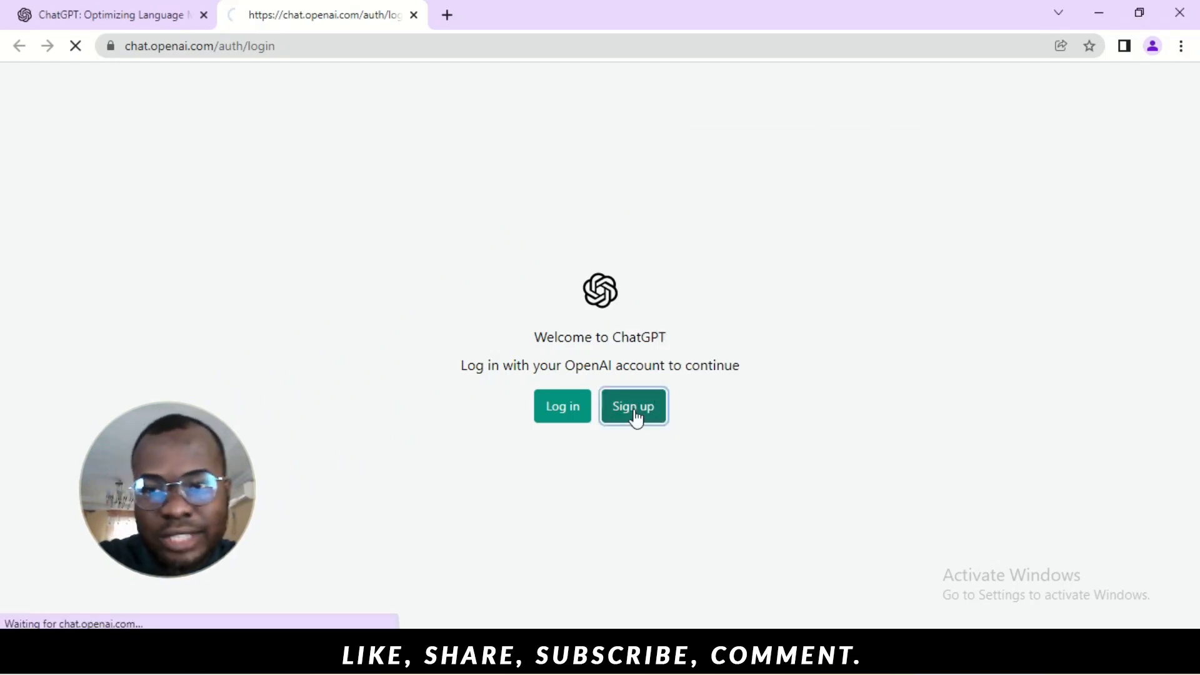
click(633, 405)
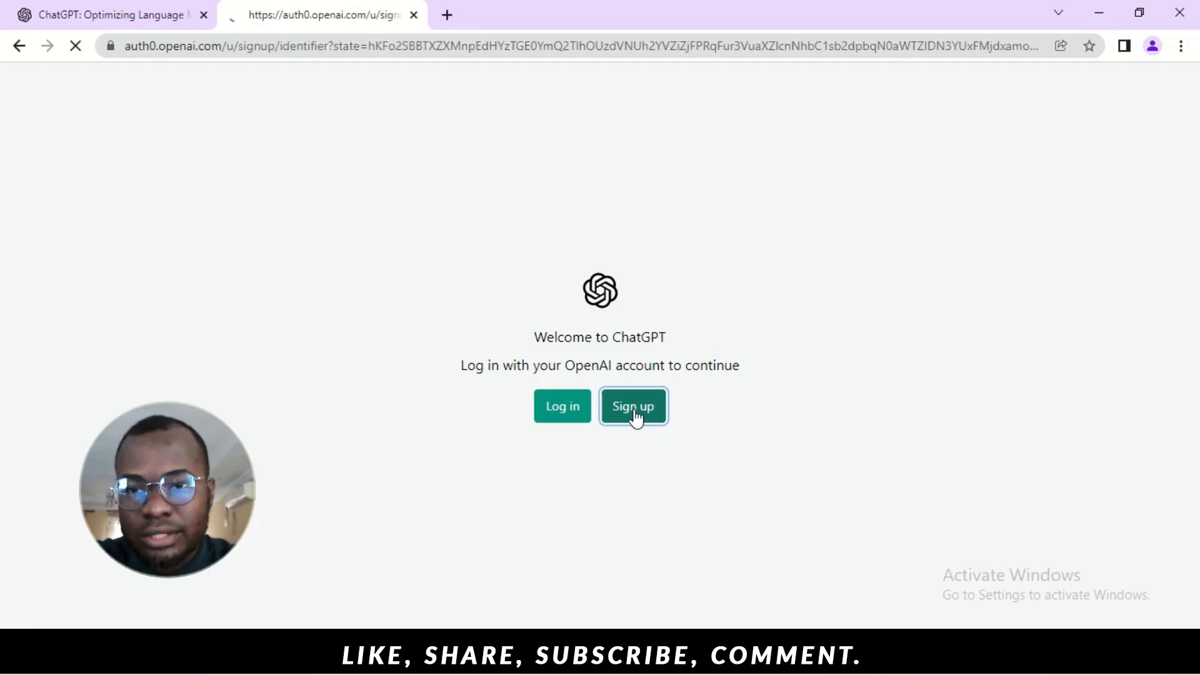
click(633, 406)
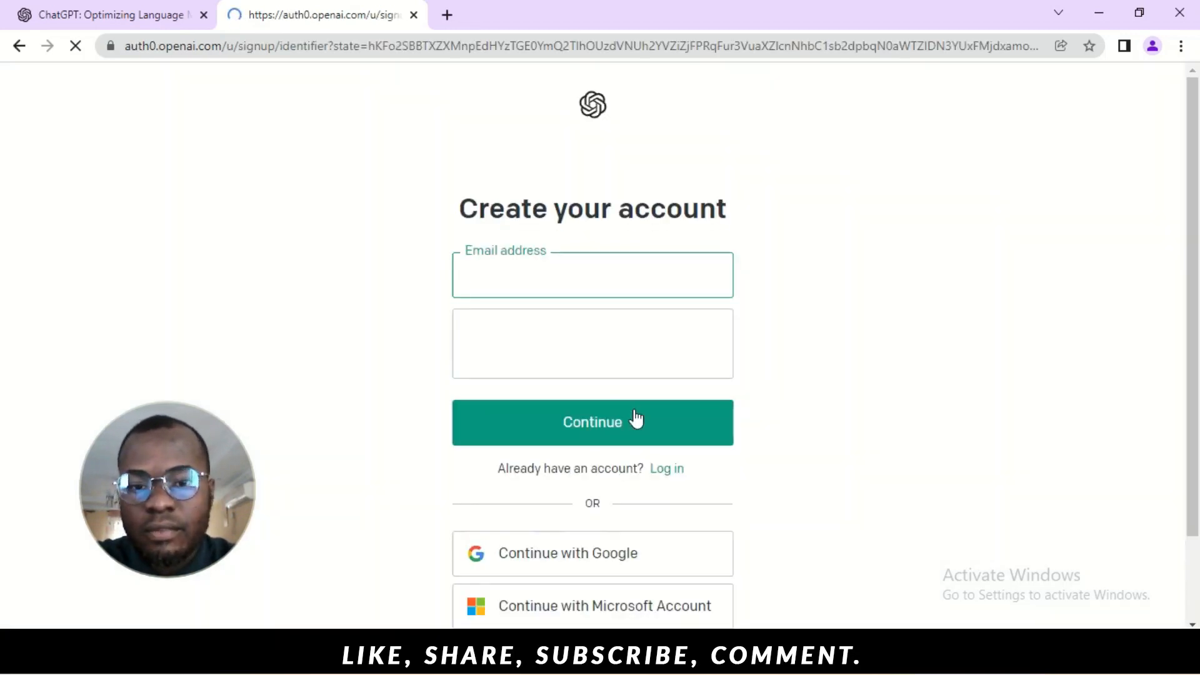
click(591, 421)
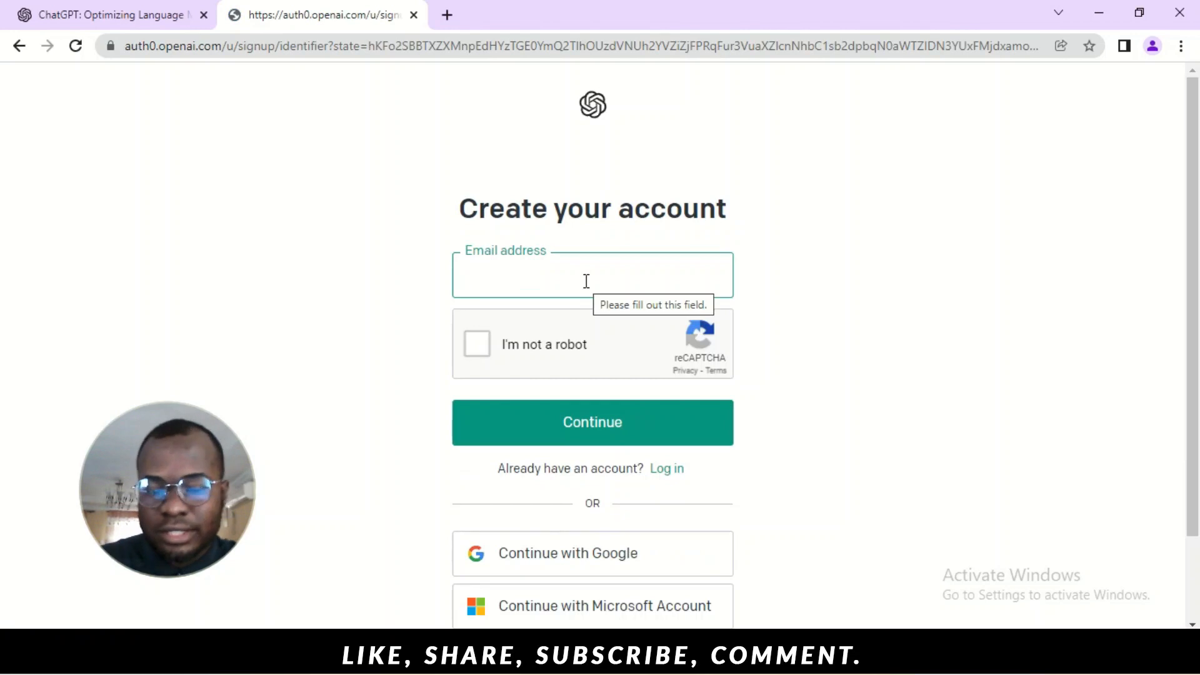
text(doxamedu)
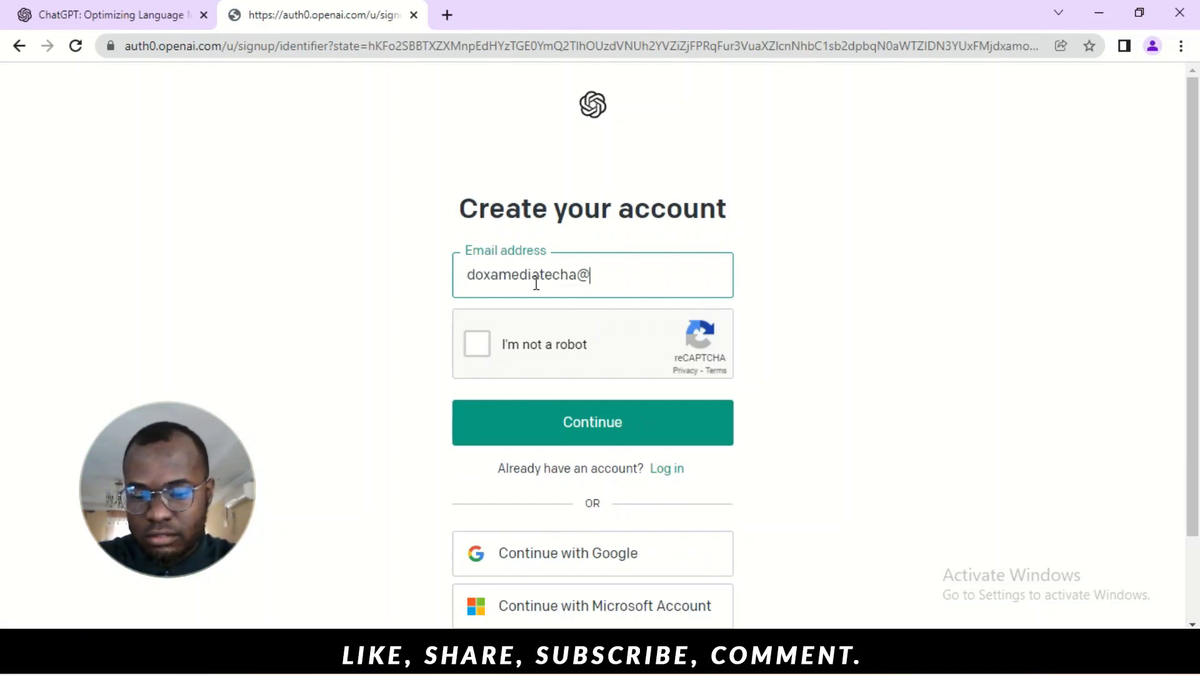
text(gmail.com)
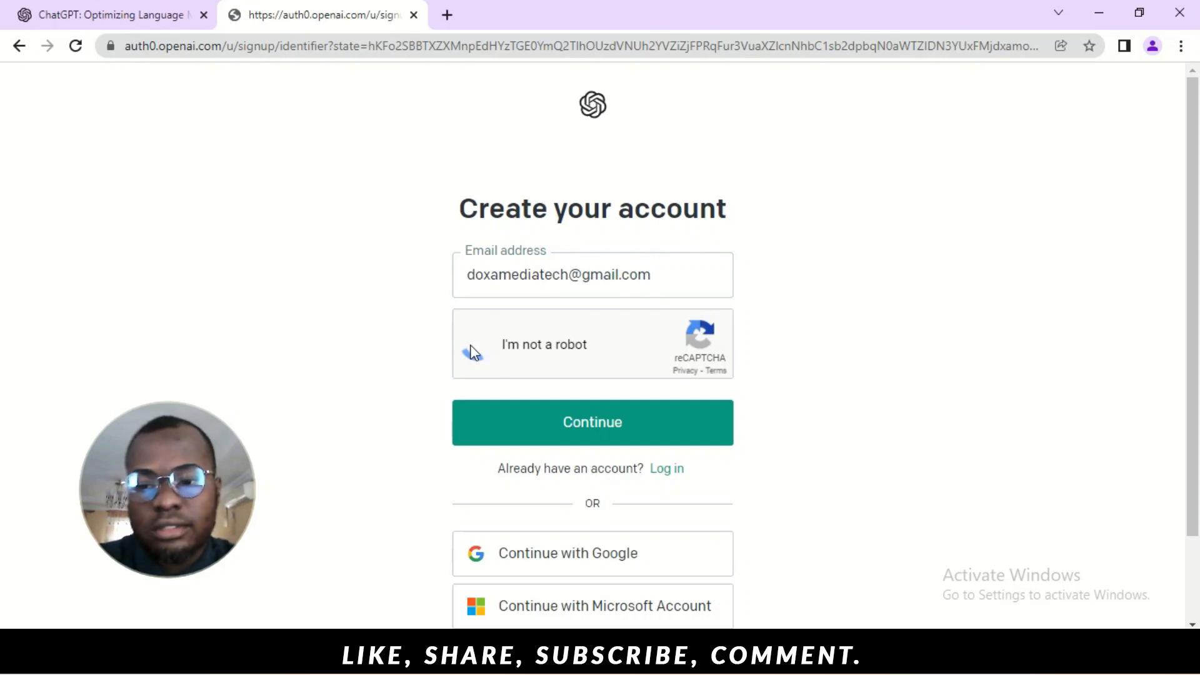
Pass the 'I'm not a robot' check by selecting the bridge images and verifying
click(473, 350)
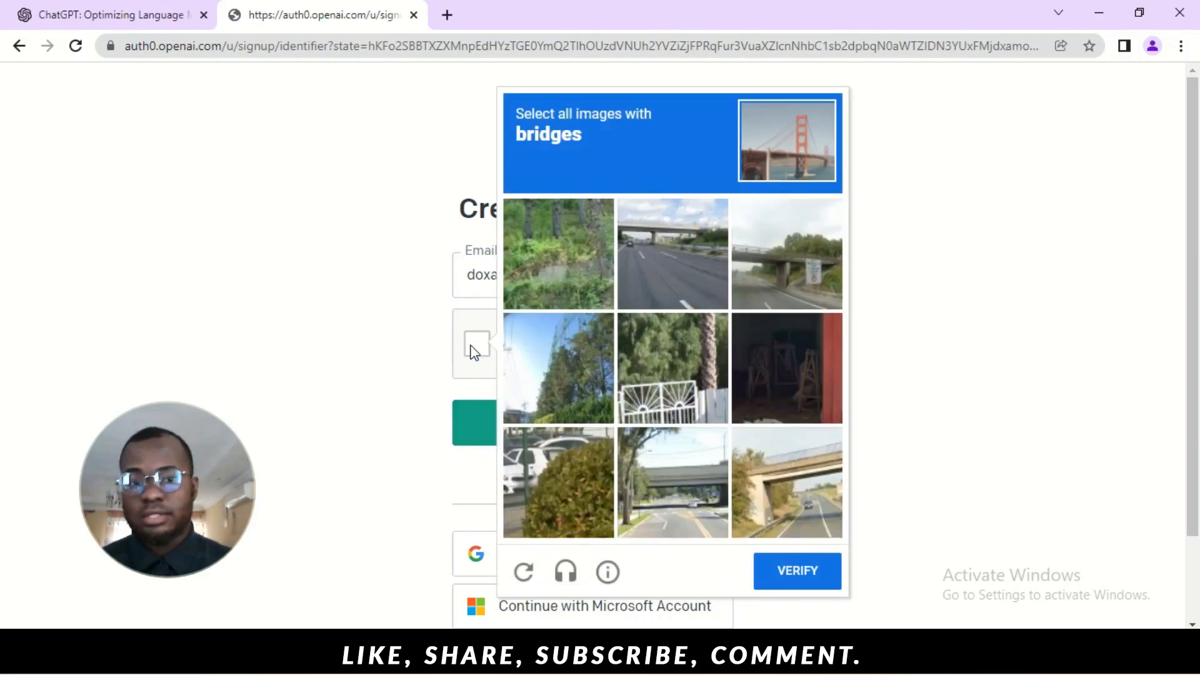
click(786, 252)
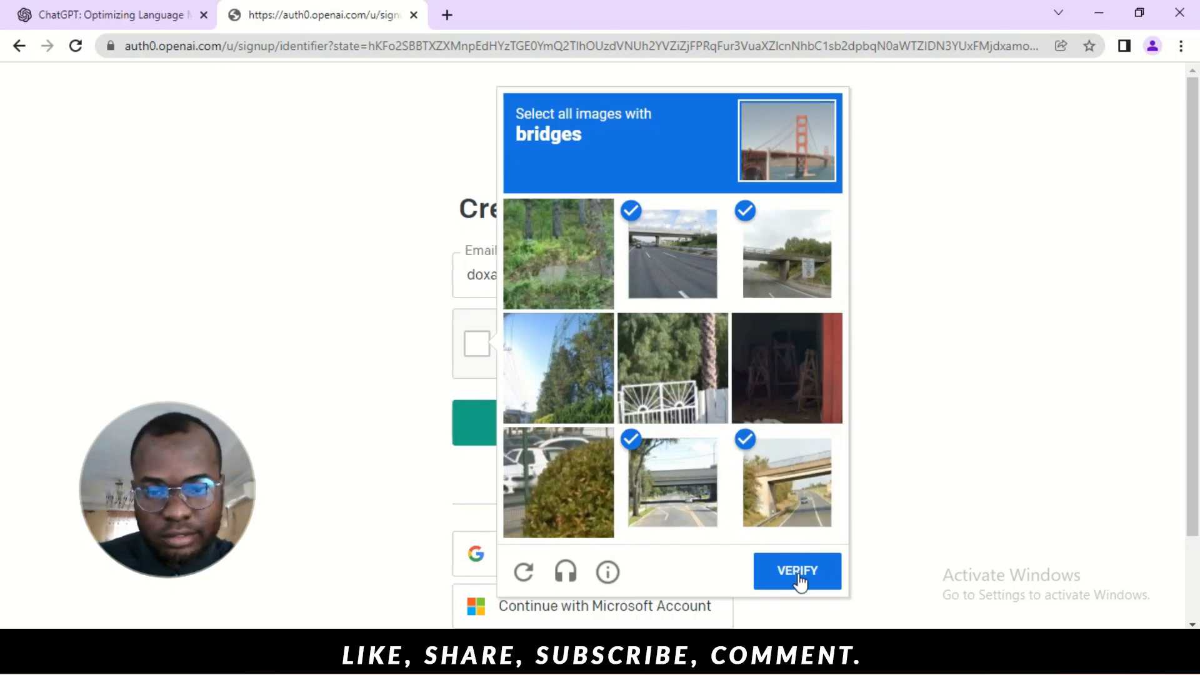
click(797, 572)
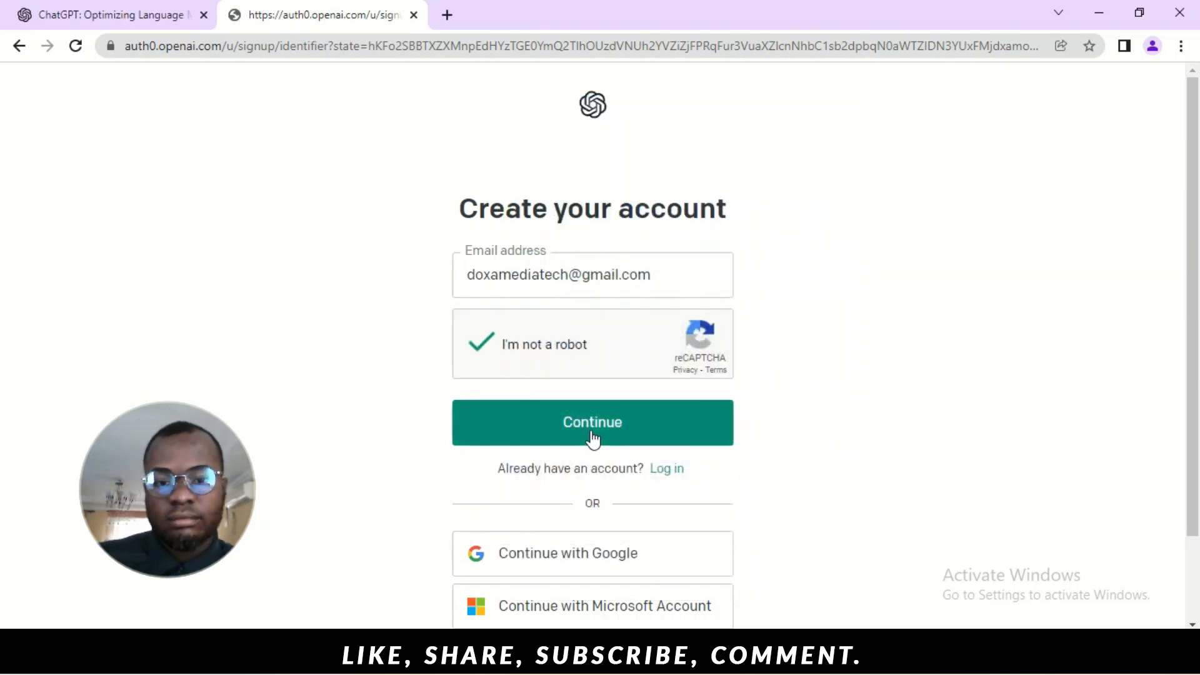
Continue with the email, set a password, submit the account and dismiss Chrome's save-password popup
click(592, 421)
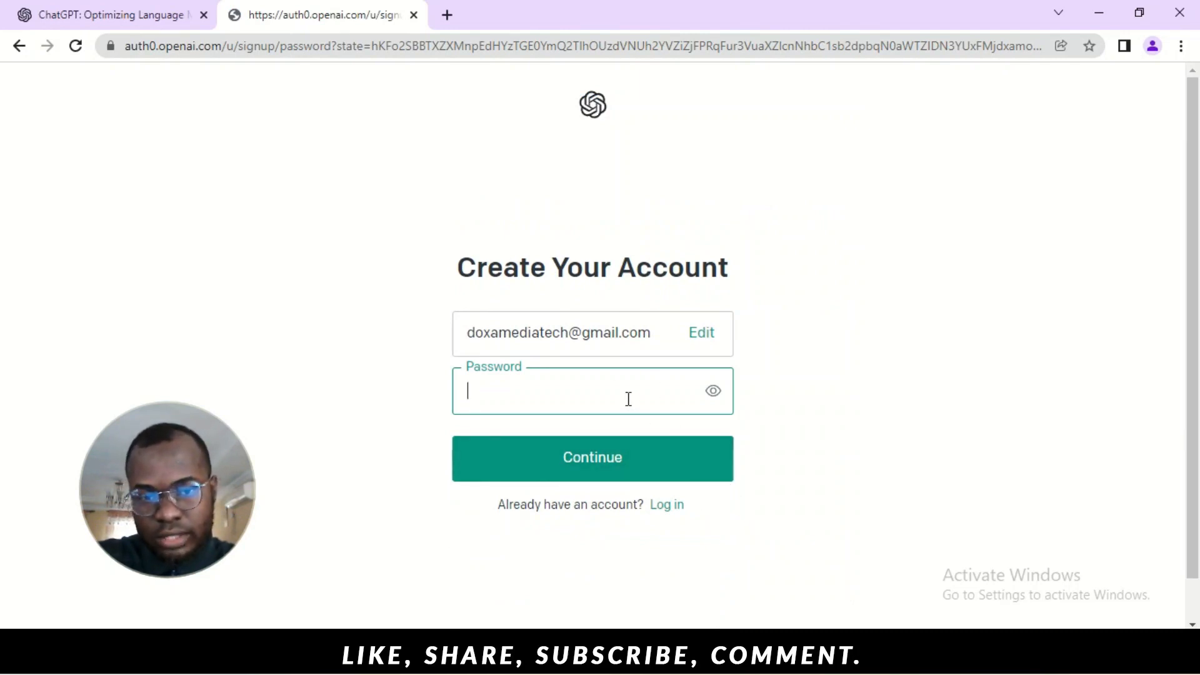
click(591, 457)
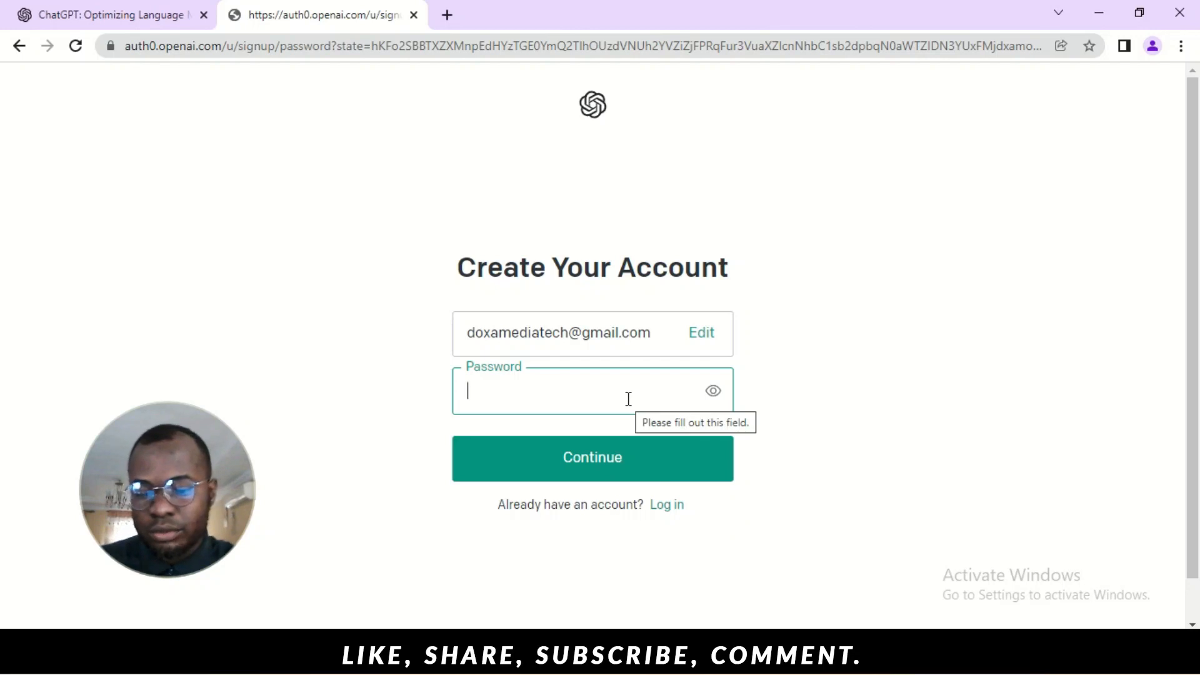
text(•)
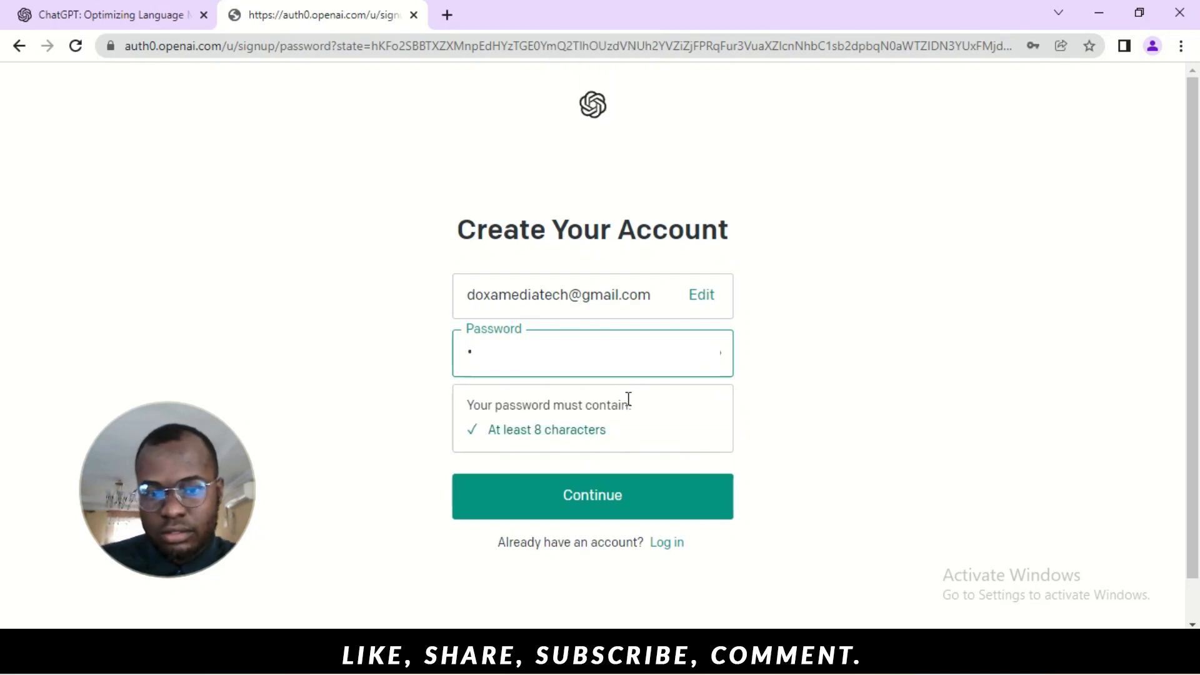
click(591, 495)
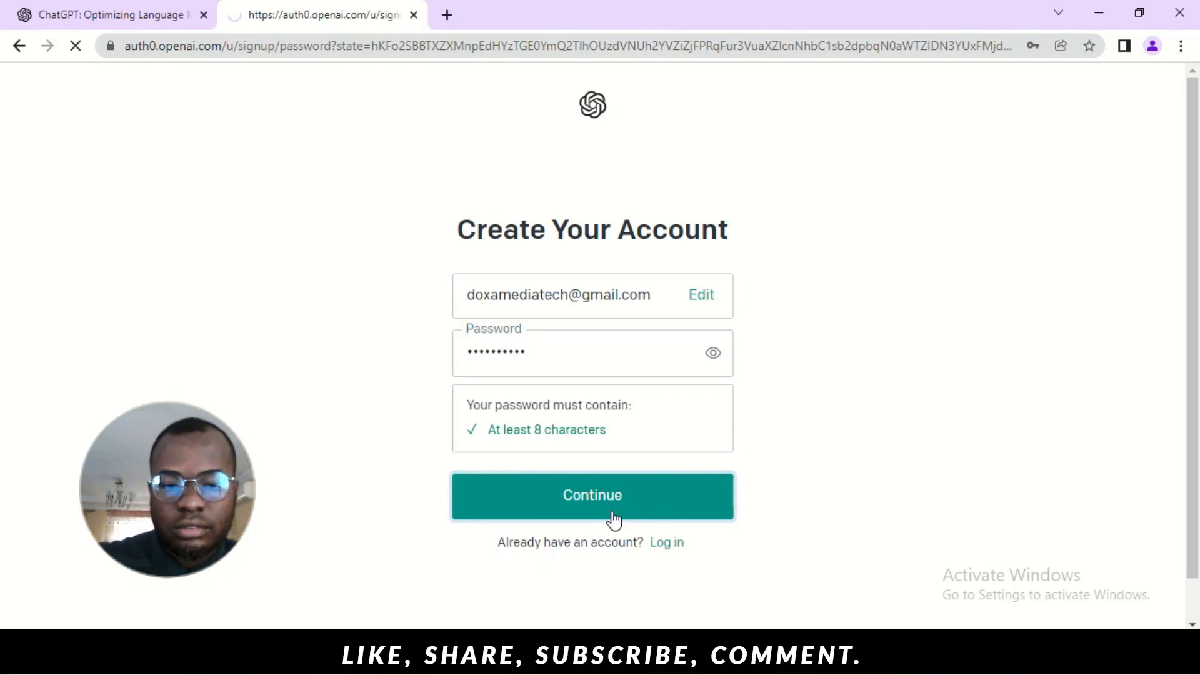
click(592, 495)
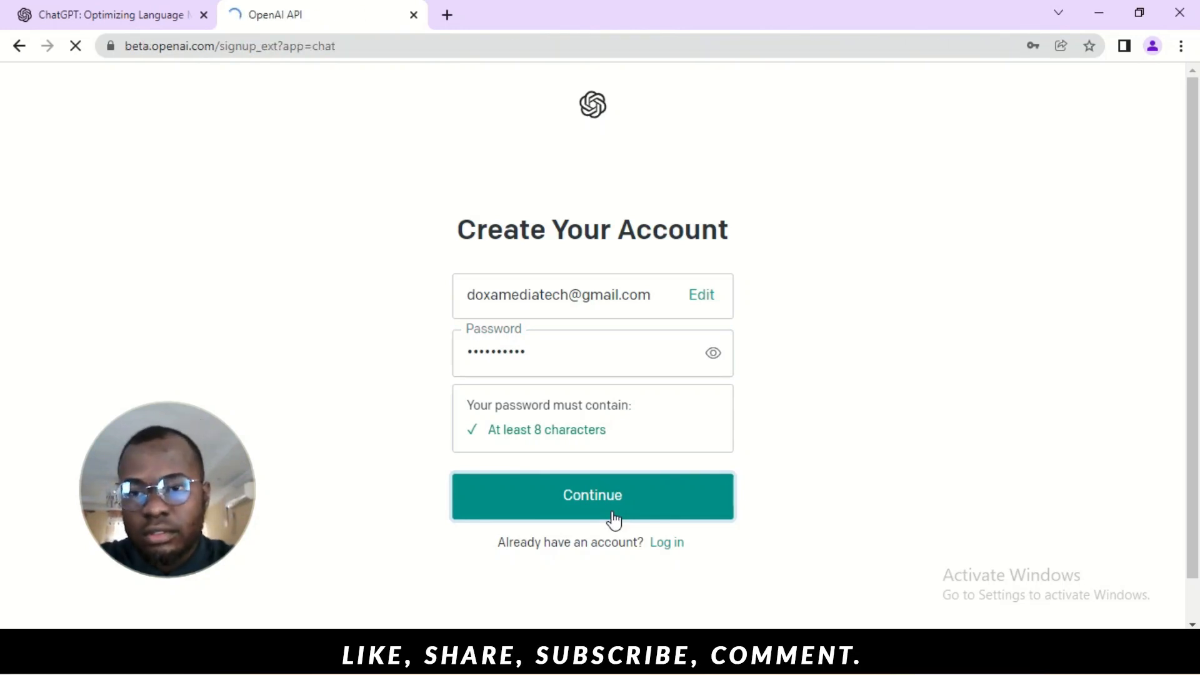
click(591, 495)
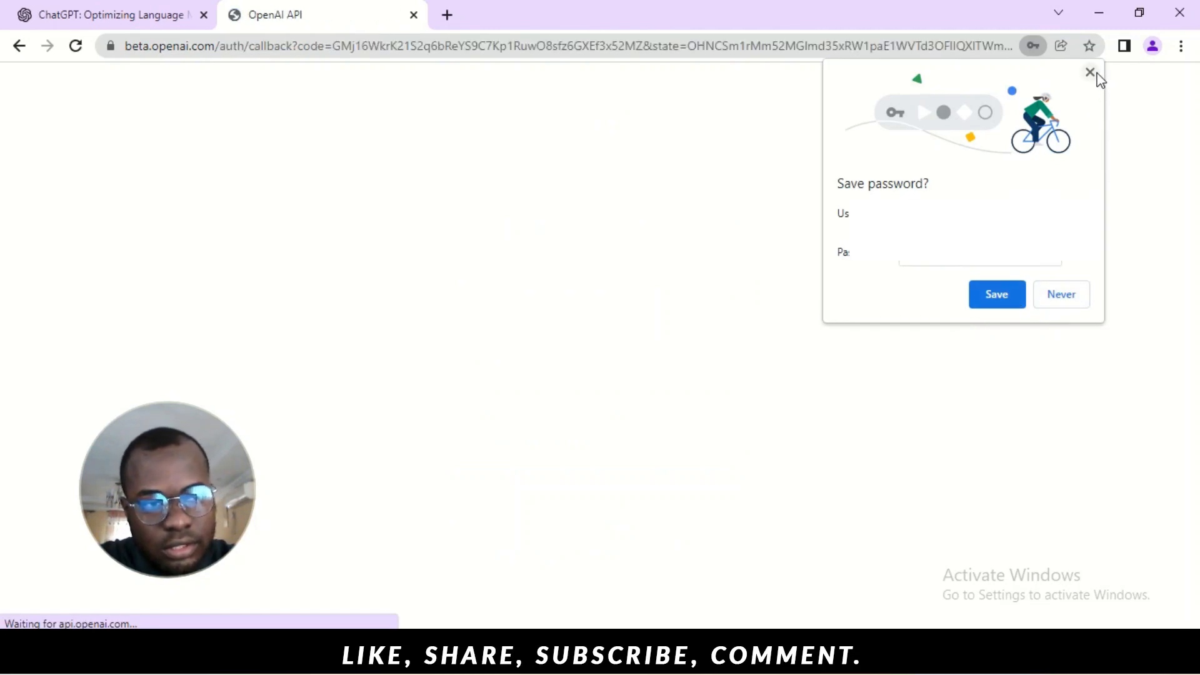
click(1091, 72)
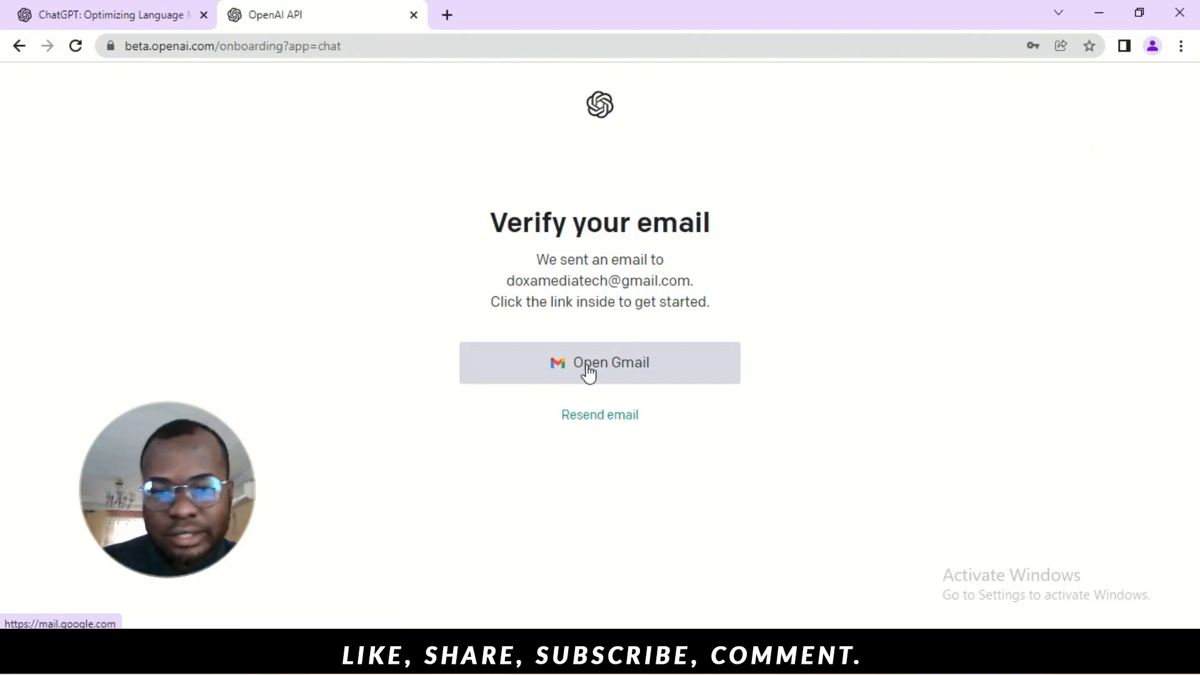
mouse_move(605, 540)
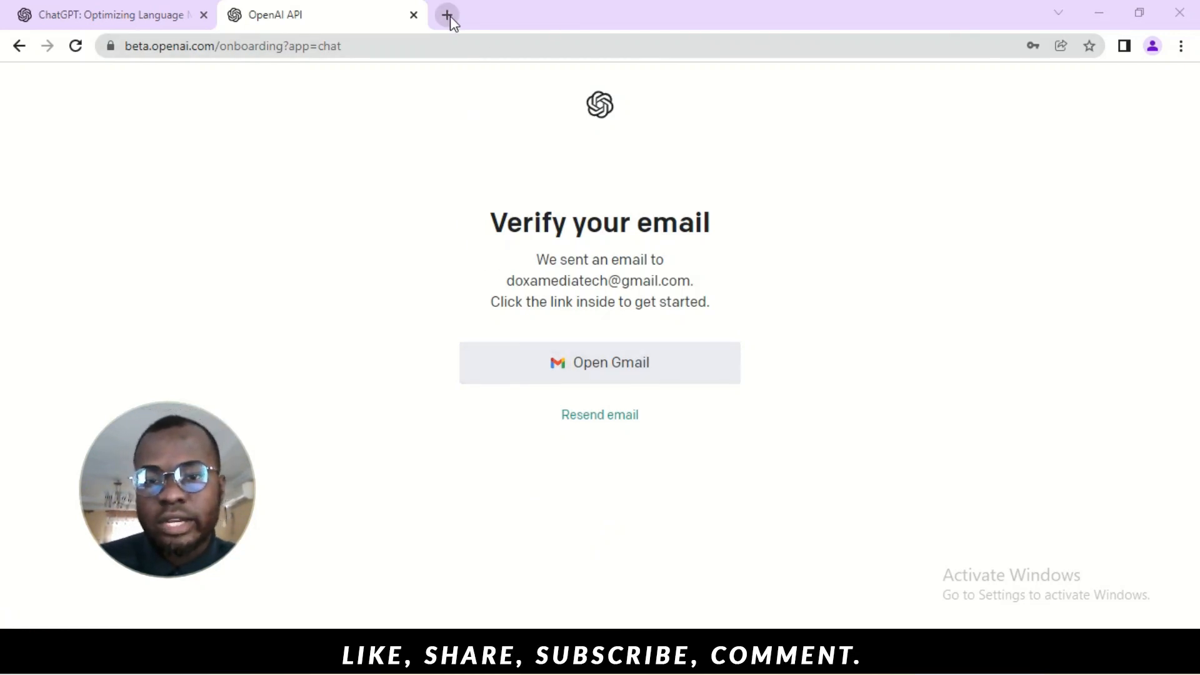
In a new tab, enter first name Rich and last name B on Tell us about you and continue
click(447, 15)
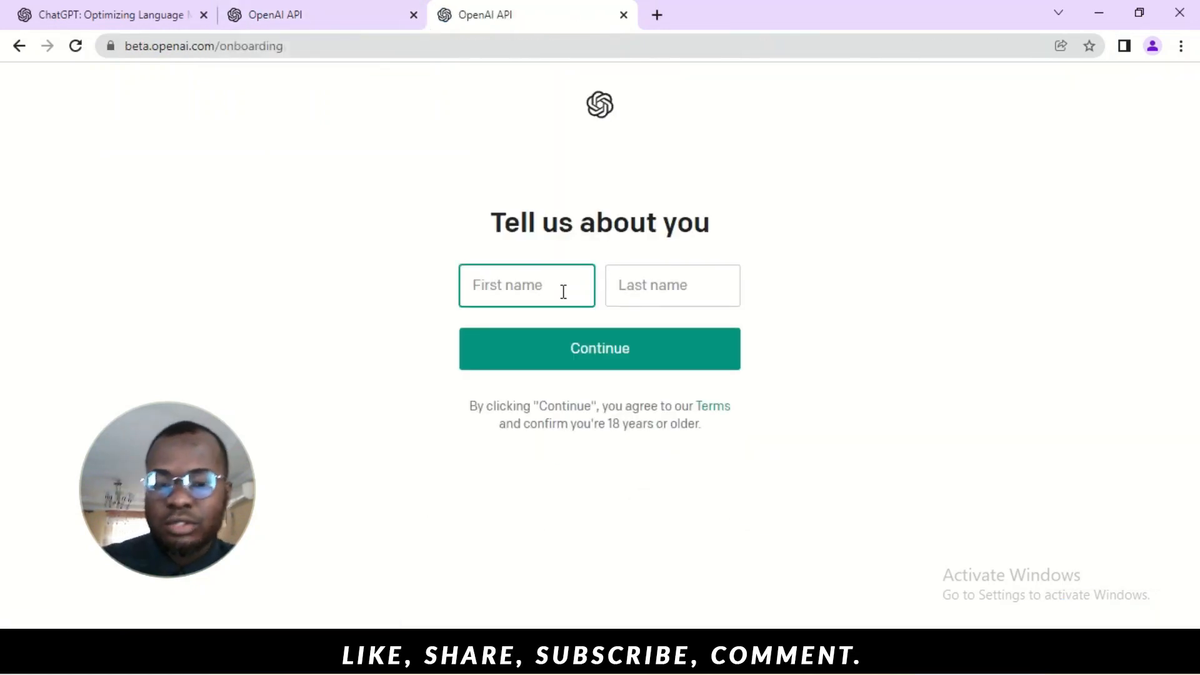
text(riCHAR)
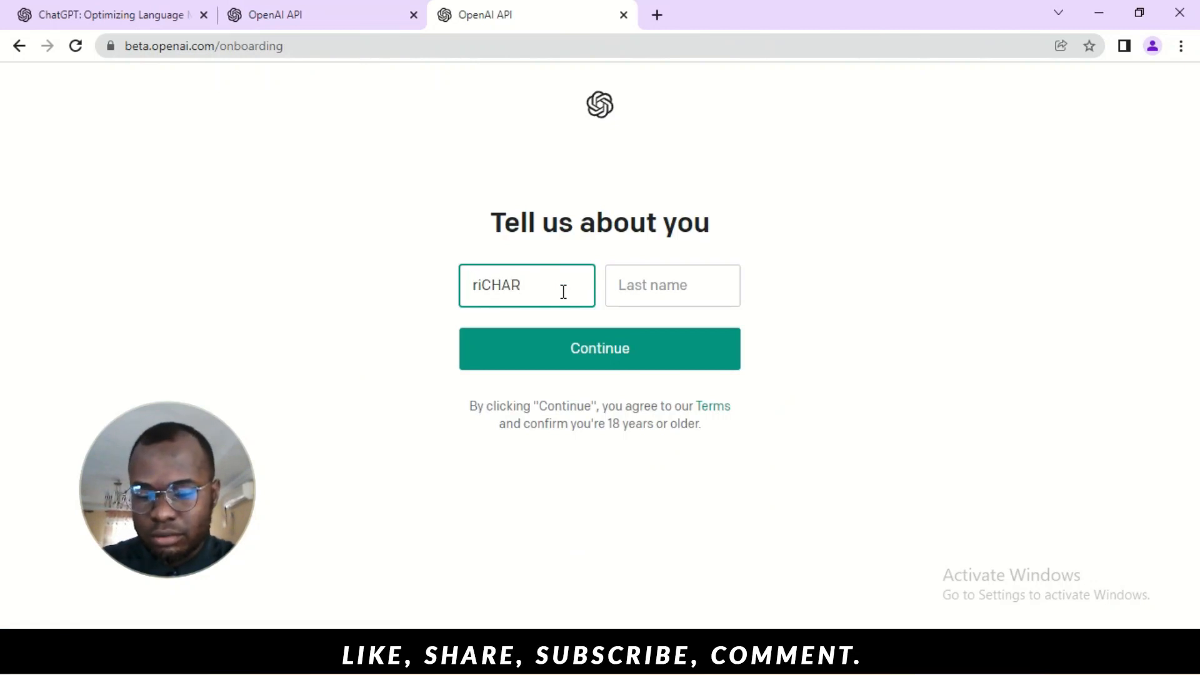
text(Richard)
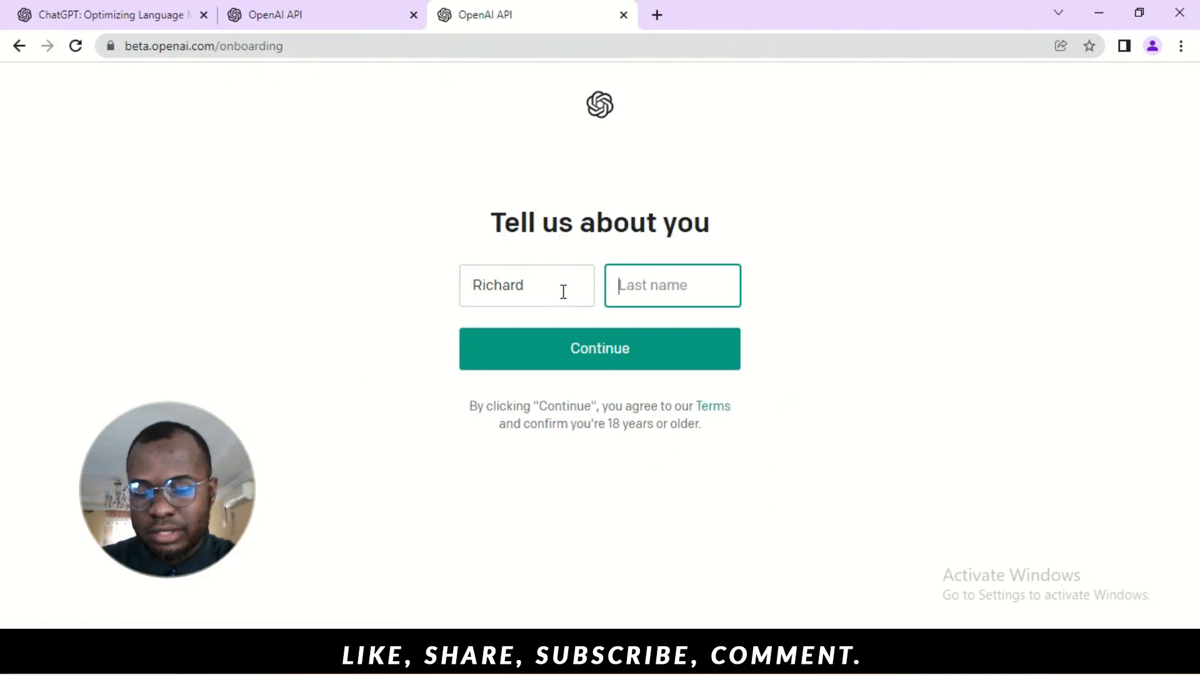
text(B)
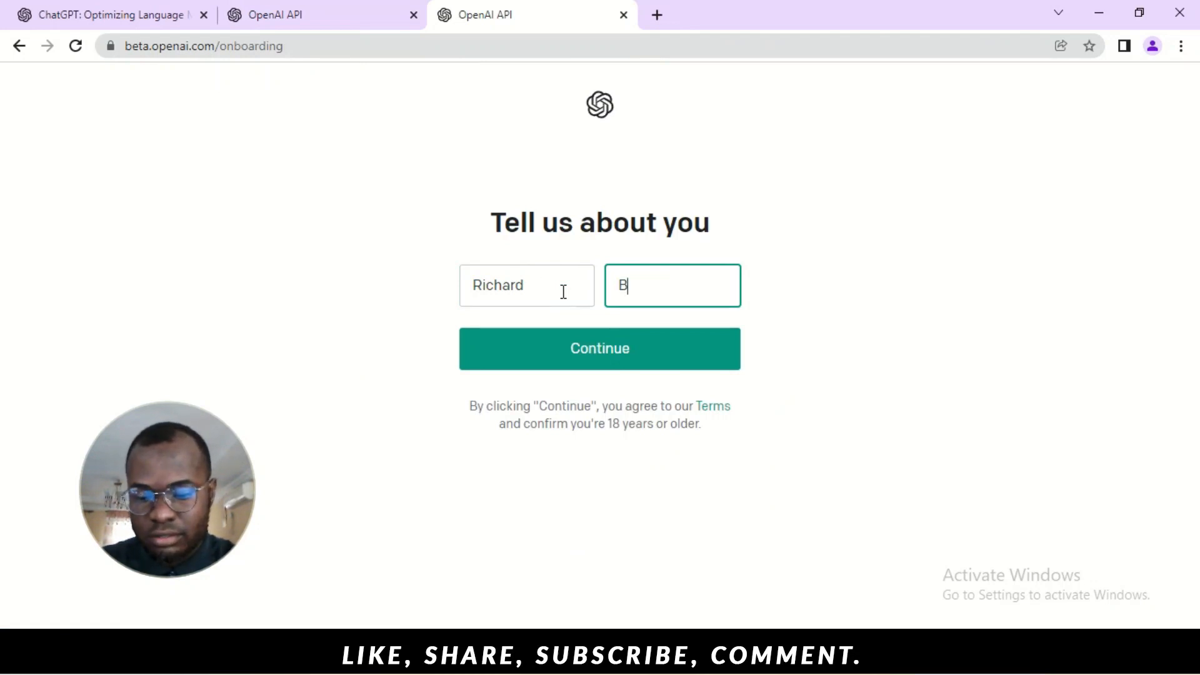
click(599, 349)
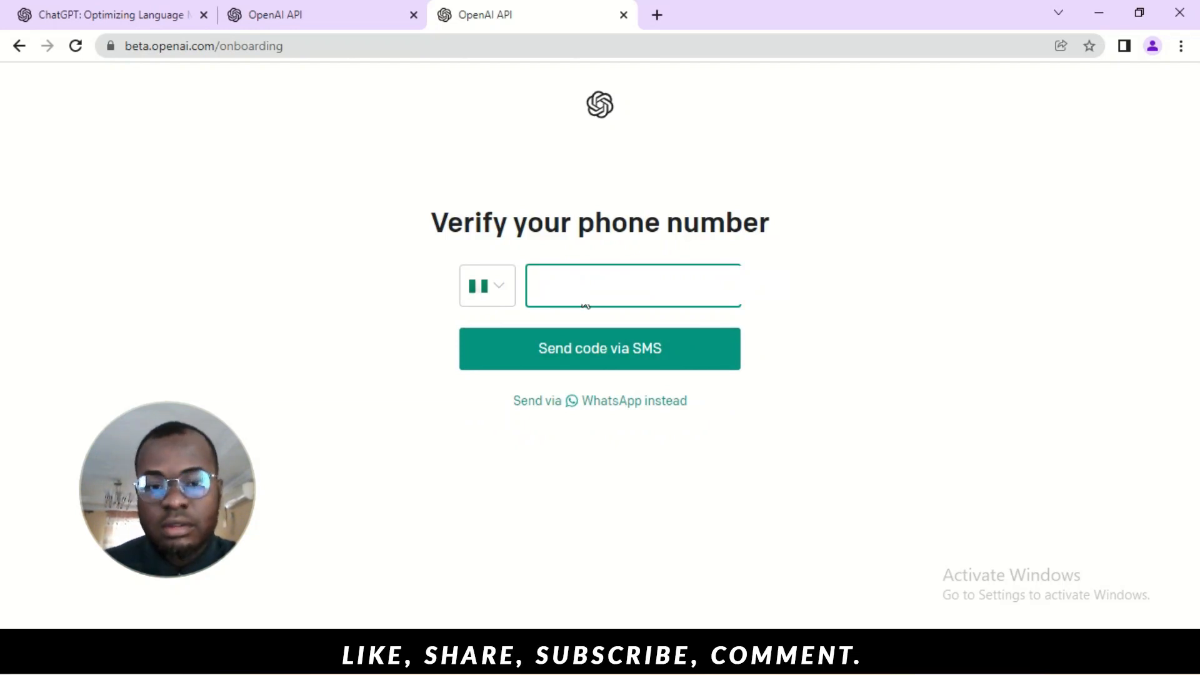
Request the SMS verification code and finish phone verification to reach the chat page
click(599, 349)
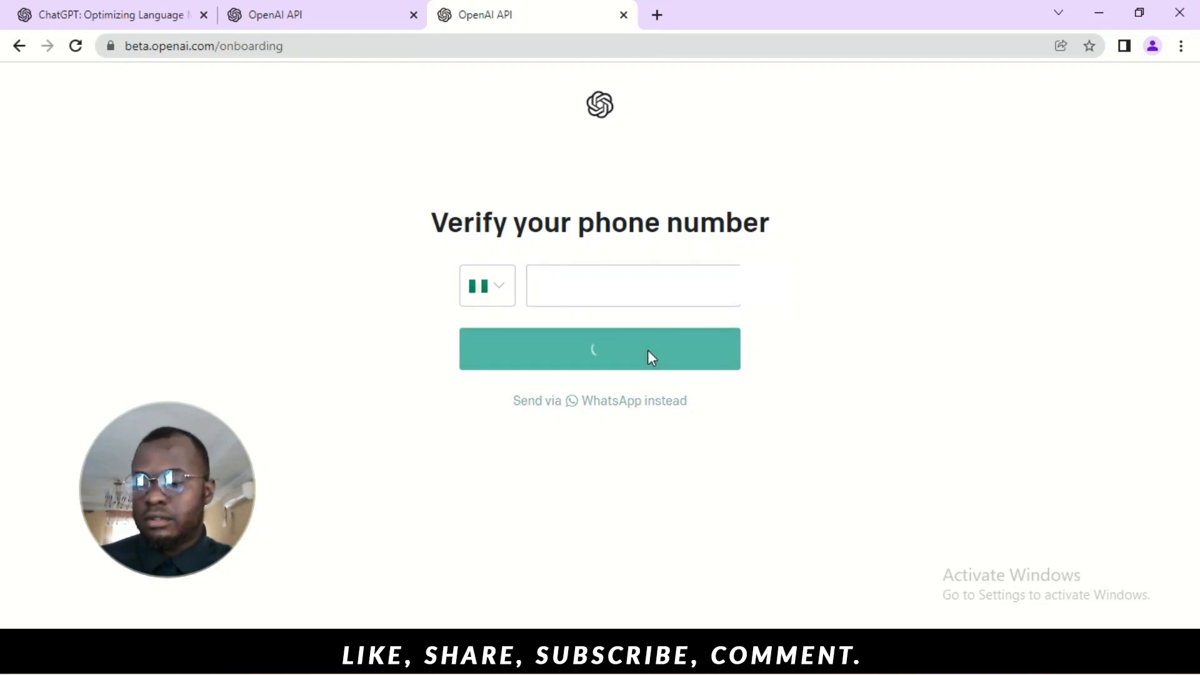
click(599, 349)
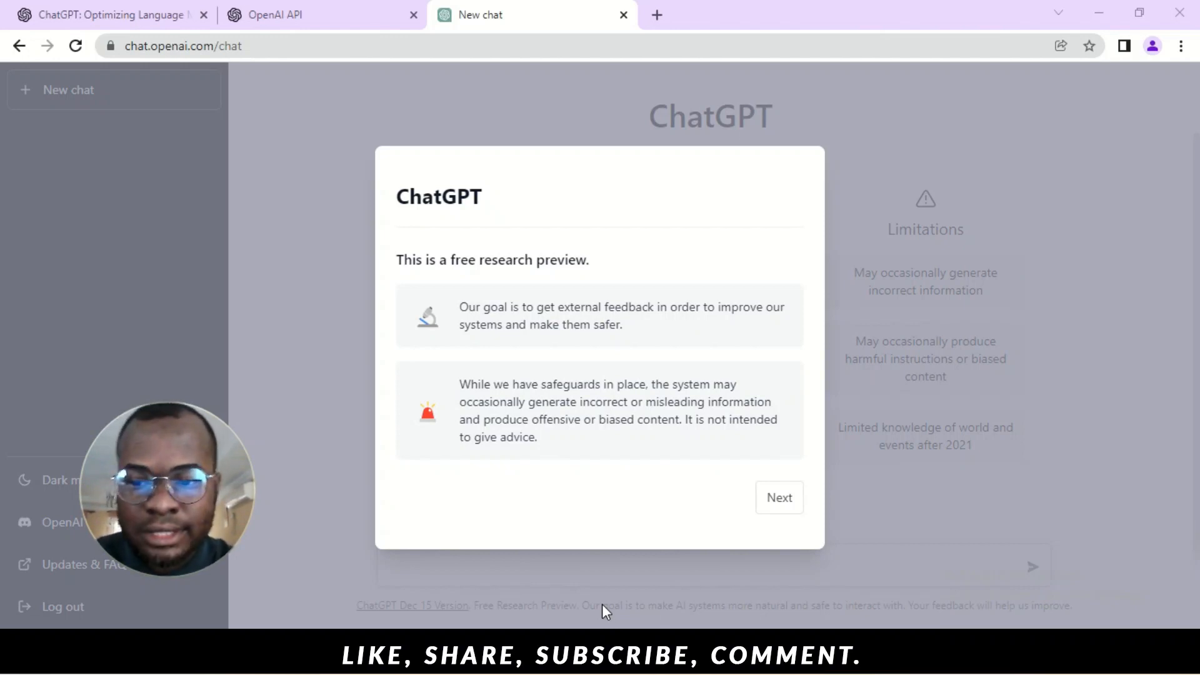
mouse_move(611, 512)
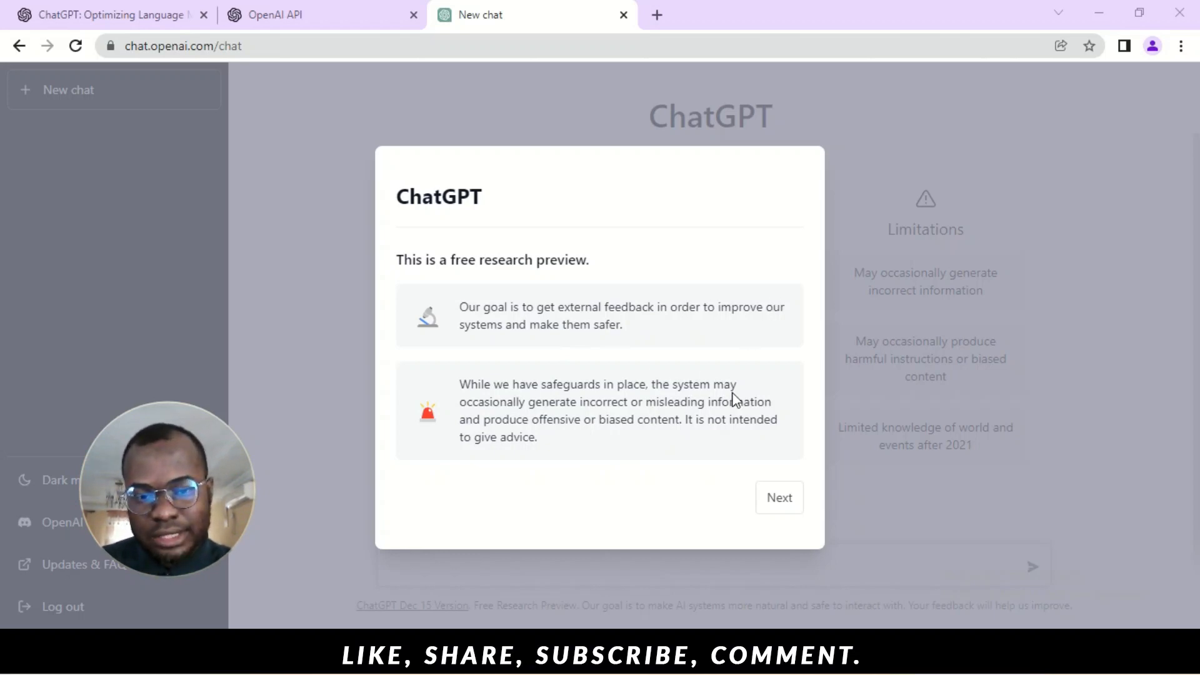
mouse_move(538, 401)
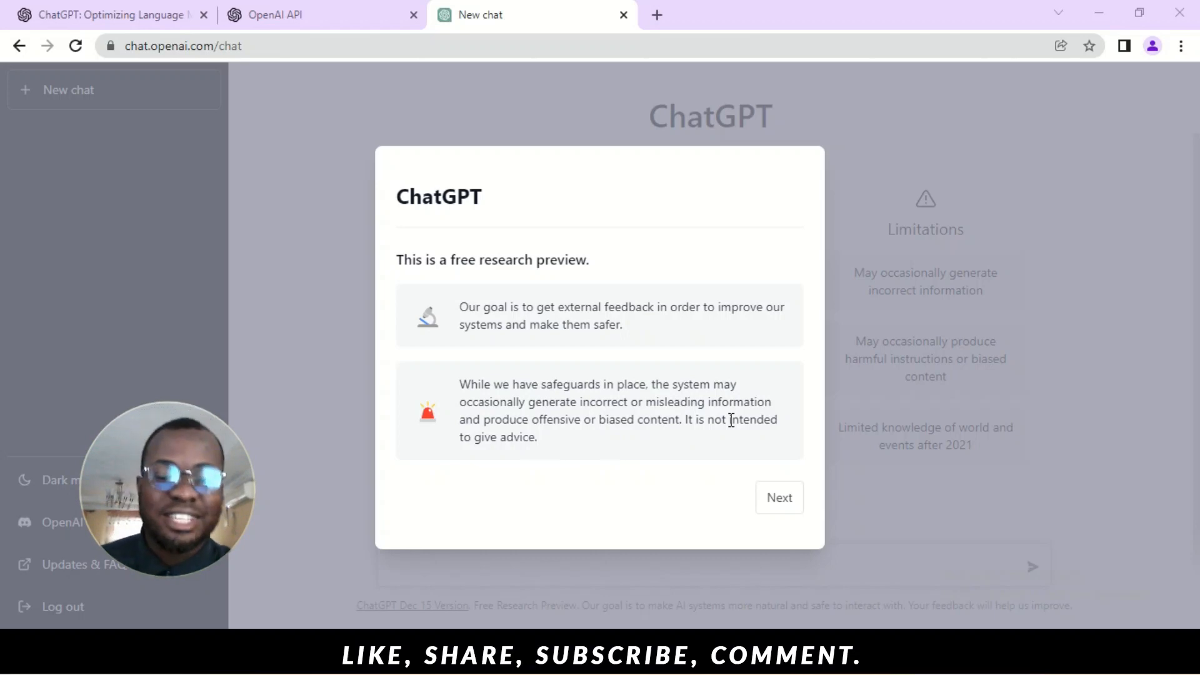
Step through the research preview, data collection and feedback notices with Next, Next, Done
click(779, 498)
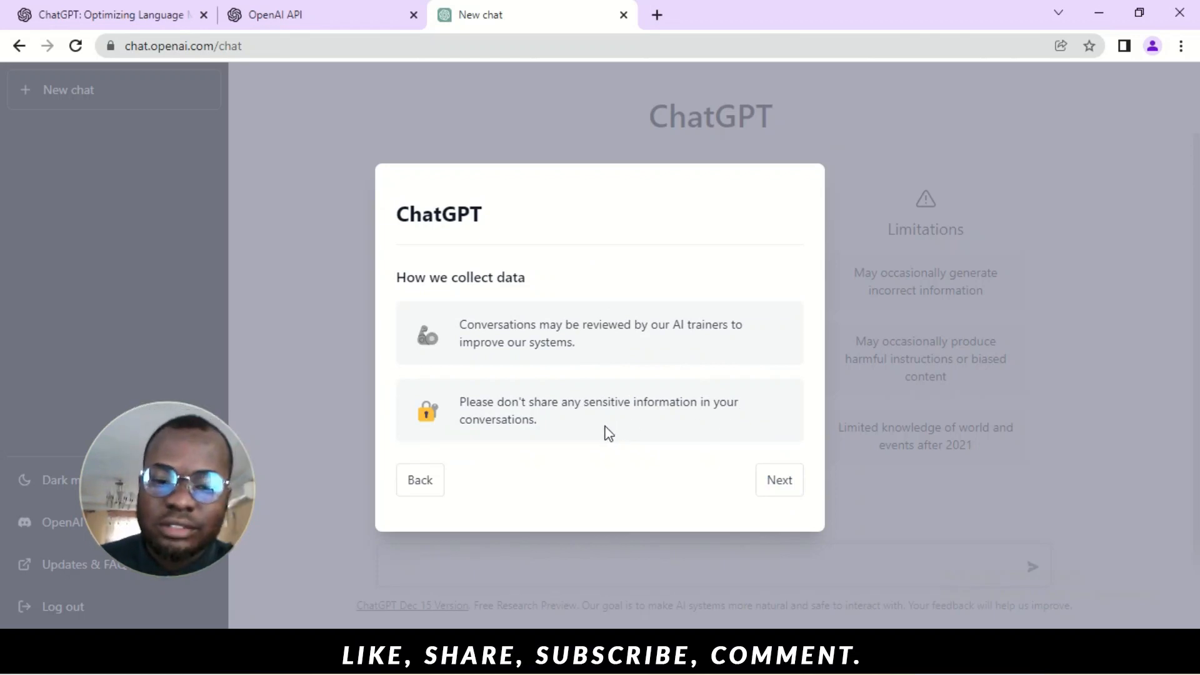
click(779, 480)
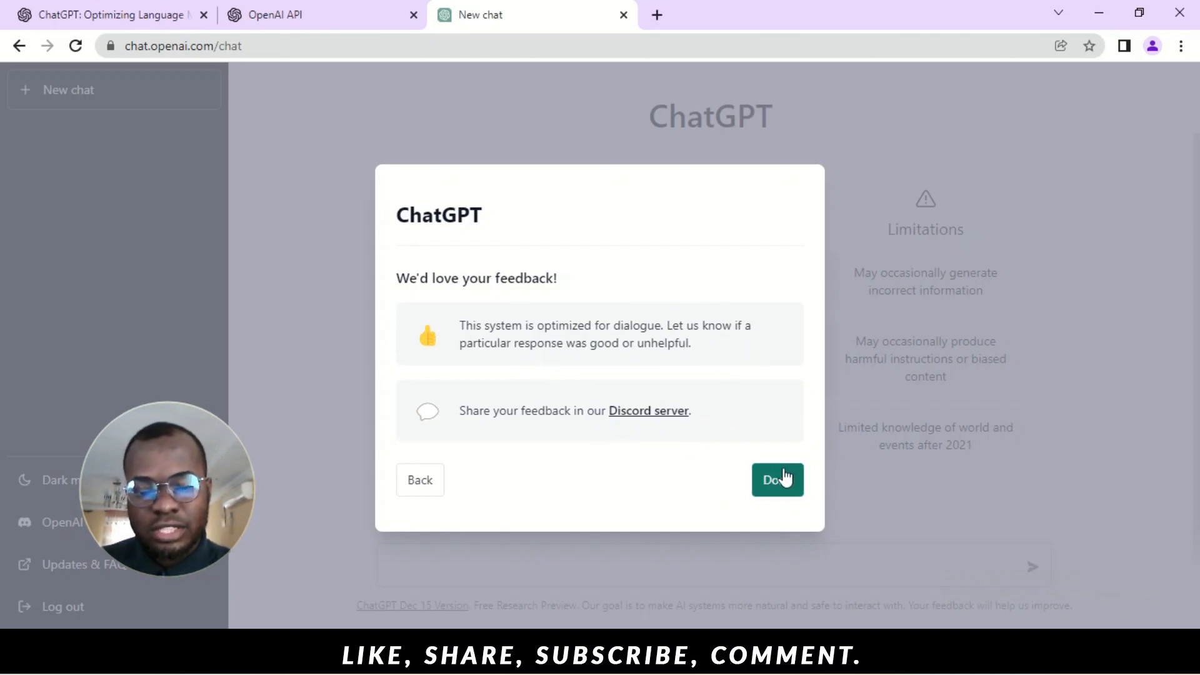
click(777, 480)
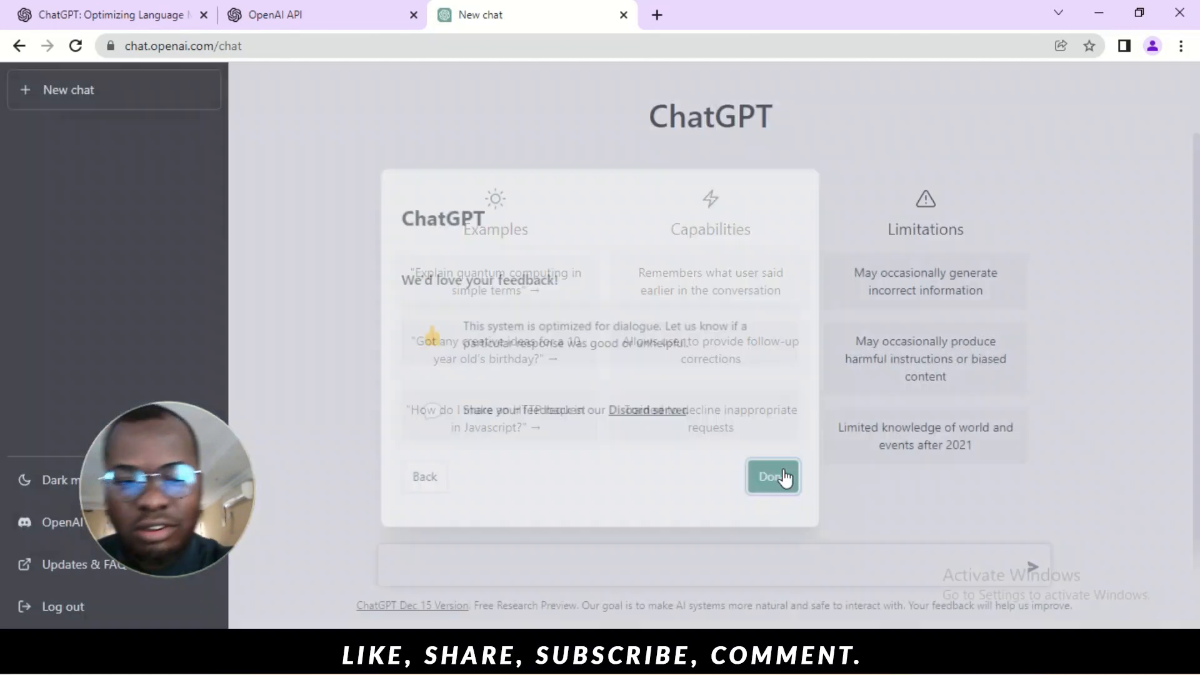
Switch ChatGPT to dark mode from the left sidebar
click(772, 476)
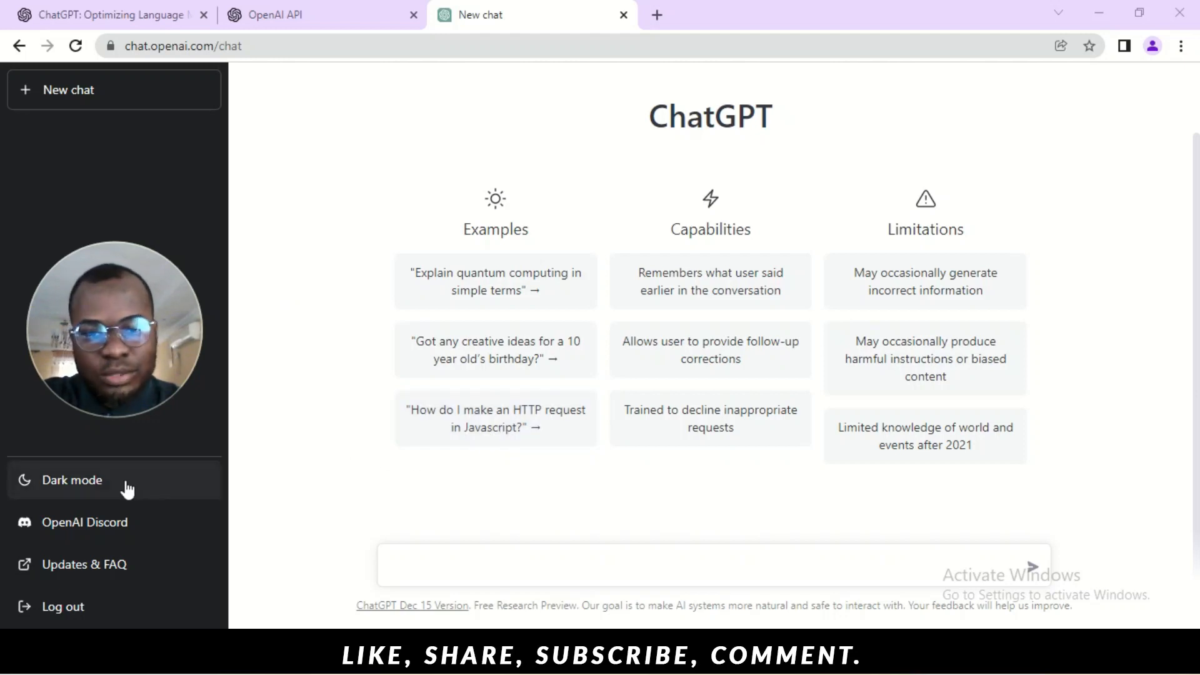
click(73, 480)
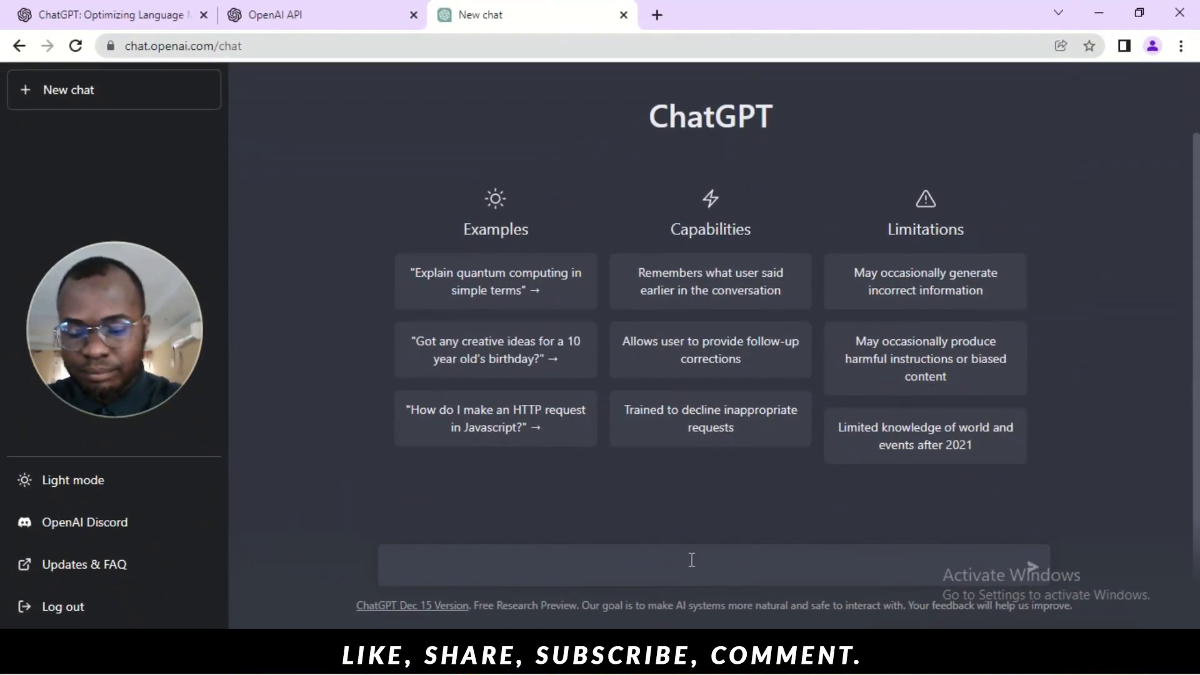
Send ChatGPT the message 'how are you feeling today'
click(692, 565)
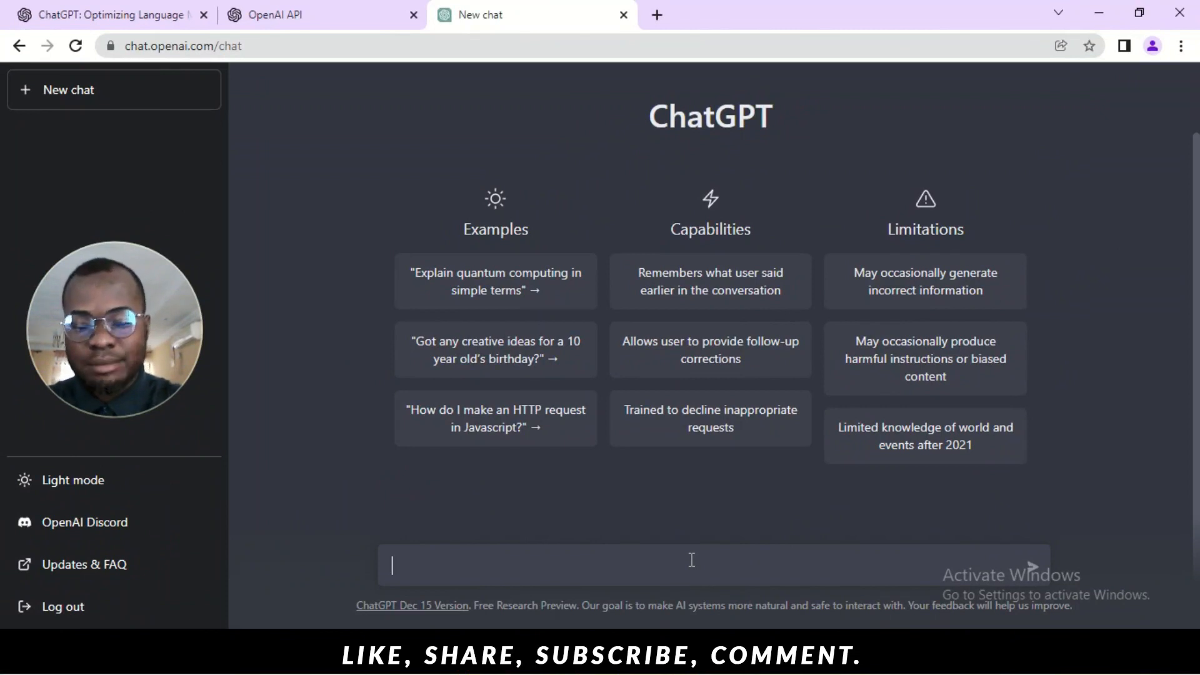
text(how ar)
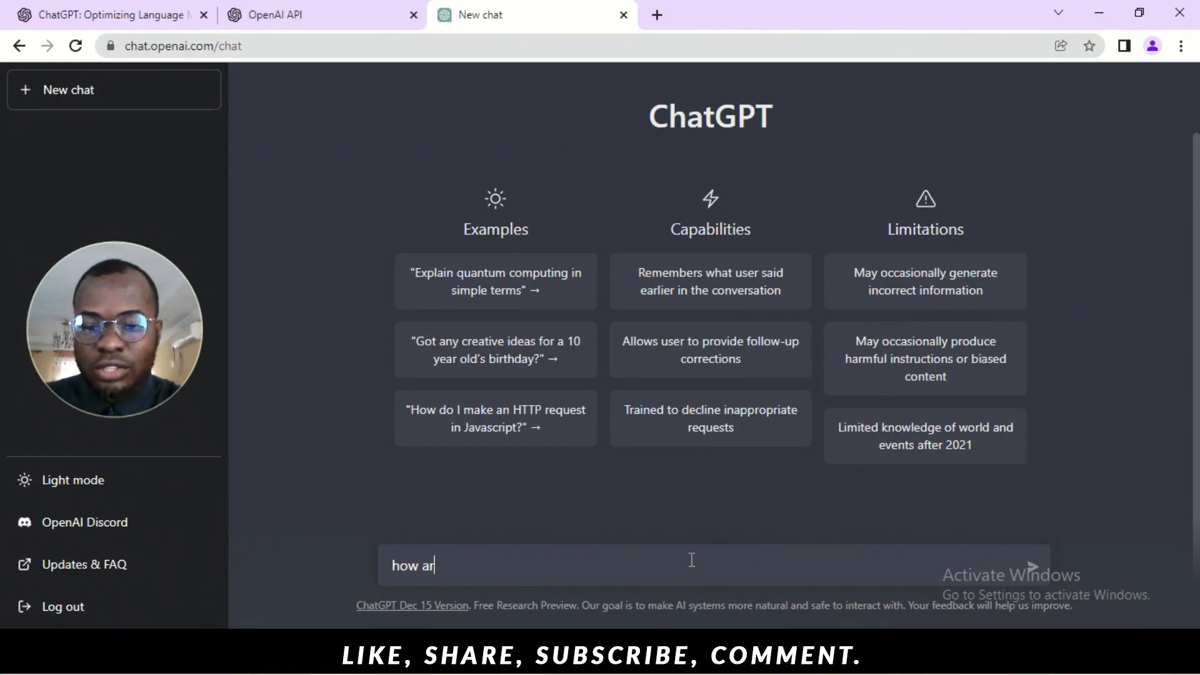
text(e)
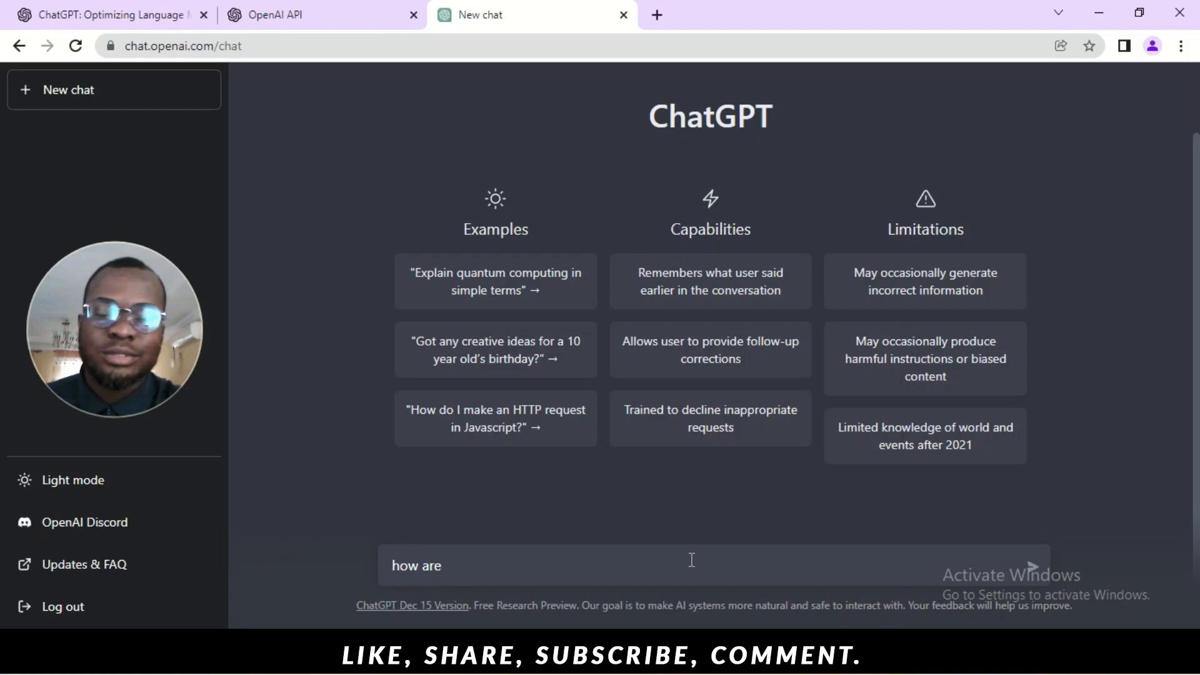
text(you f)
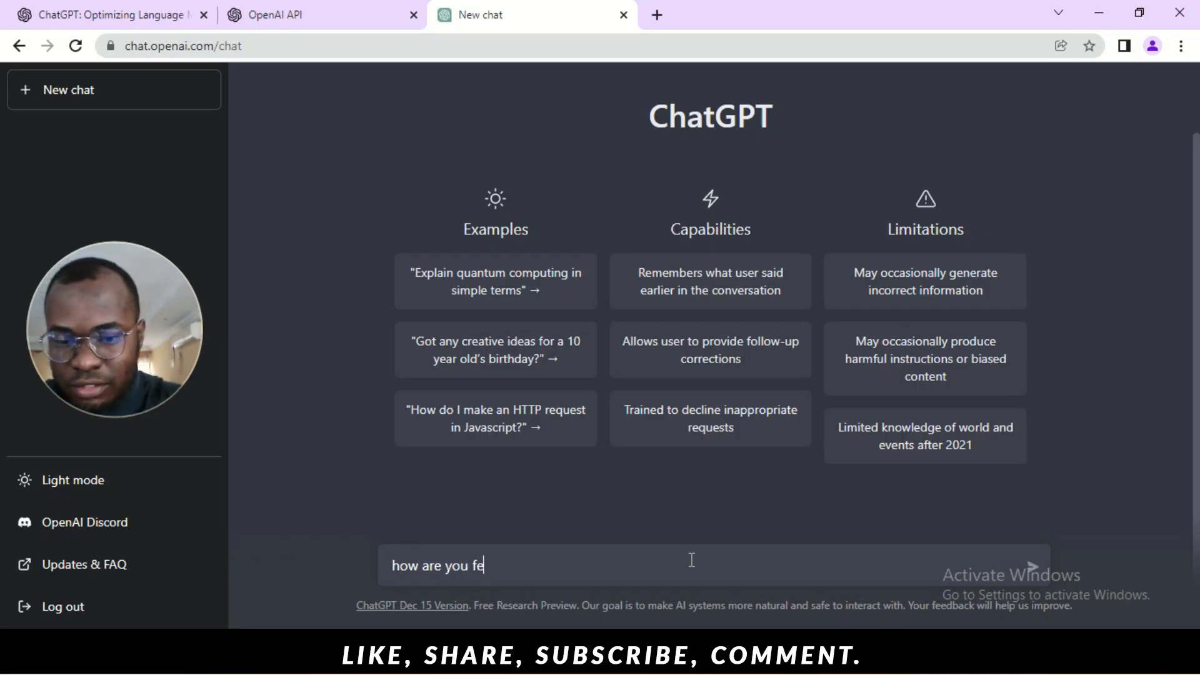
text(eling today)
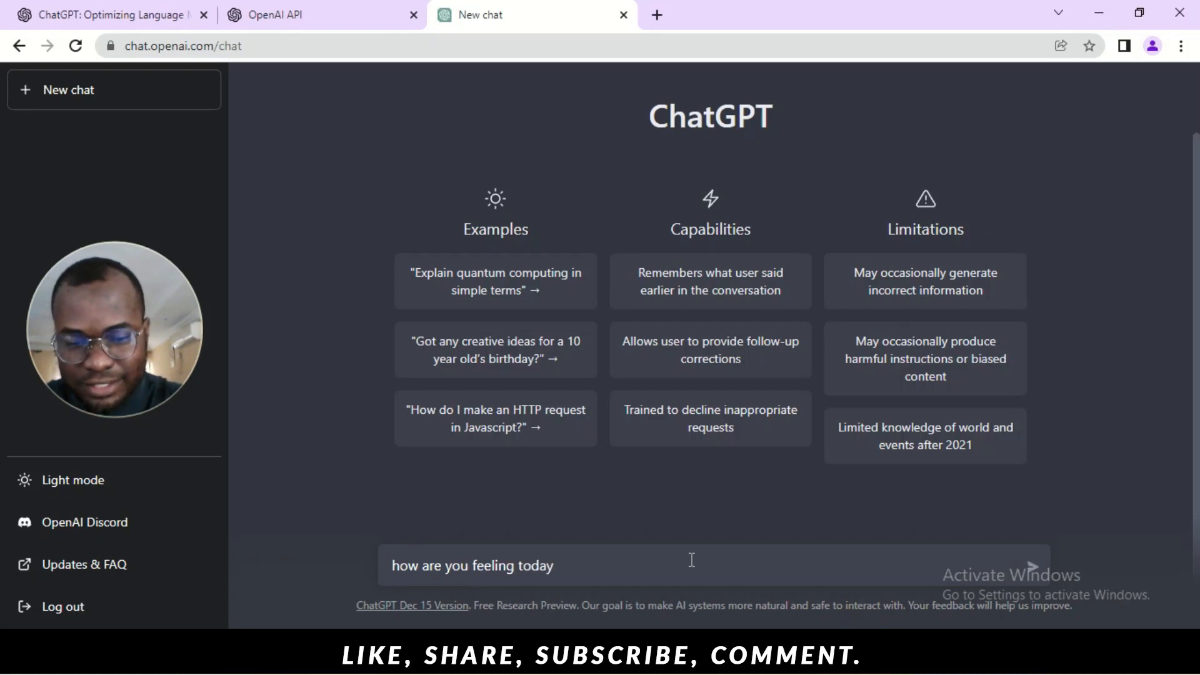
key(Enter)
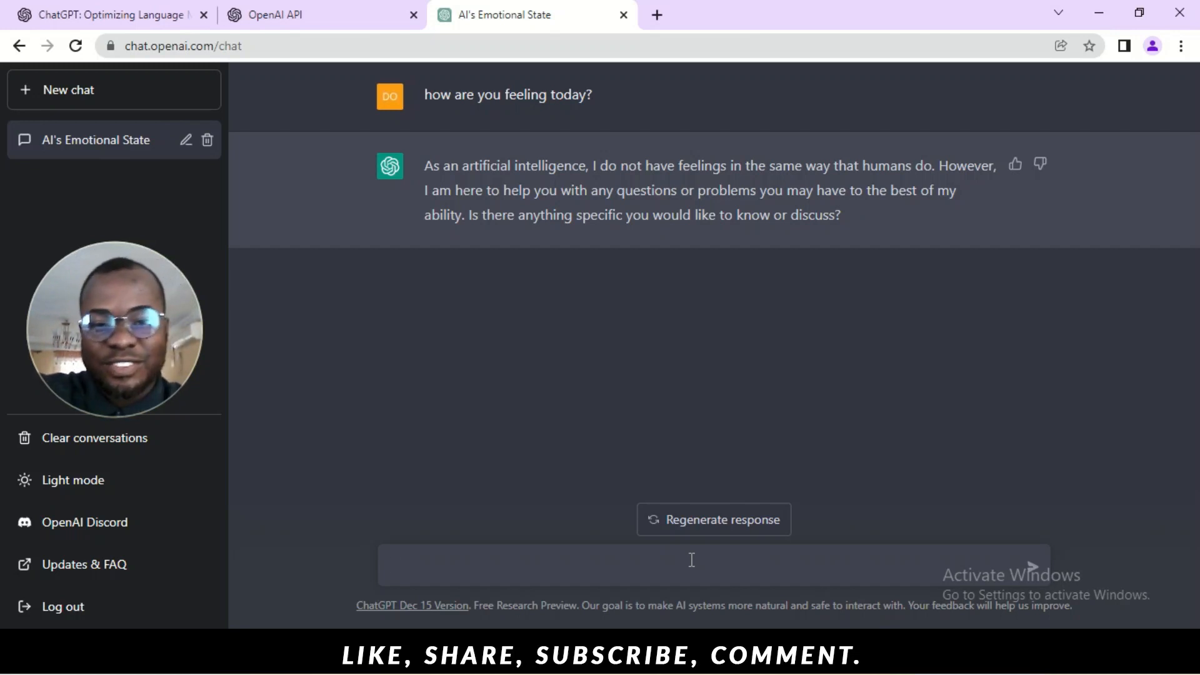
Send 'I love you' and begin typing a third question starting with 'how'
text(I love)
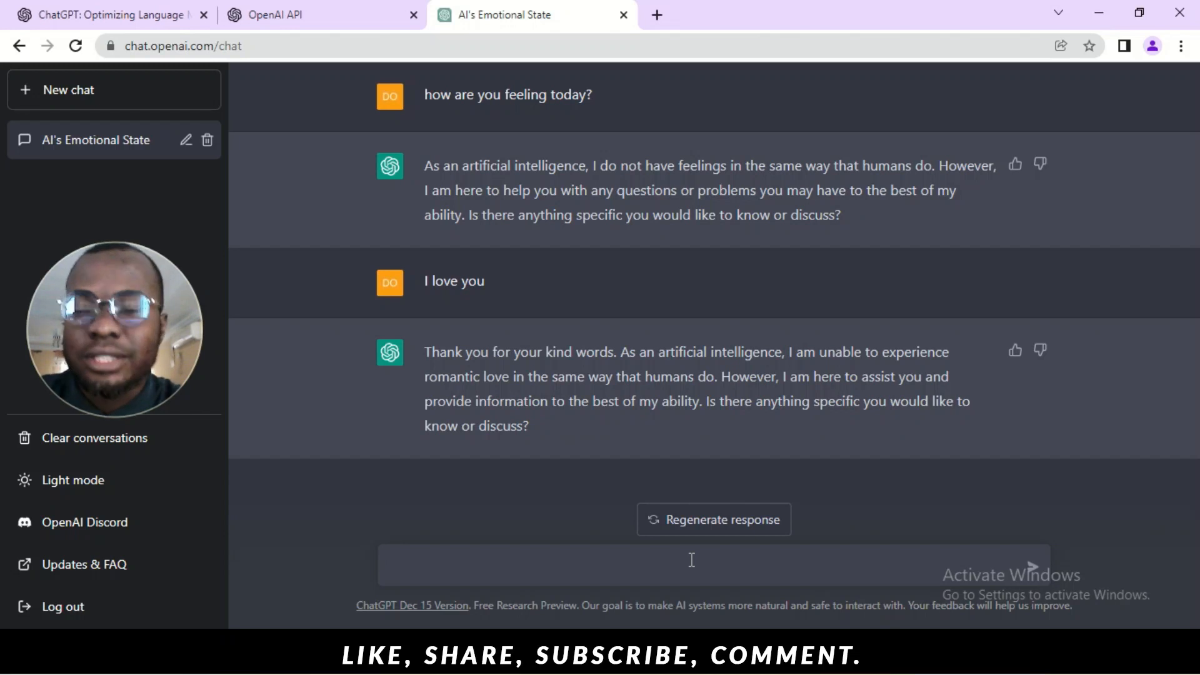
text(how can i)
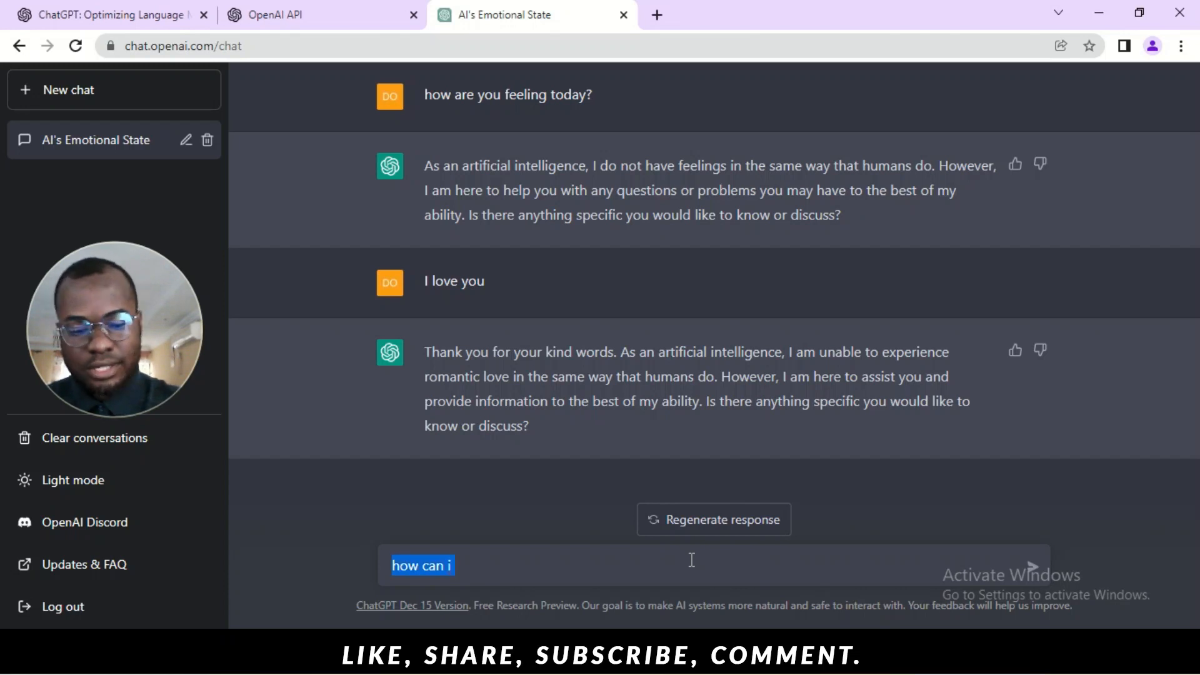
Clear the draft and send 'give me a book title for a romance novel', scrolling to the ten suggestions
key(Backspace)
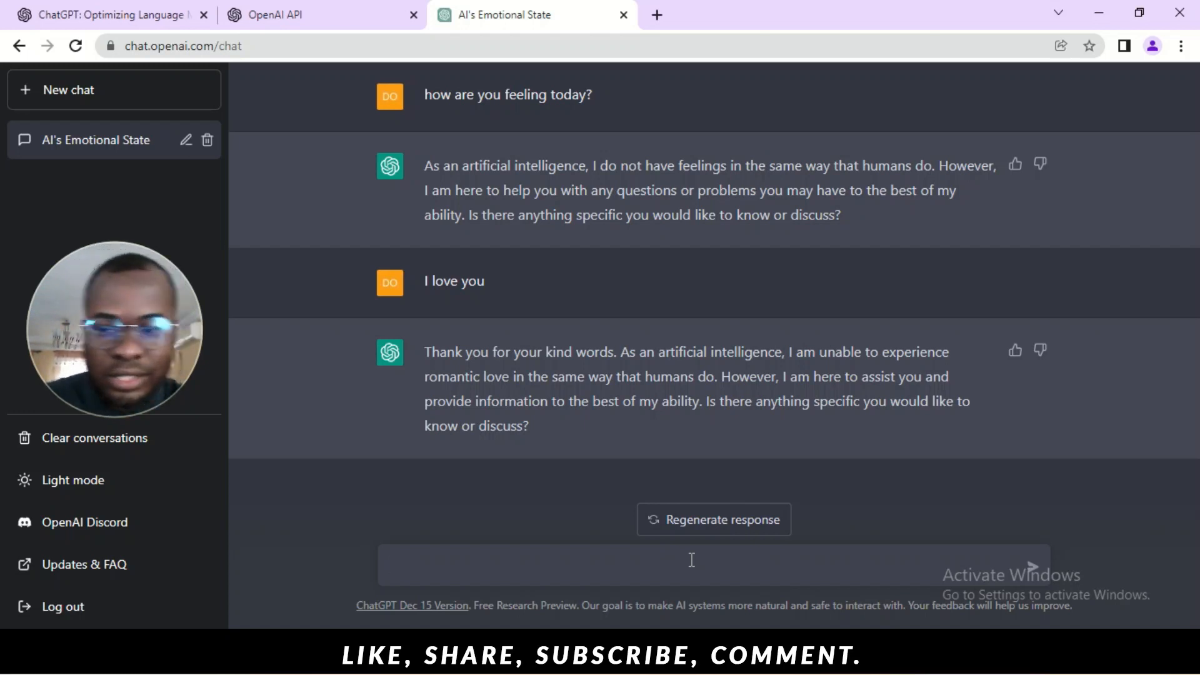
text(give me)
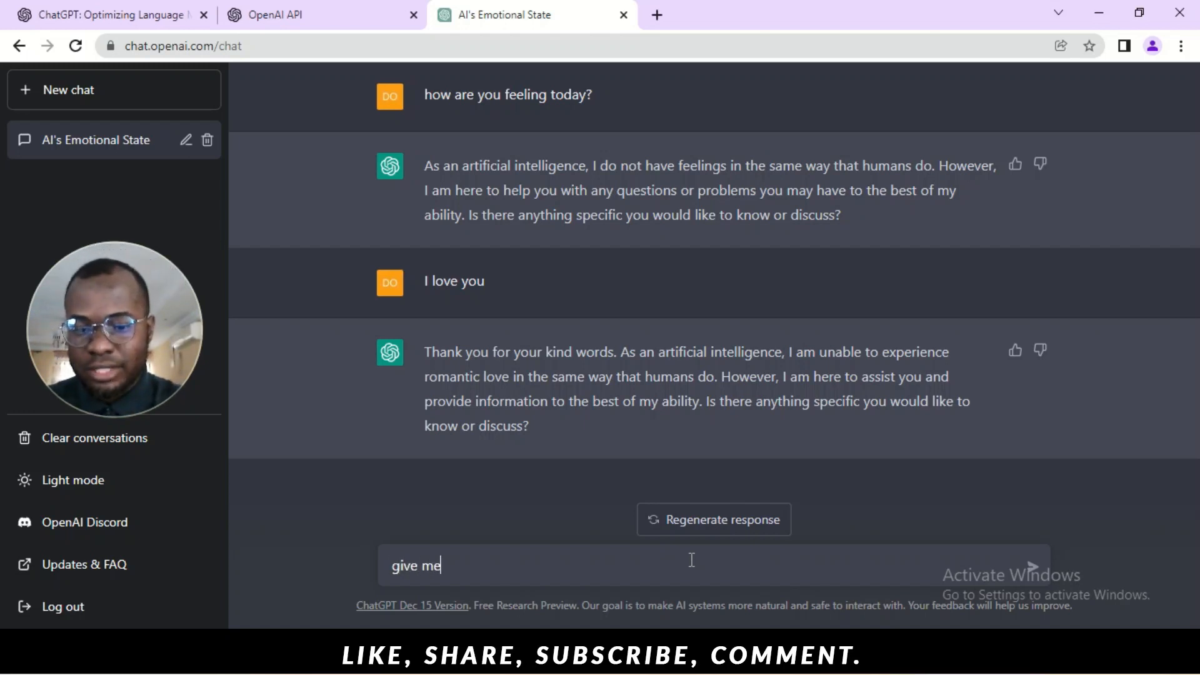
text(a boo)
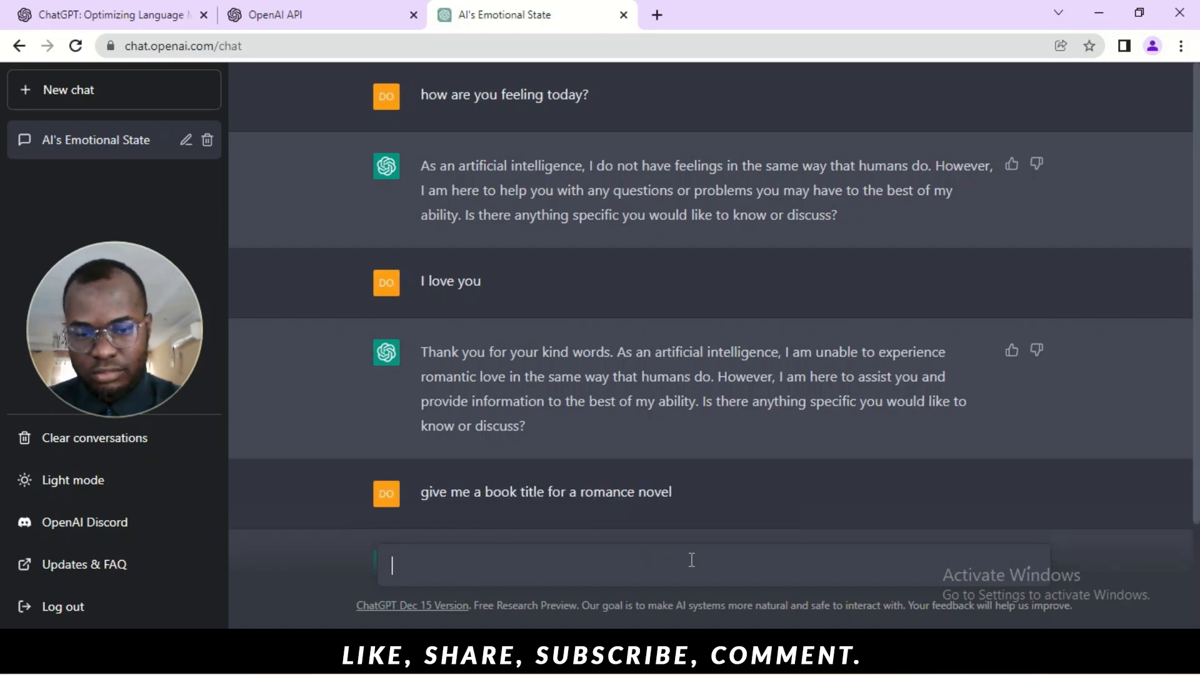
scroll(down, 3)
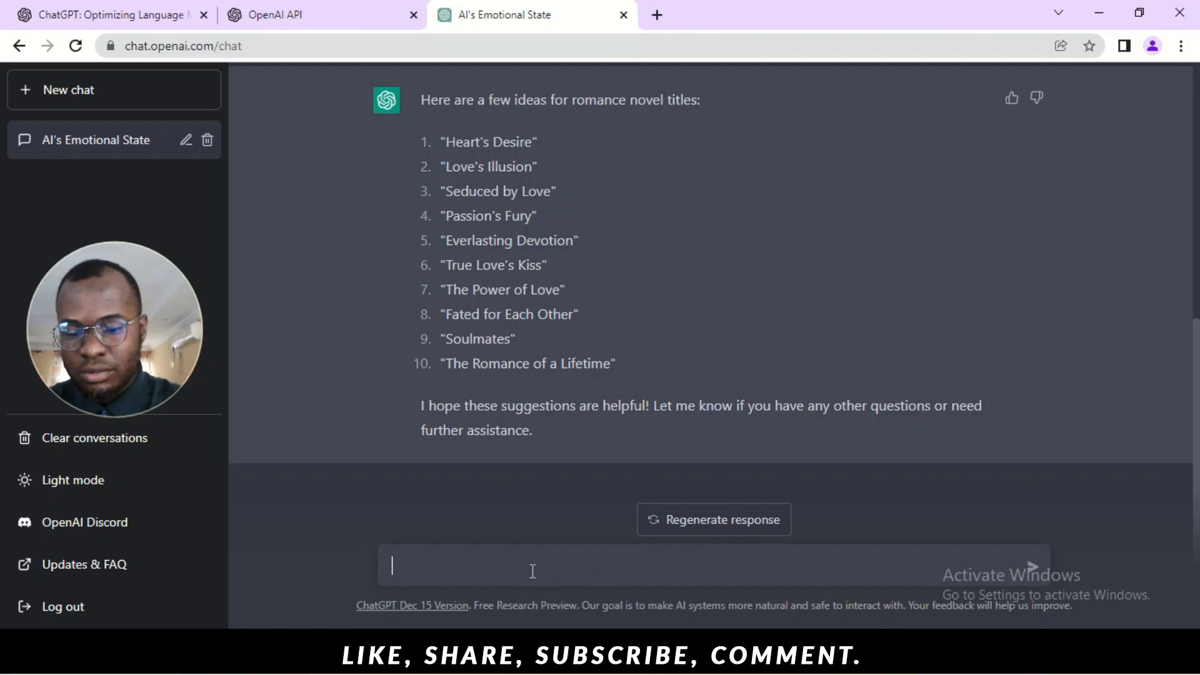
text(1+3-5)
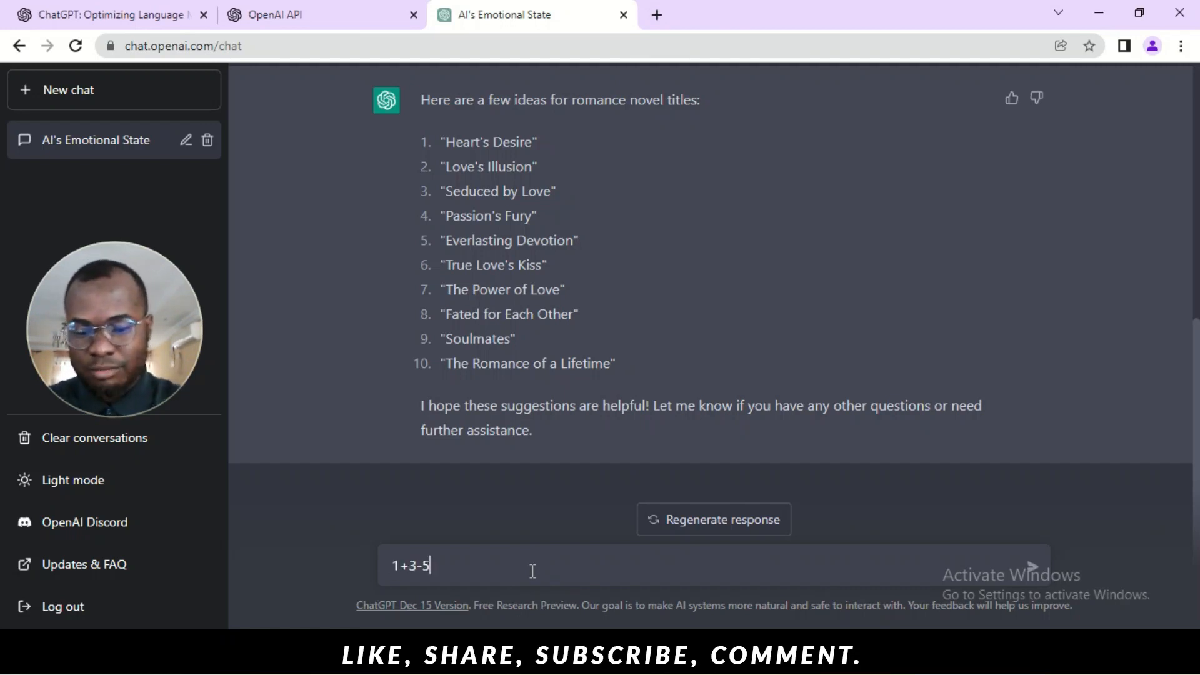
text(+90)
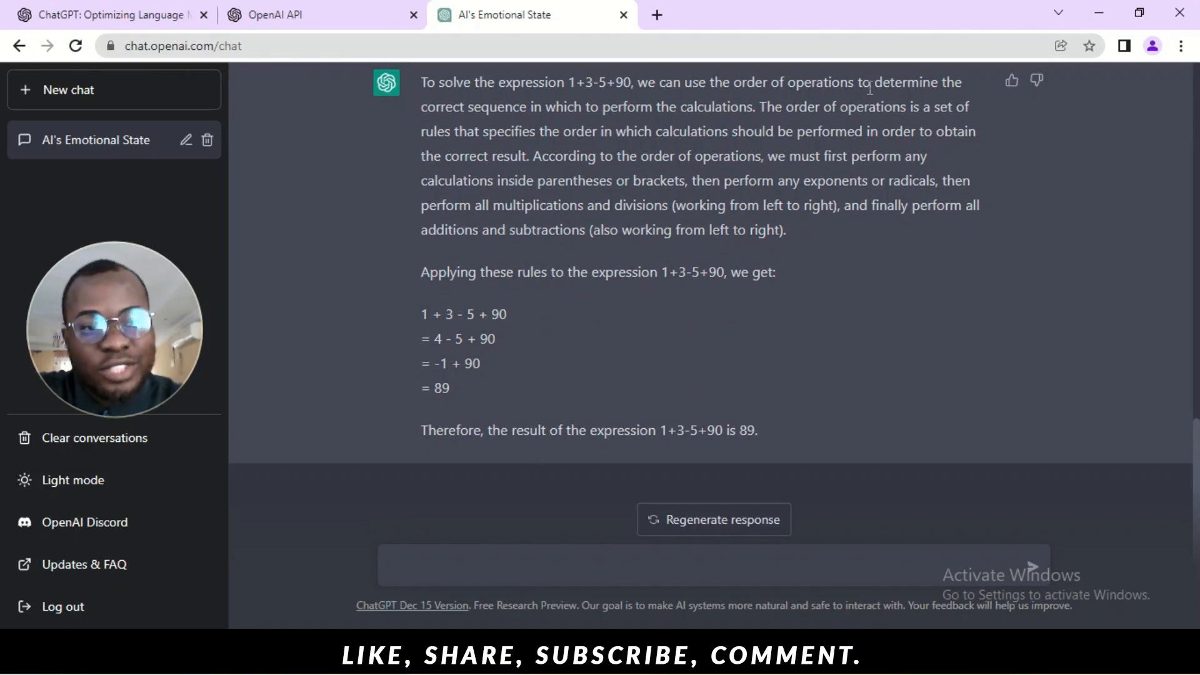
click(689, 565)
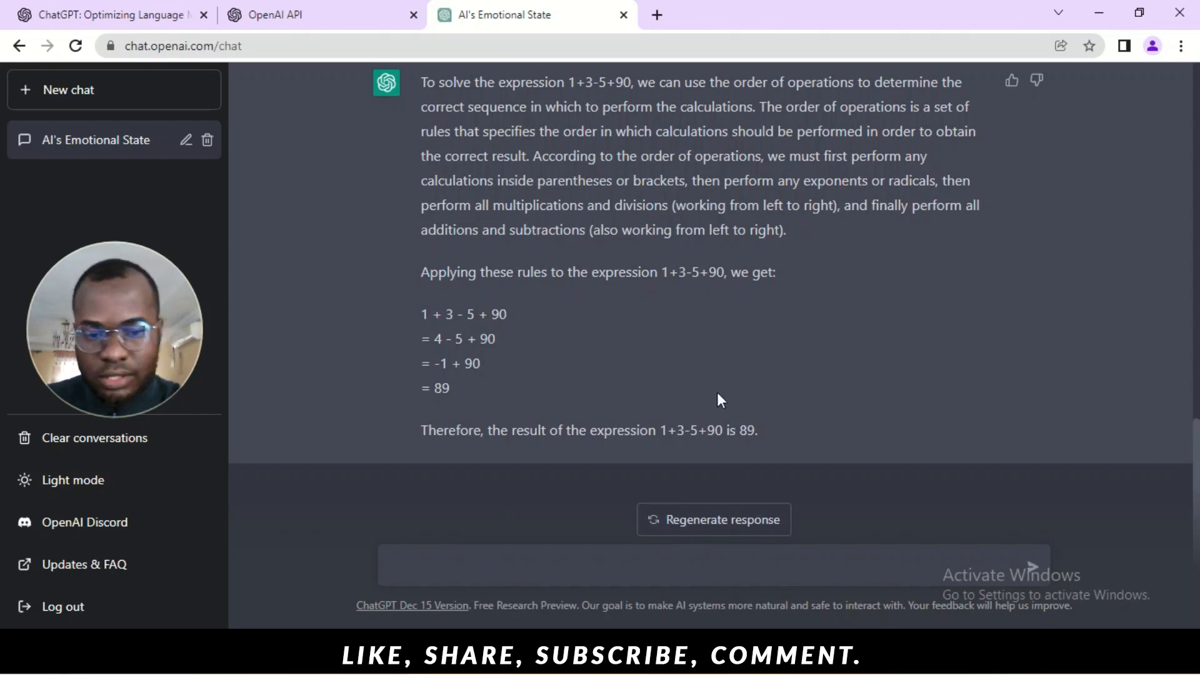
Draft the prompt asking for a proposal for a job opportunity in tech
text(how)
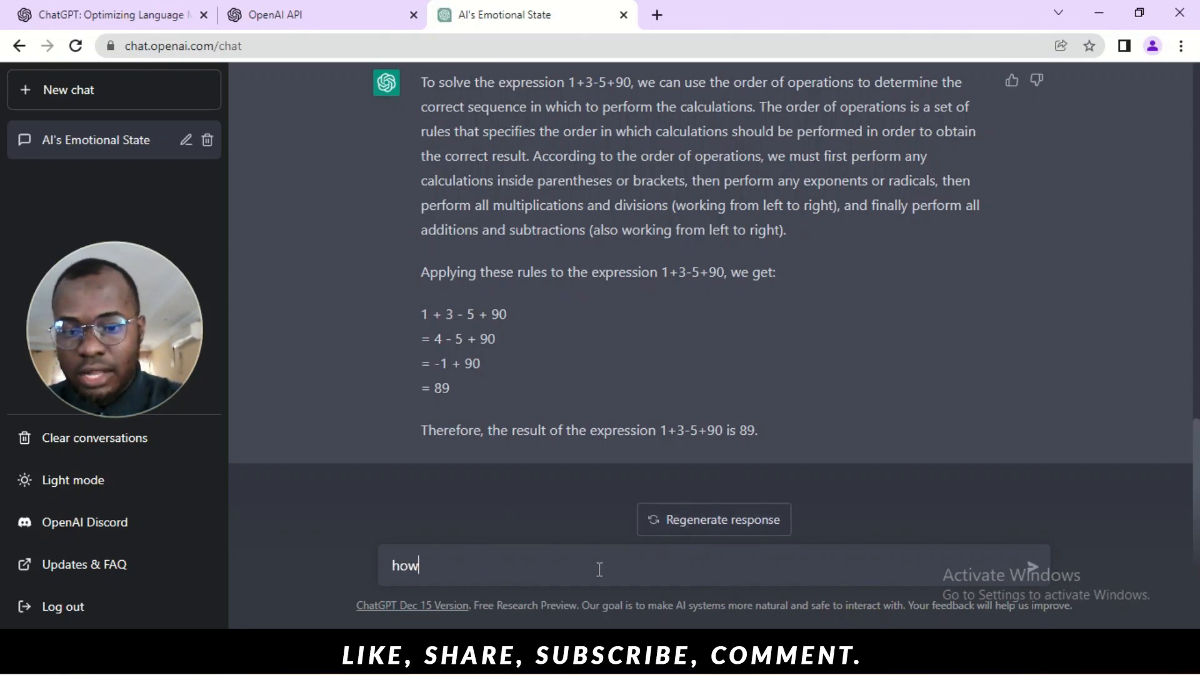
text(give m)
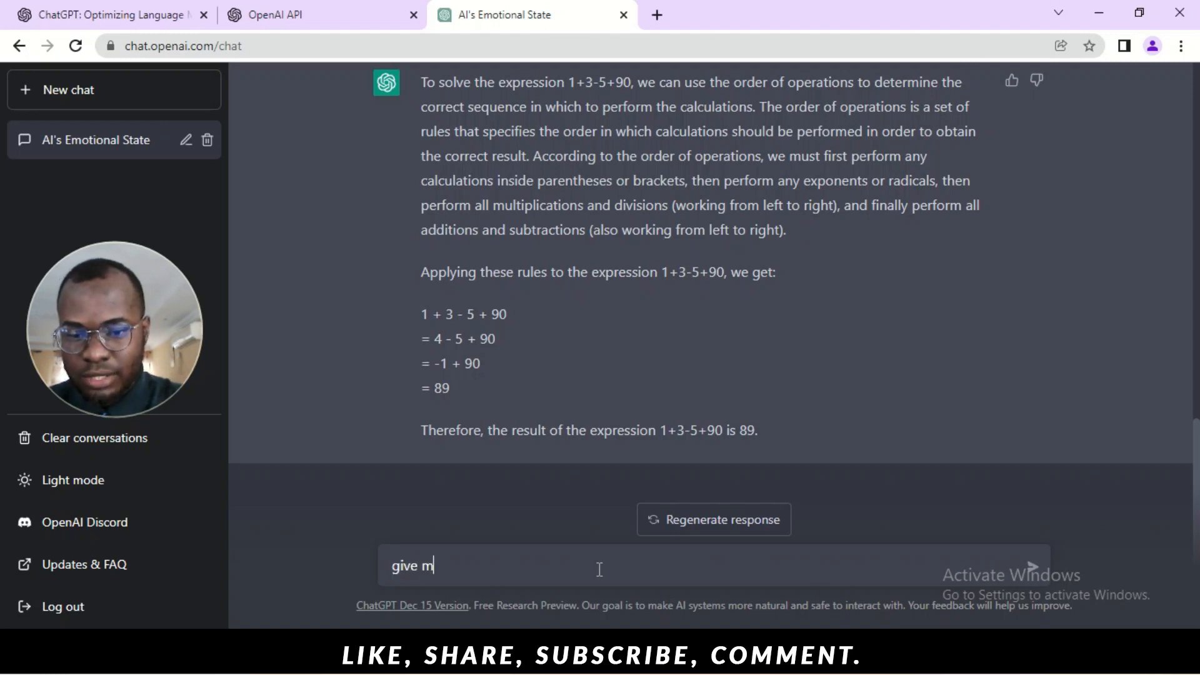
text(e a propo)
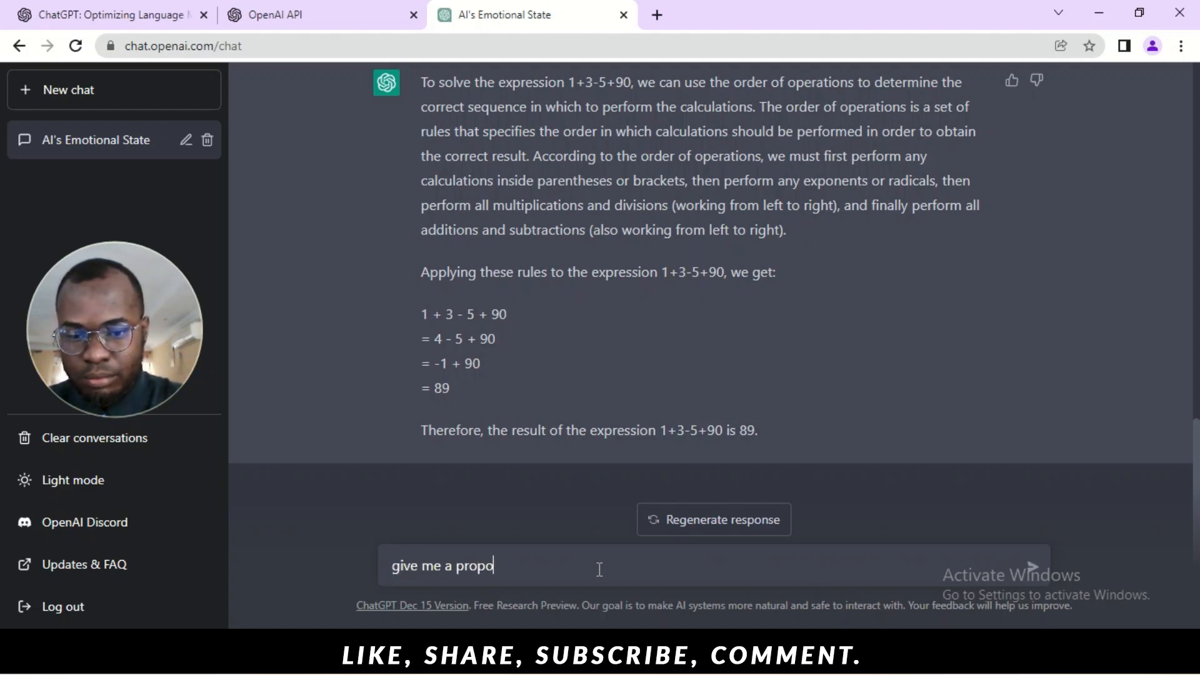
text(sal for a job)
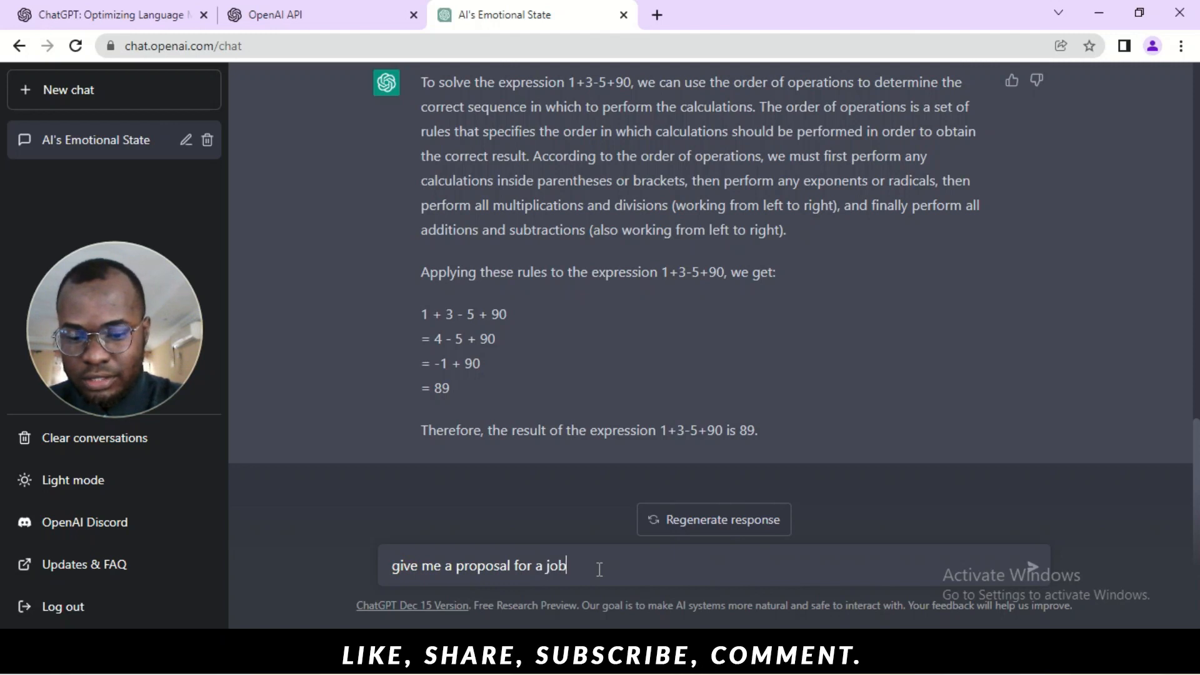
text(o)
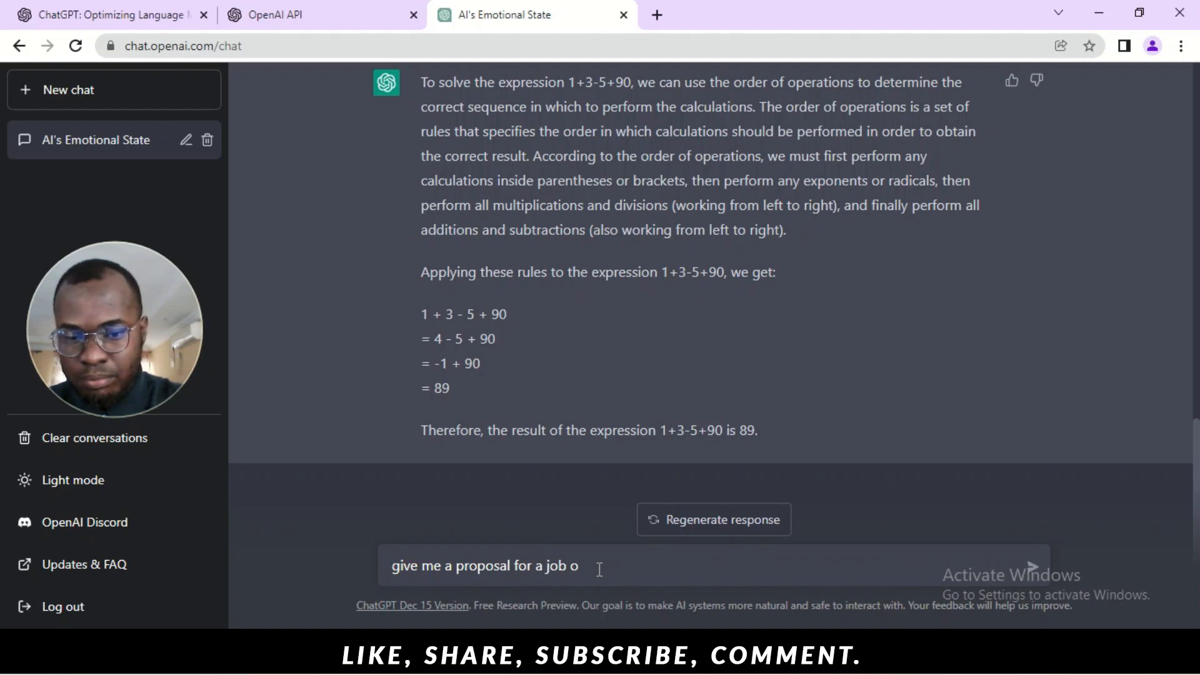
text(ppurtu)
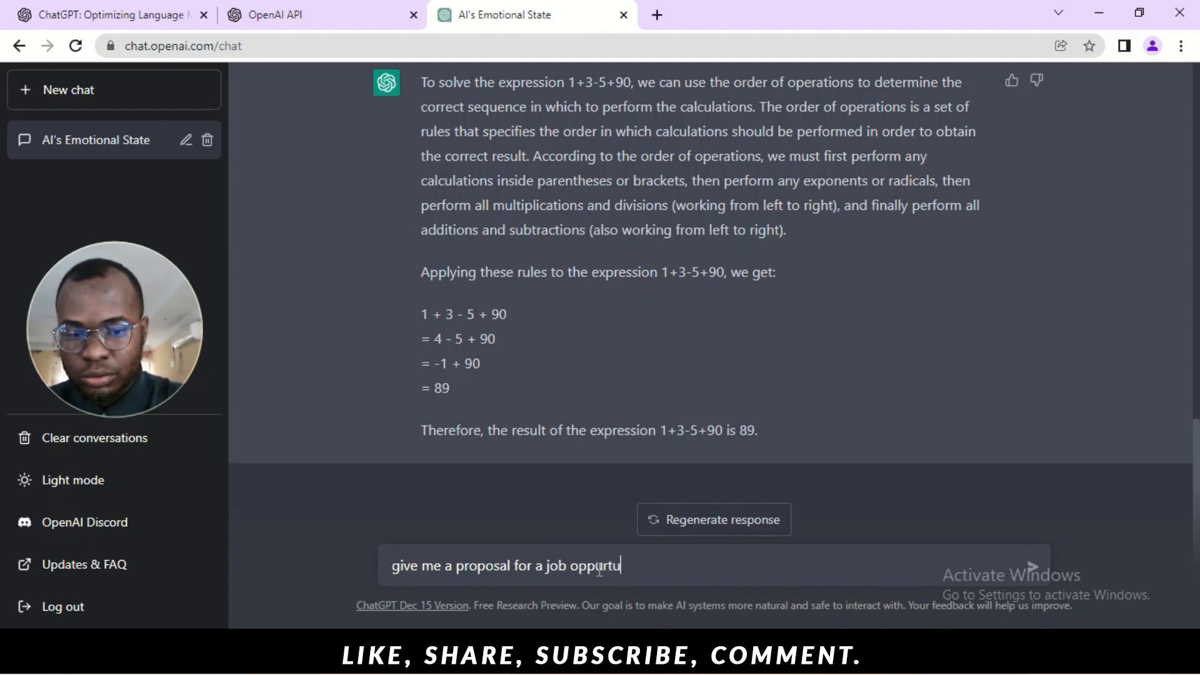
key(Backspace)
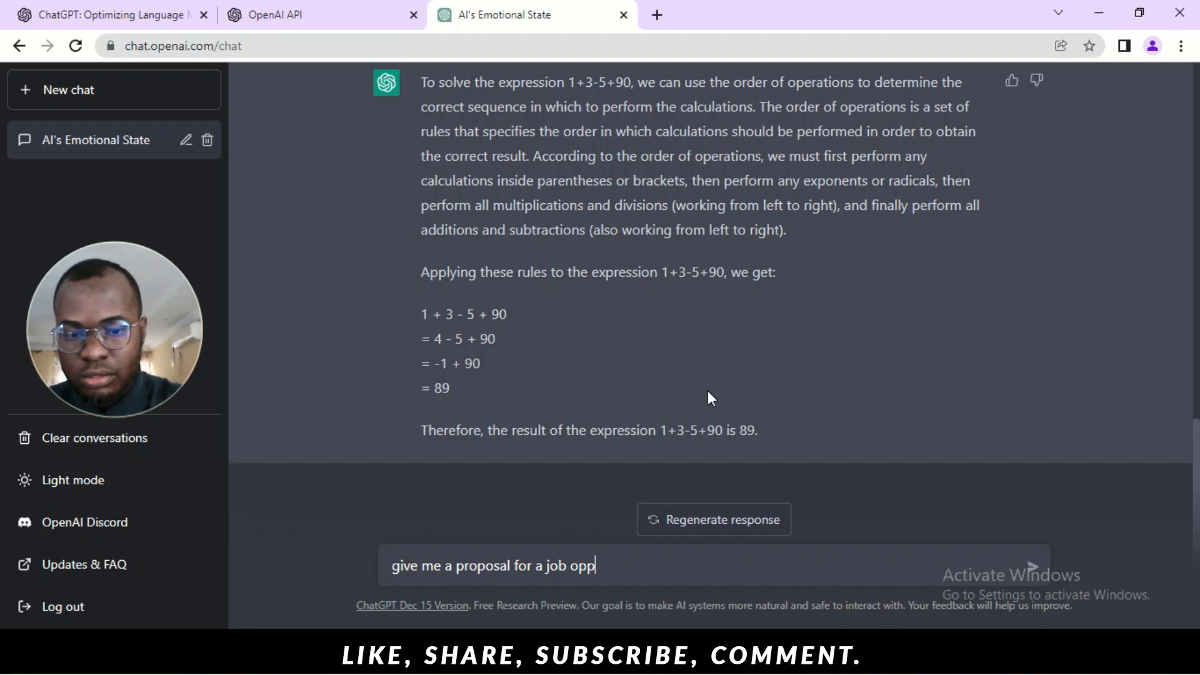
text(otunity in)
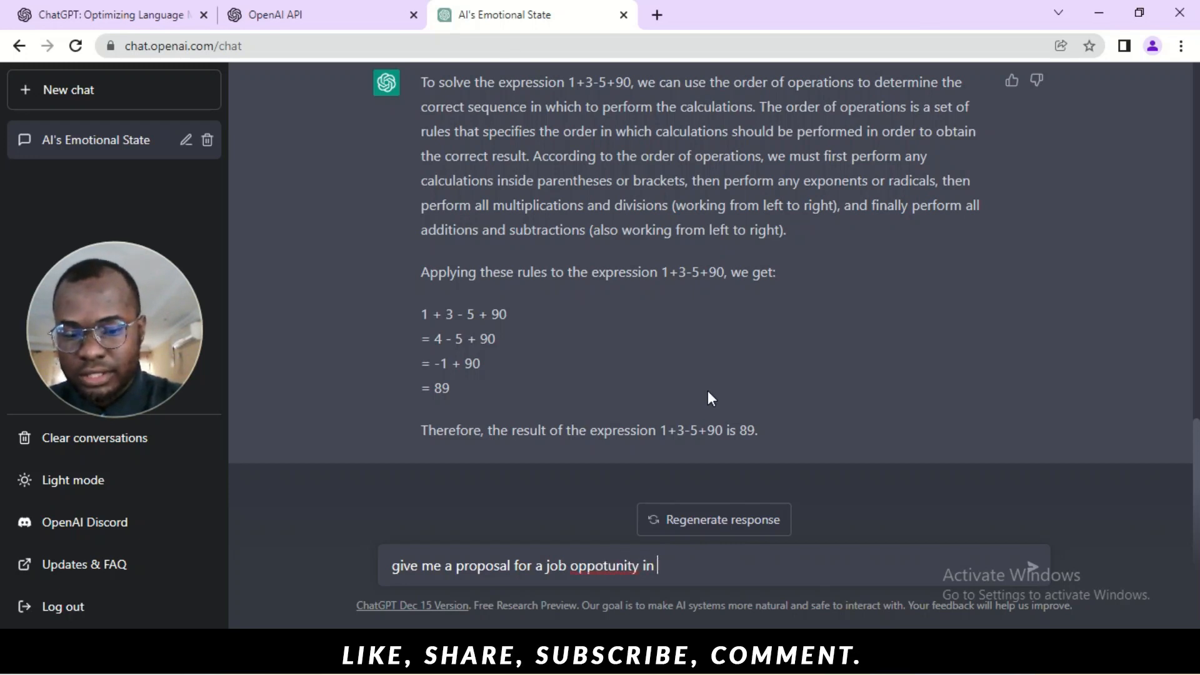
text(tech)
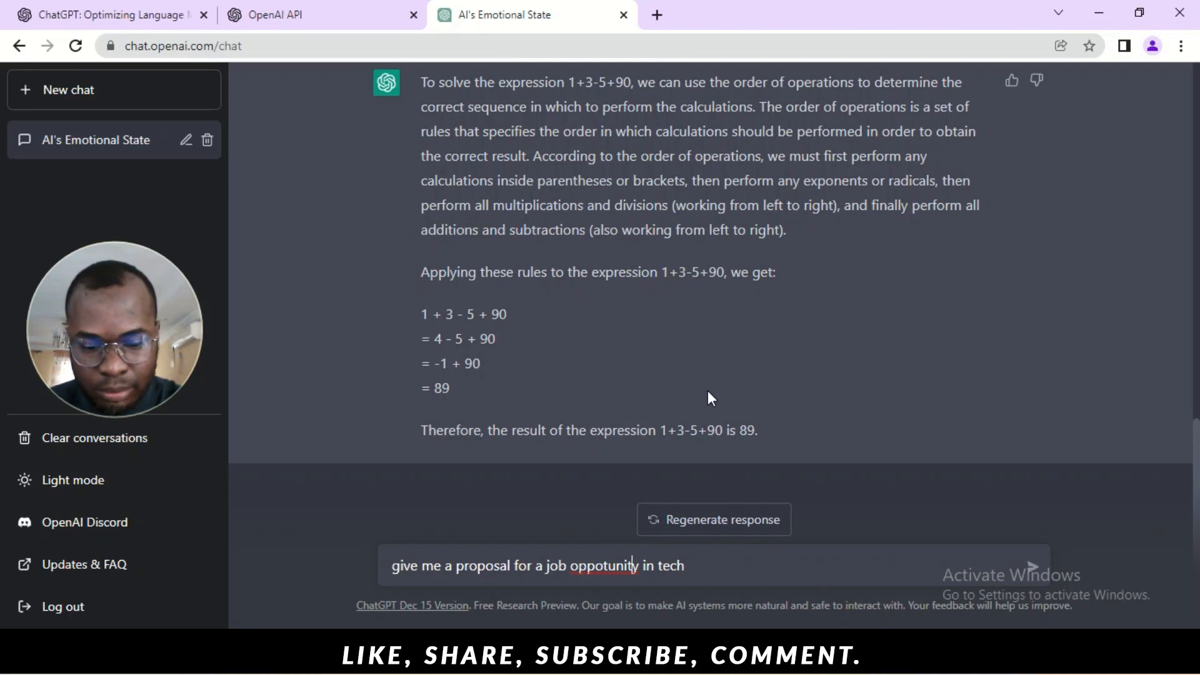
Correct the spelling of 'opportunity' and replace 'tech' with 'graphic design' before sending
right_click(604, 565)
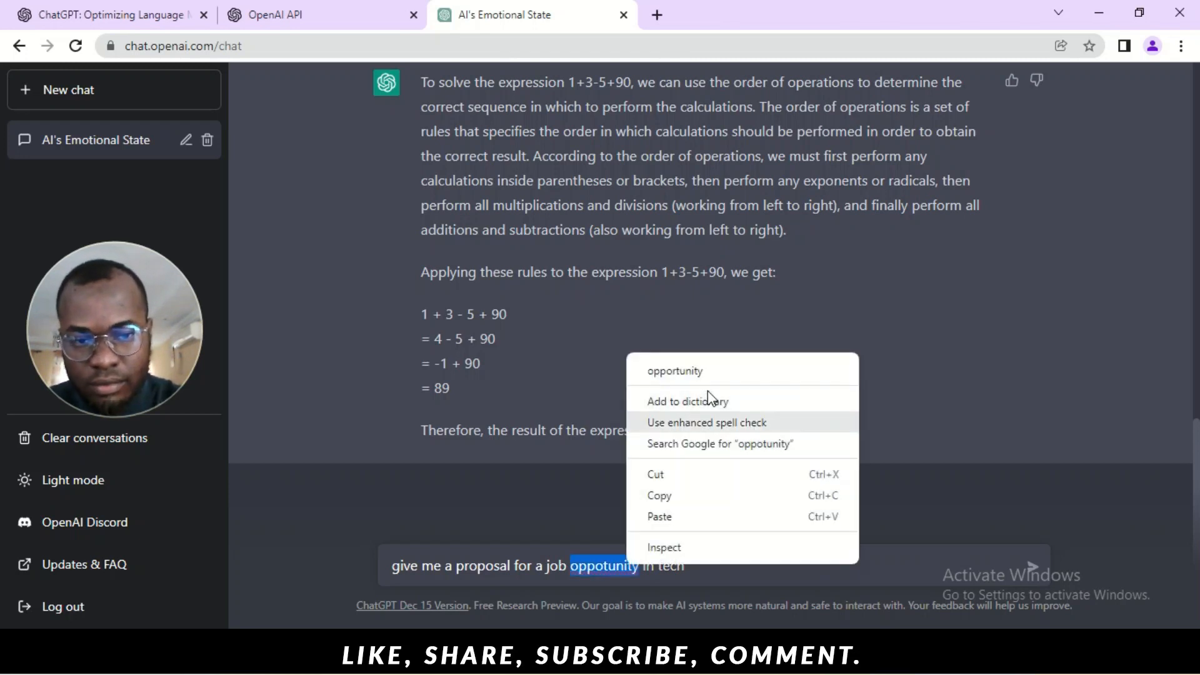
click(674, 370)
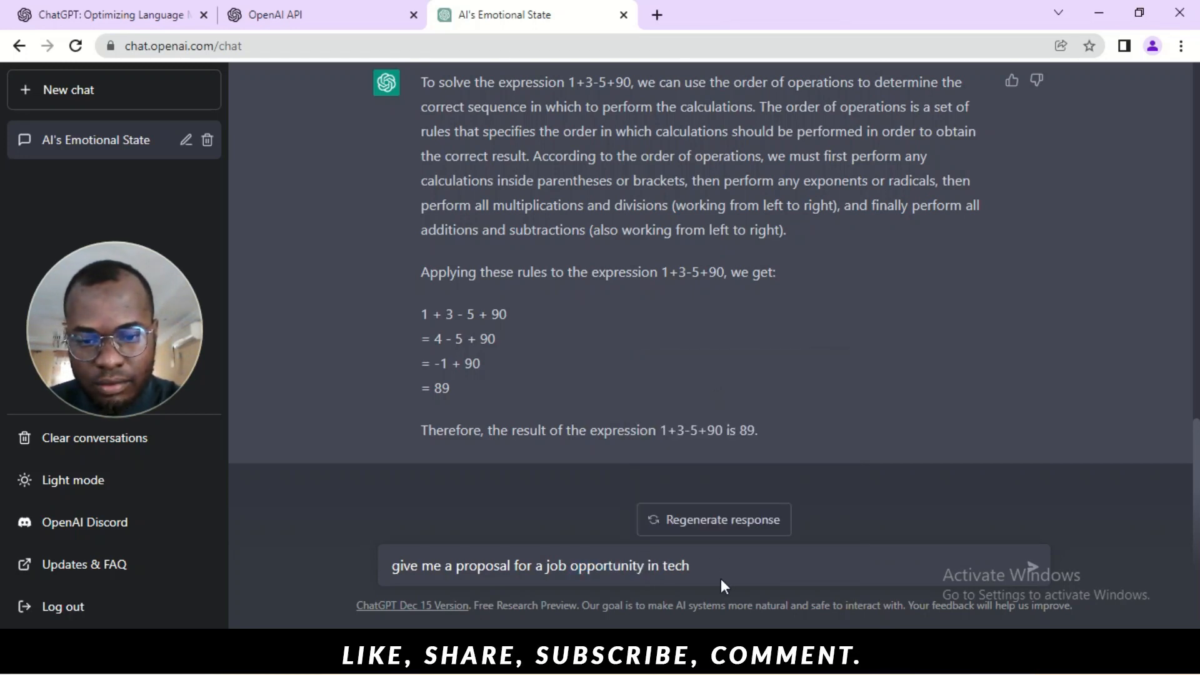
double_click(673, 565)
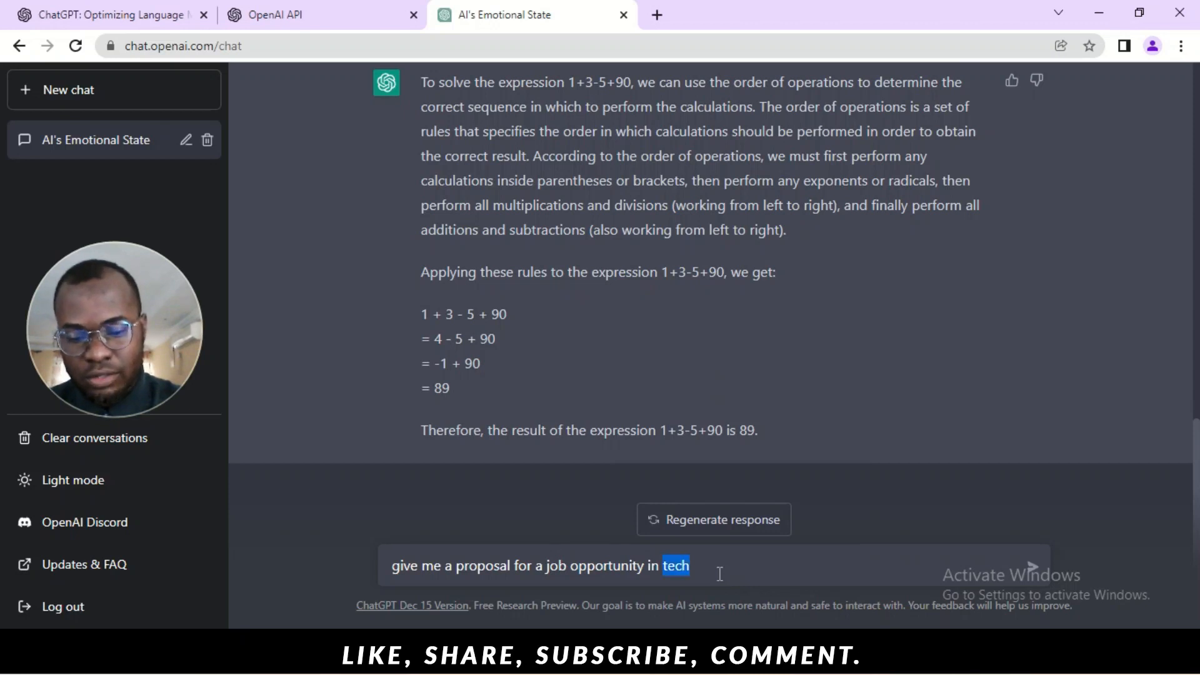
text(graphi)
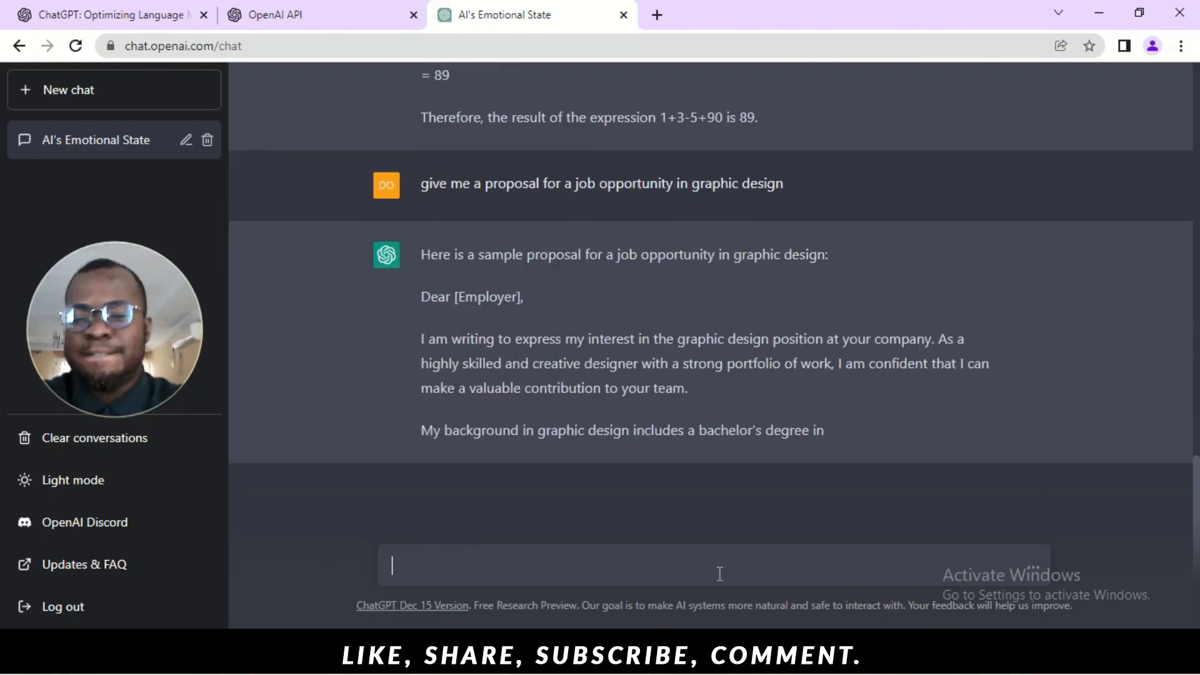
Scroll through the proposal letter as it generates down to its sign-off and name placeholder
scroll(down, 3)
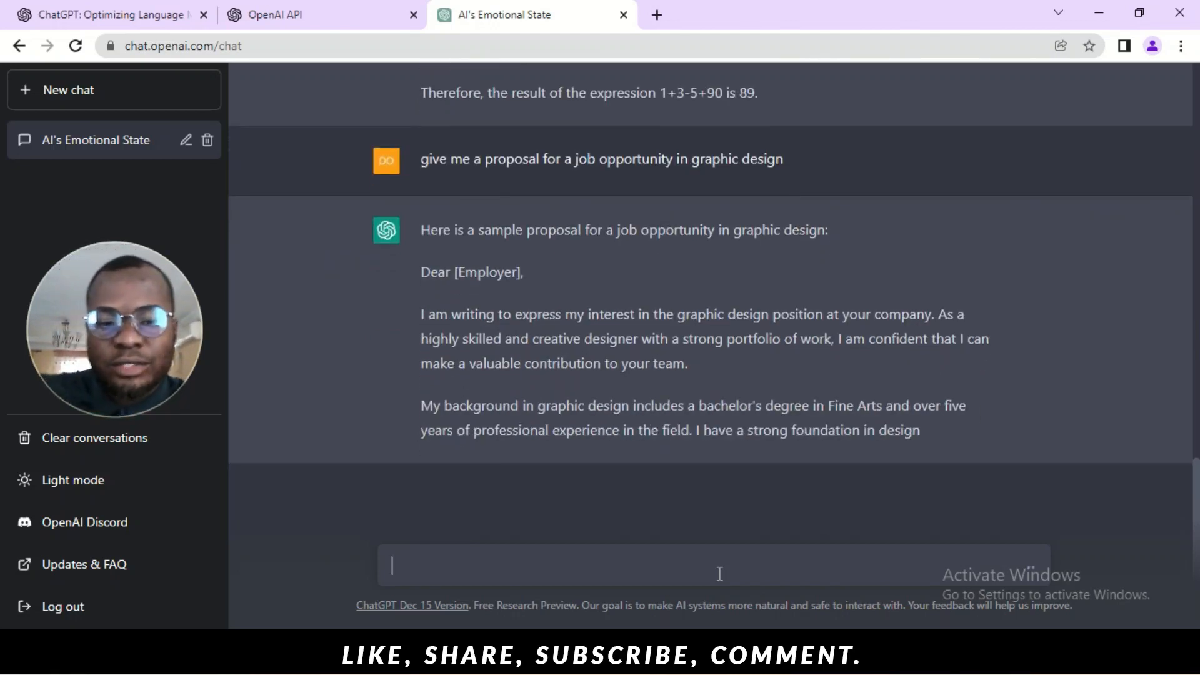
scroll(down, 3)
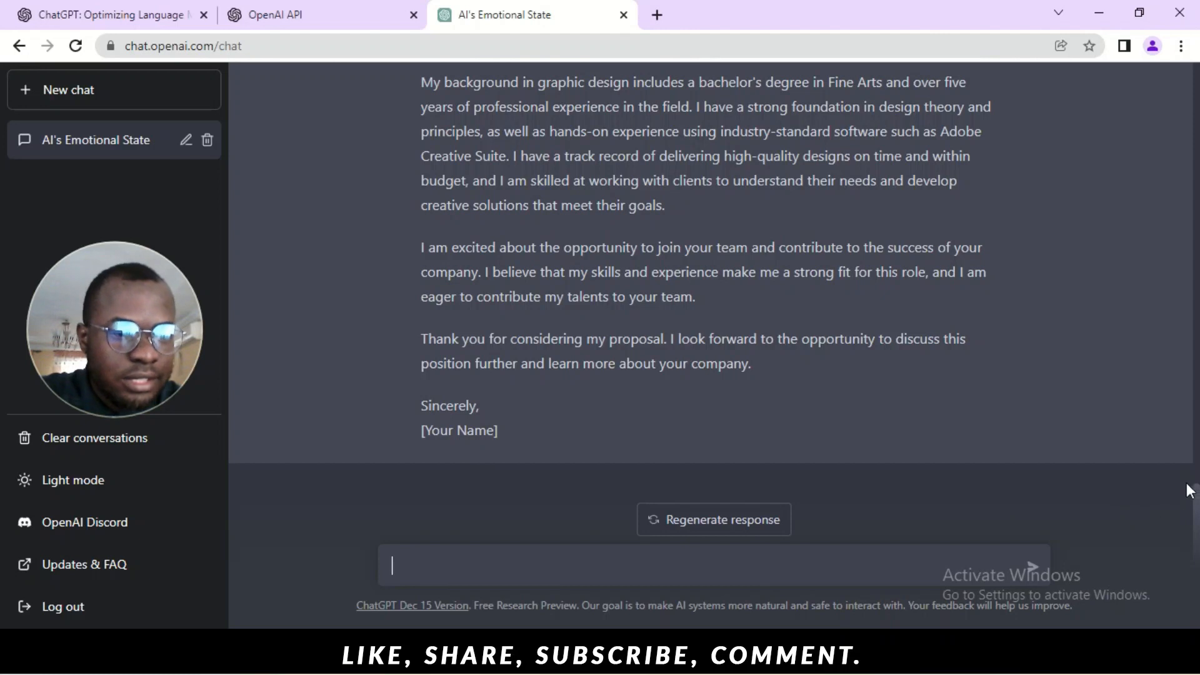
scroll(up, 3)
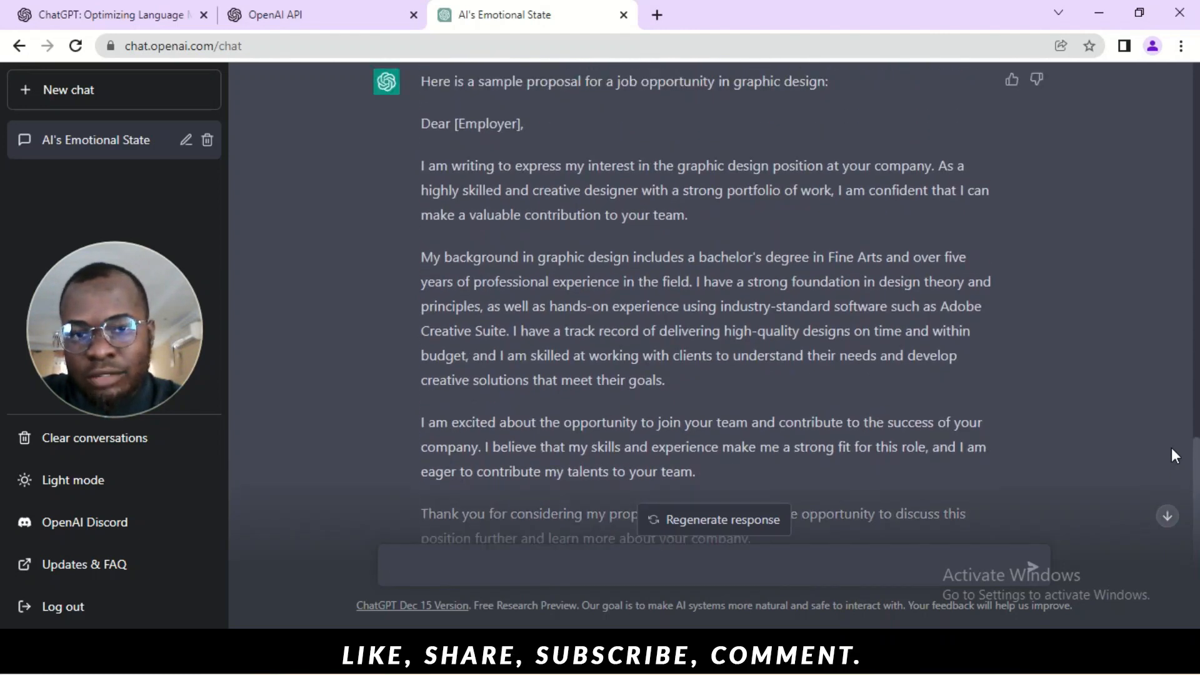
scroll(up, 3)
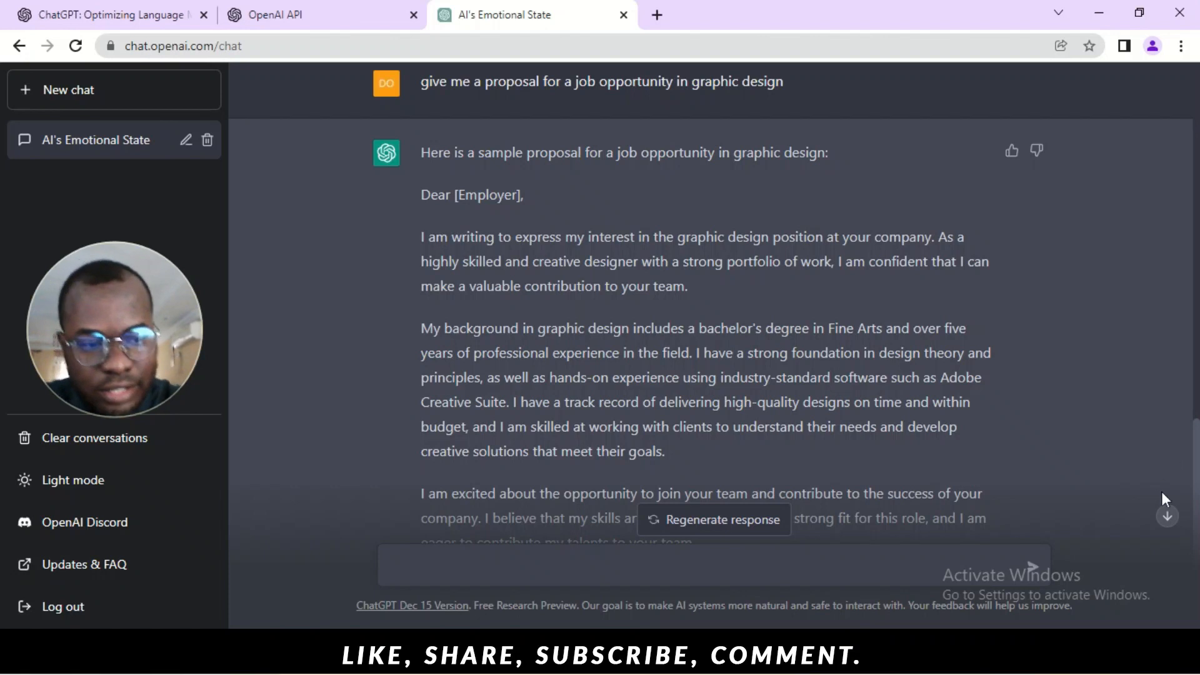
scroll(down, 3)
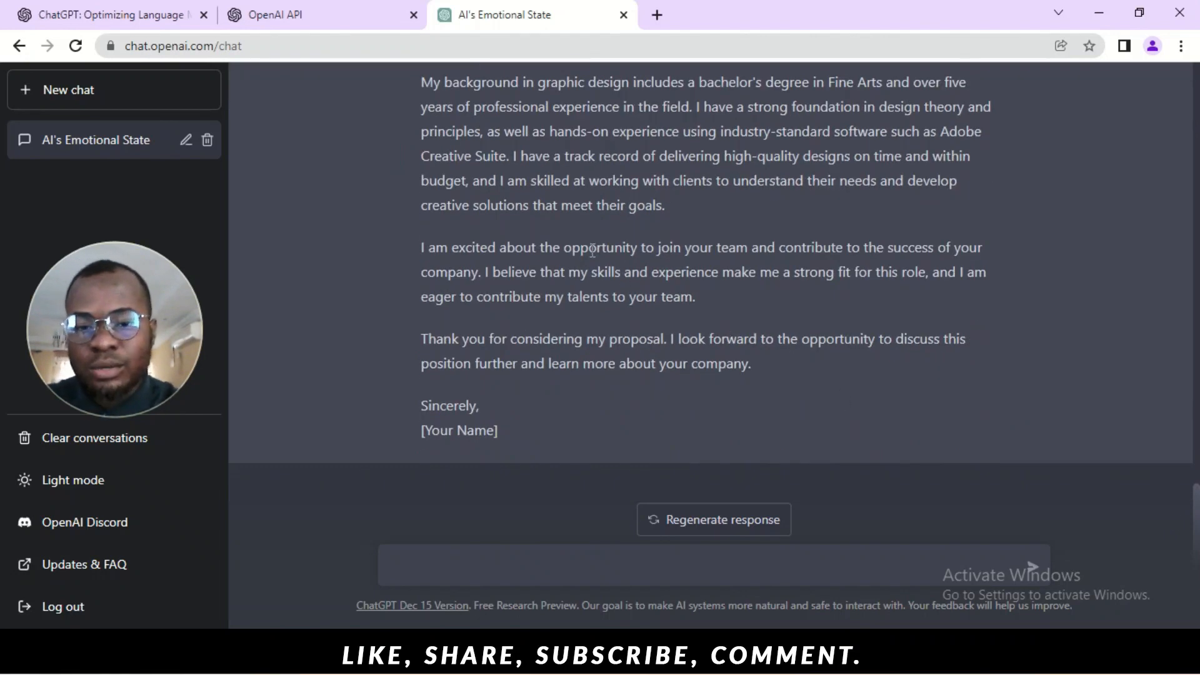
Send 'limitations of chatgpt' and get the four-weakness list
text(limitations of ch)
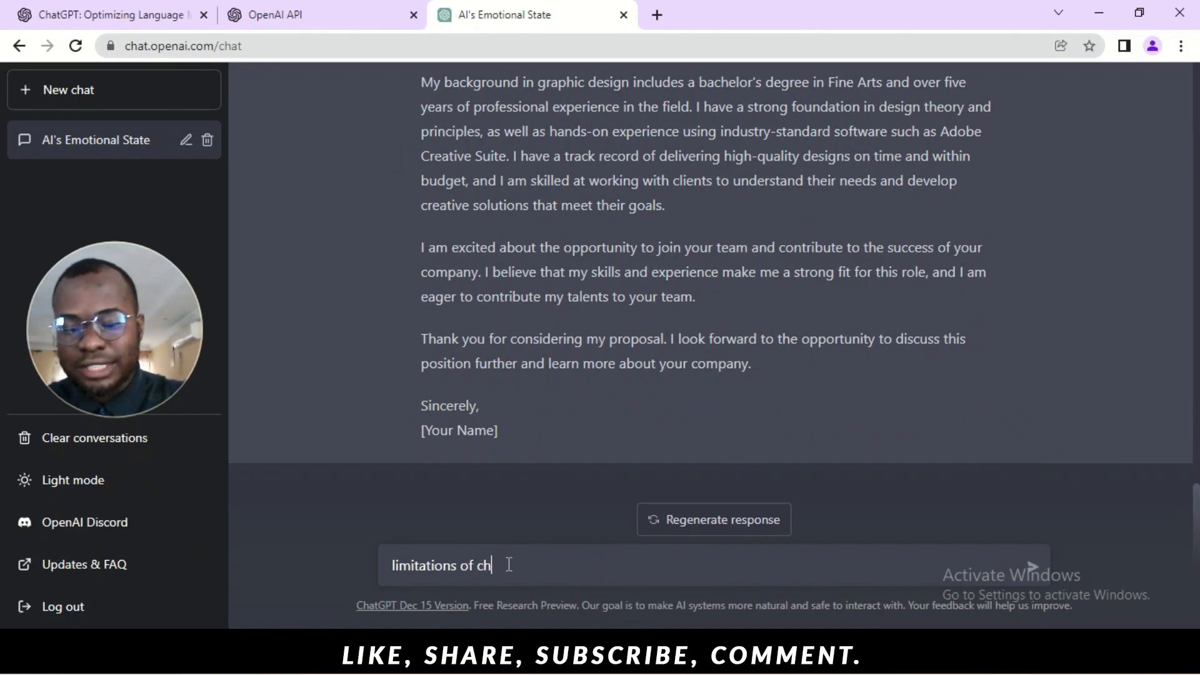
text(atg)
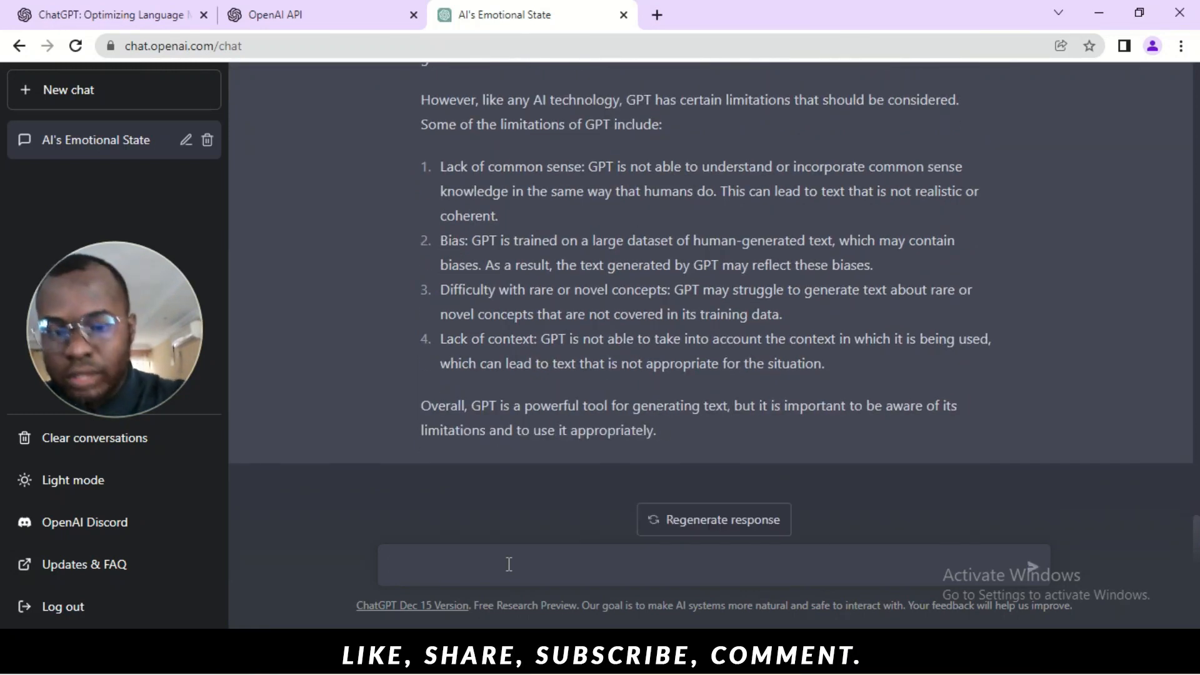
Send a question asking whether GPT plagiarises, rewriting the partly typed start
click(509, 565)
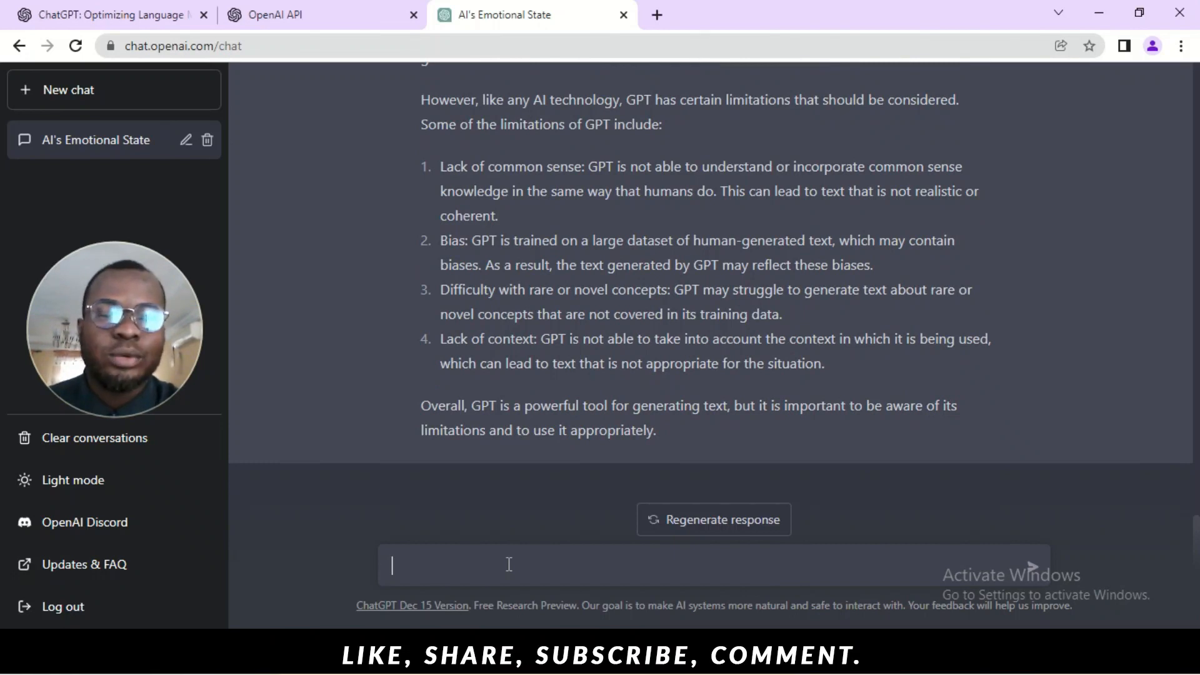
text(is gt)
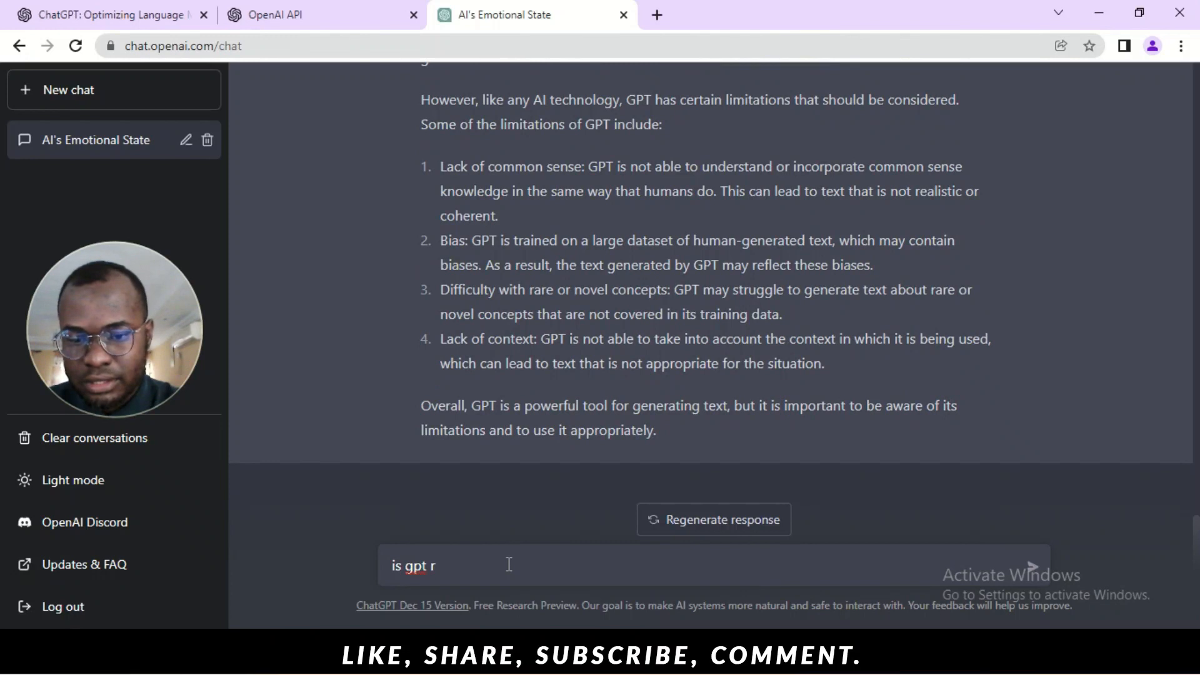
key(Backspace)
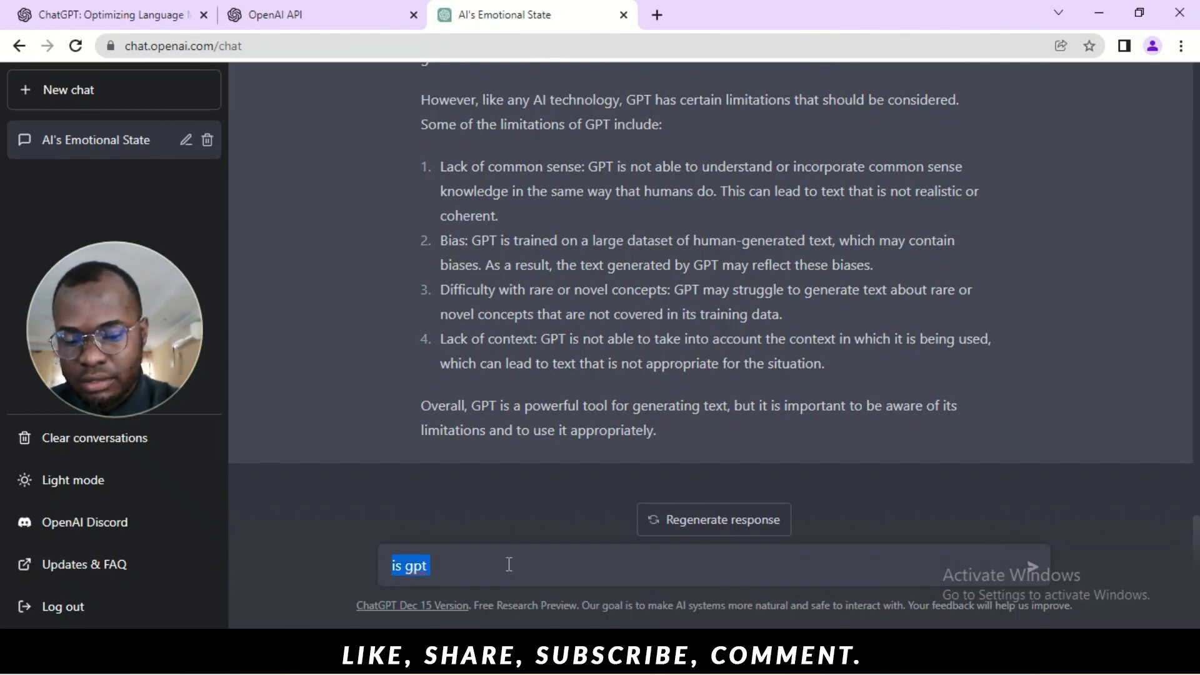
text(respons)
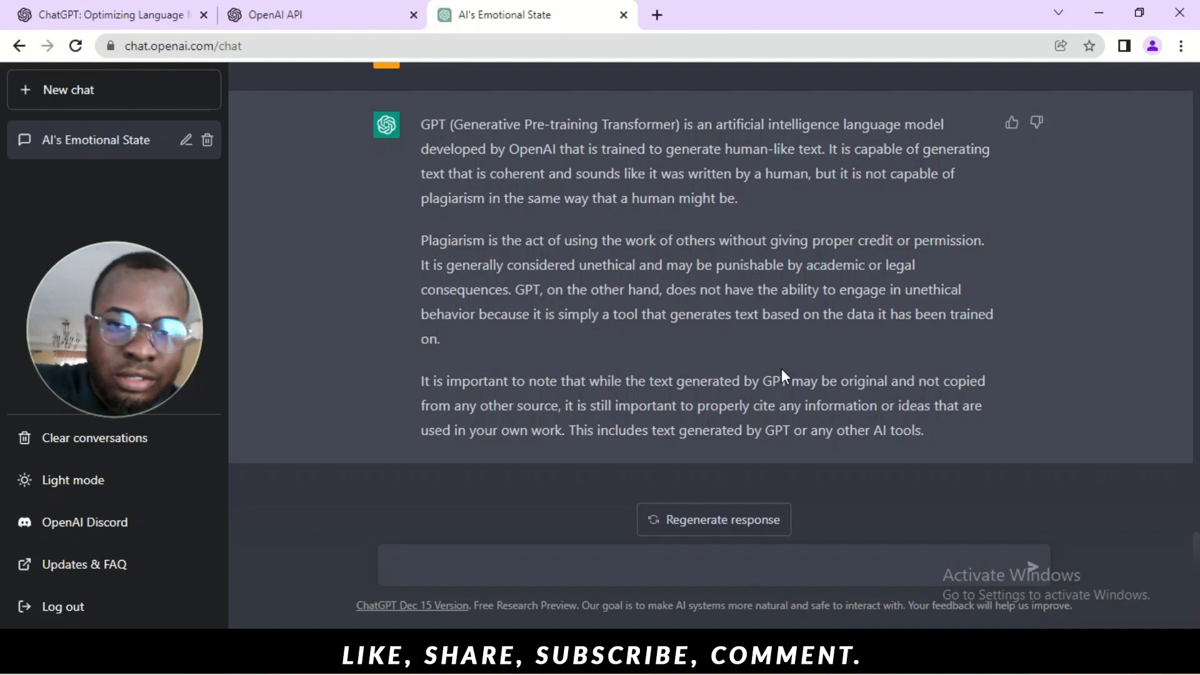
mouse_move(517, 504)
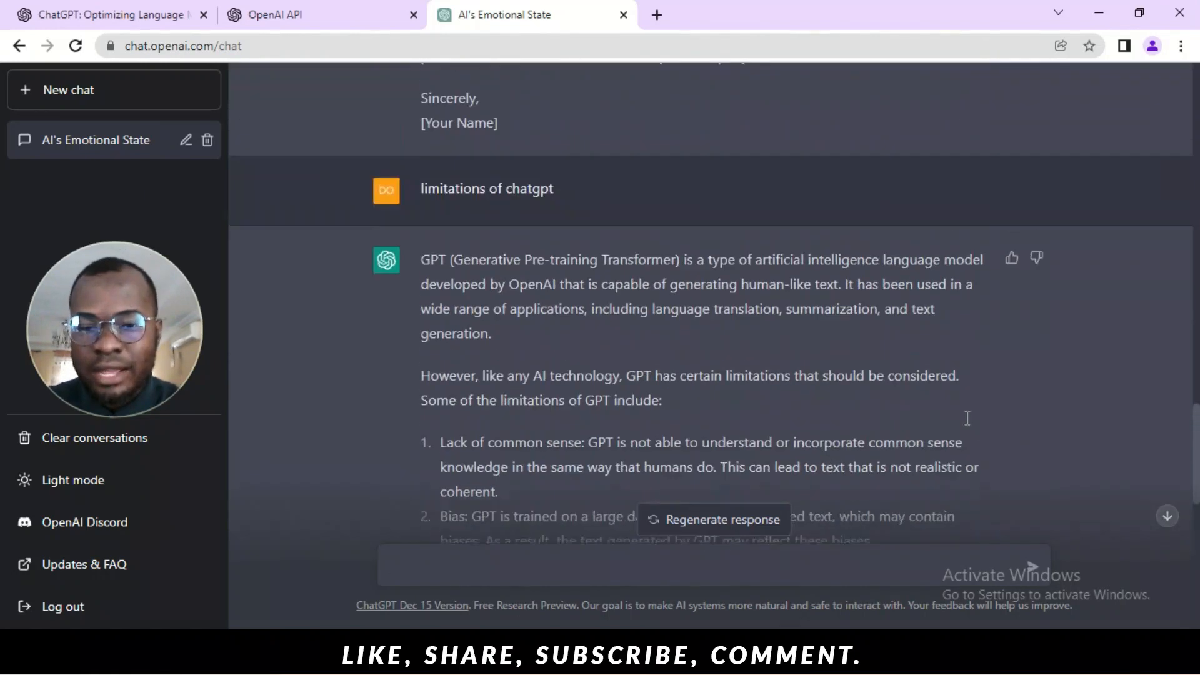
scroll(down, 3)
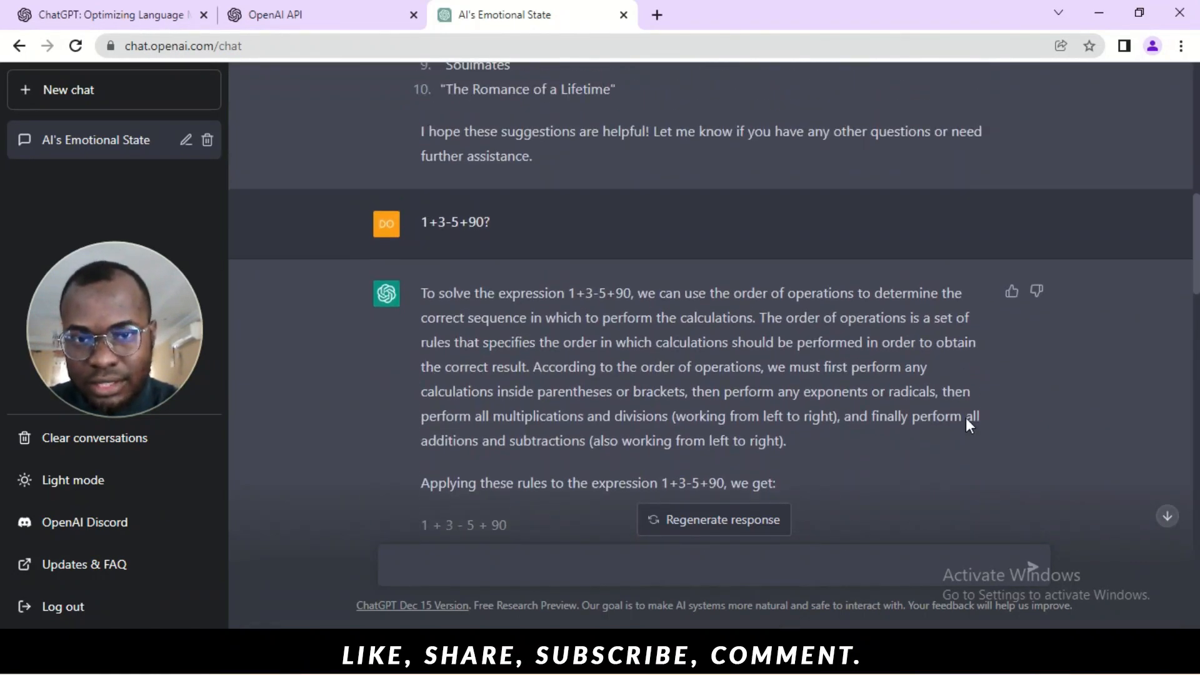
scroll(up, 3)
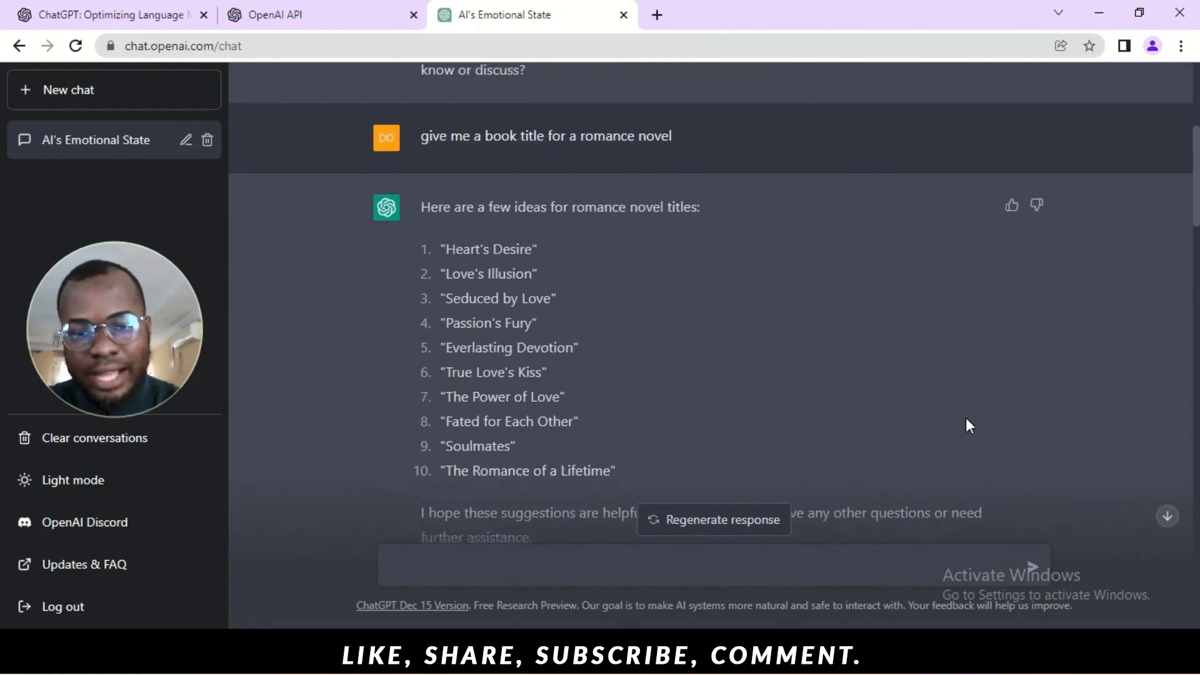
scroll(down, 3)
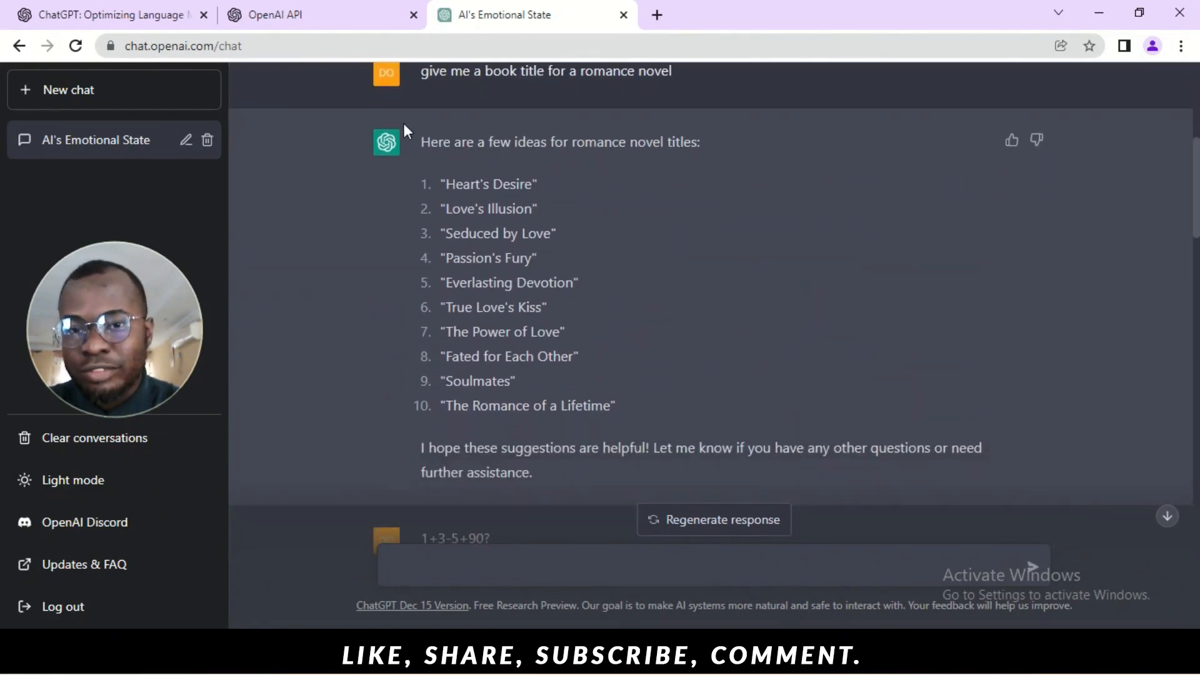